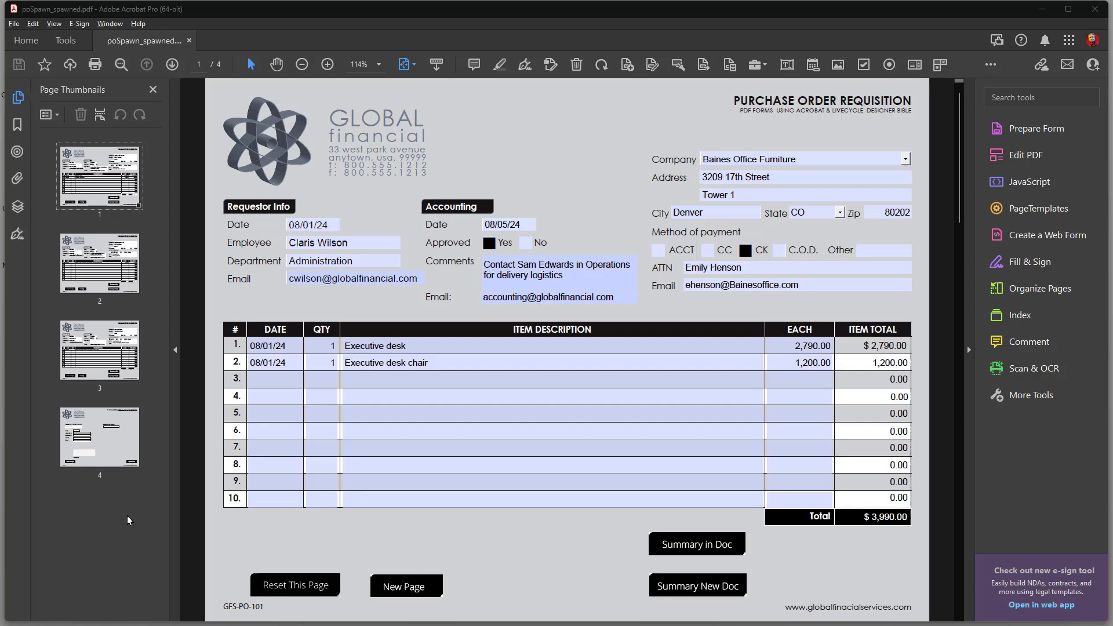
mouse_move(886, 544)
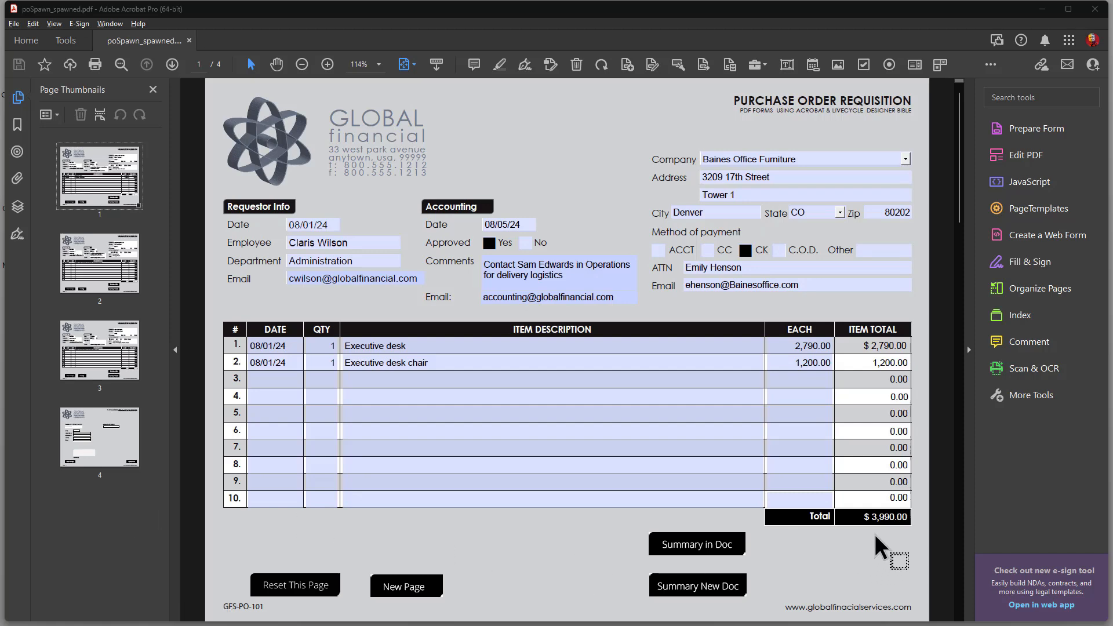
mouse_move(125, 272)
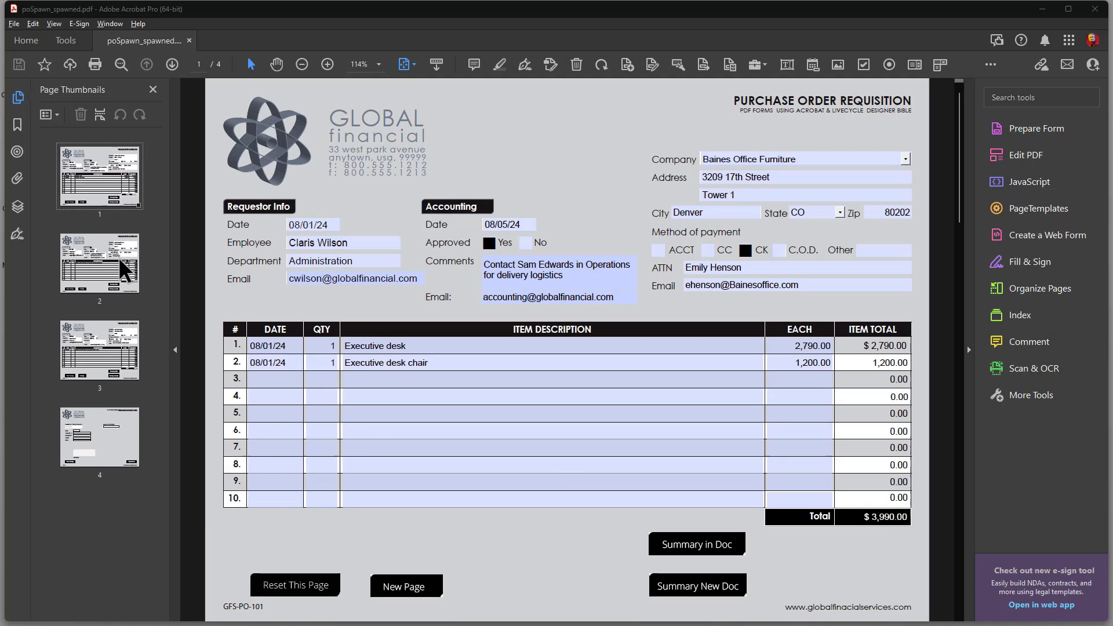
Step: Test that resetting page 1 leaves page 2's data intact, then revert the document
left_click(99, 263)
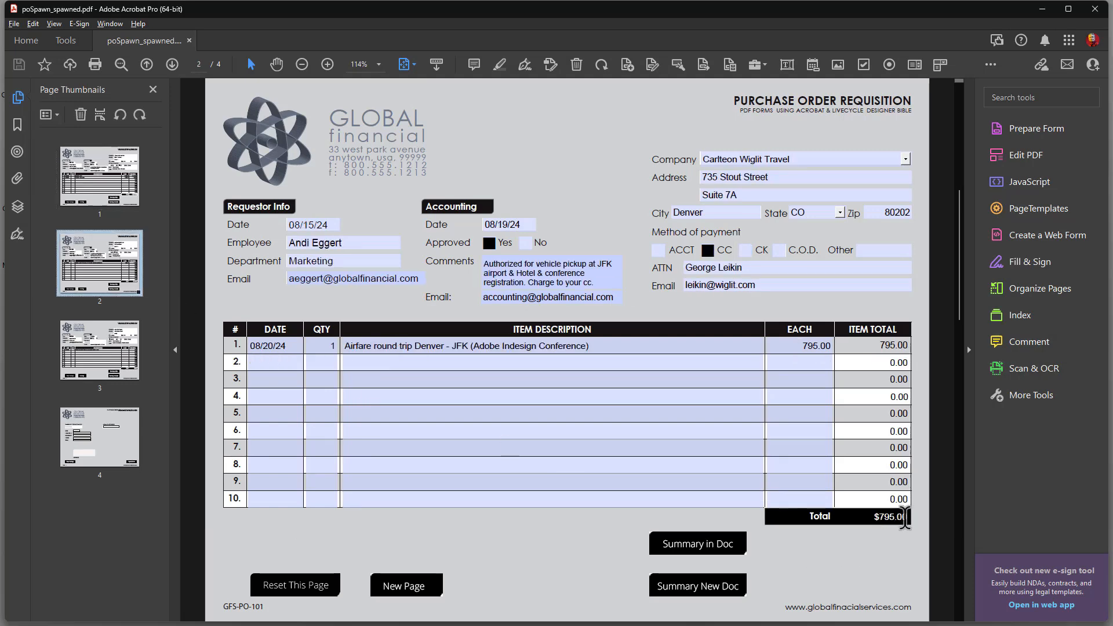
mouse_move(864, 545)
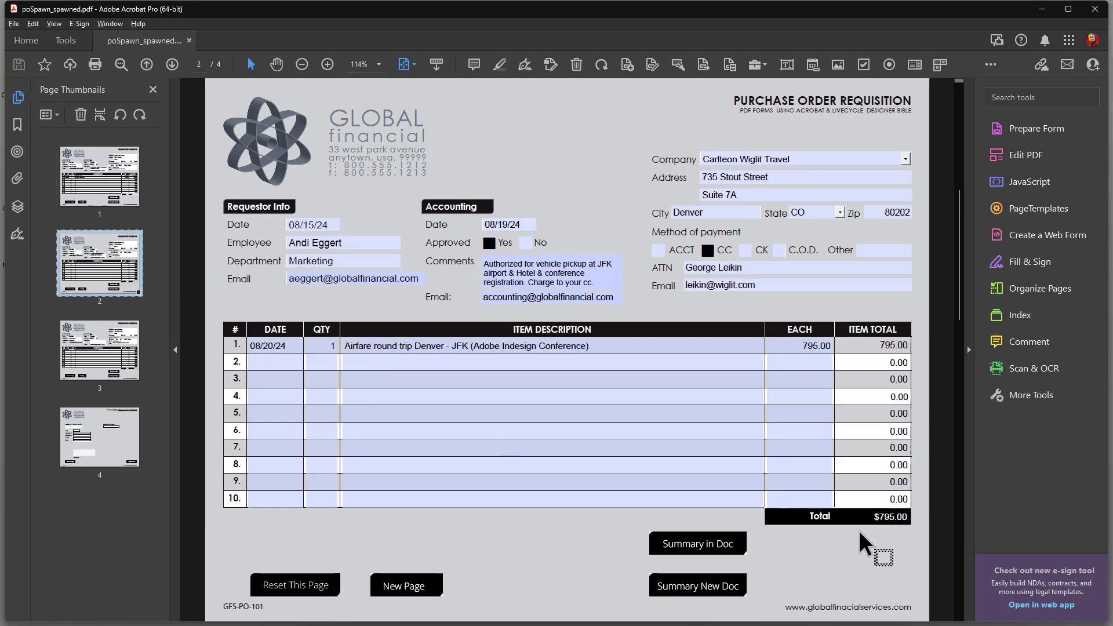
mouse_move(864, 379)
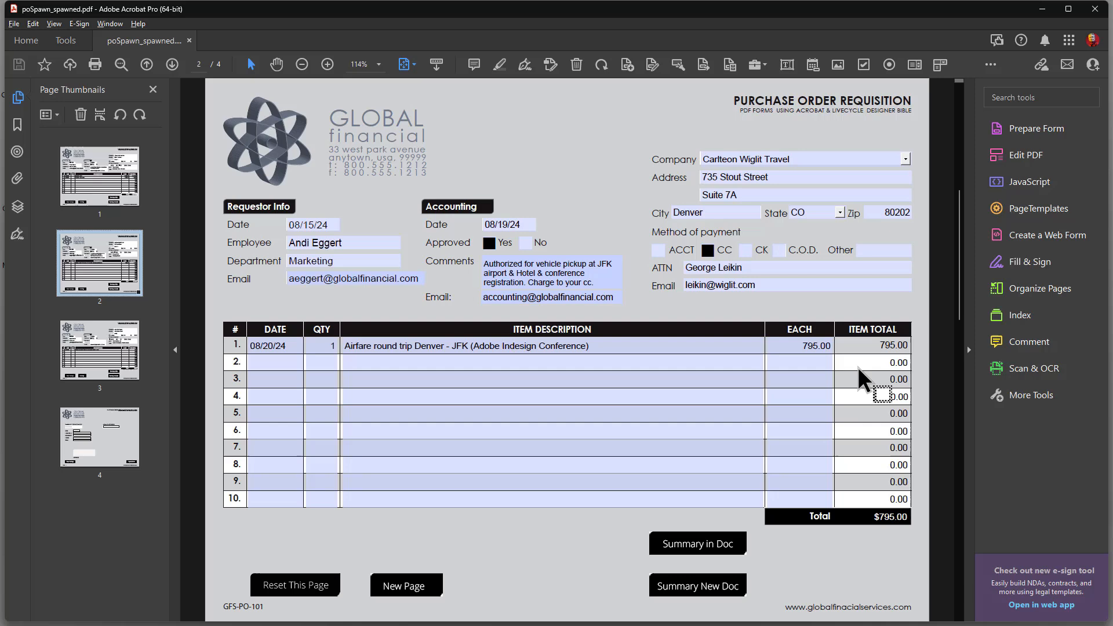
mouse_move(865, 547)
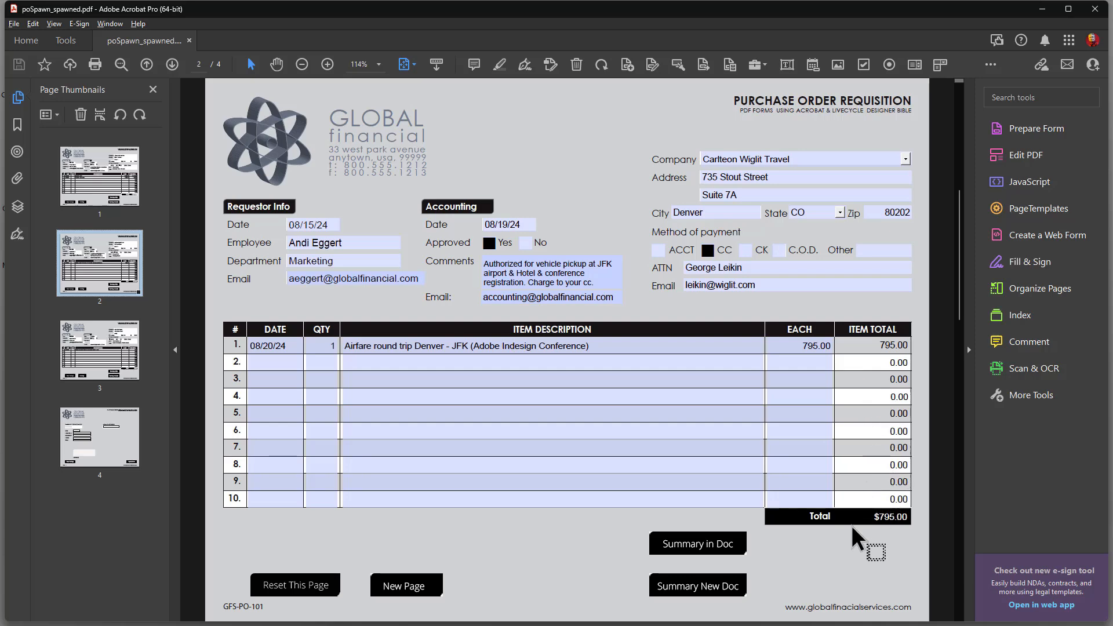
mouse_move(93, 181)
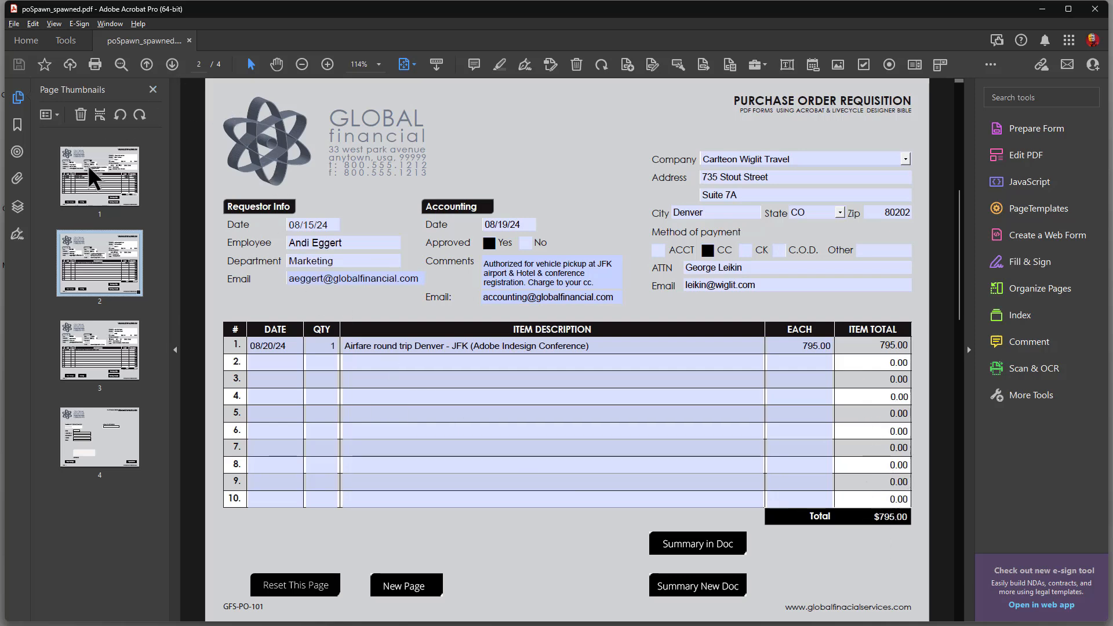
left_click(99, 176)
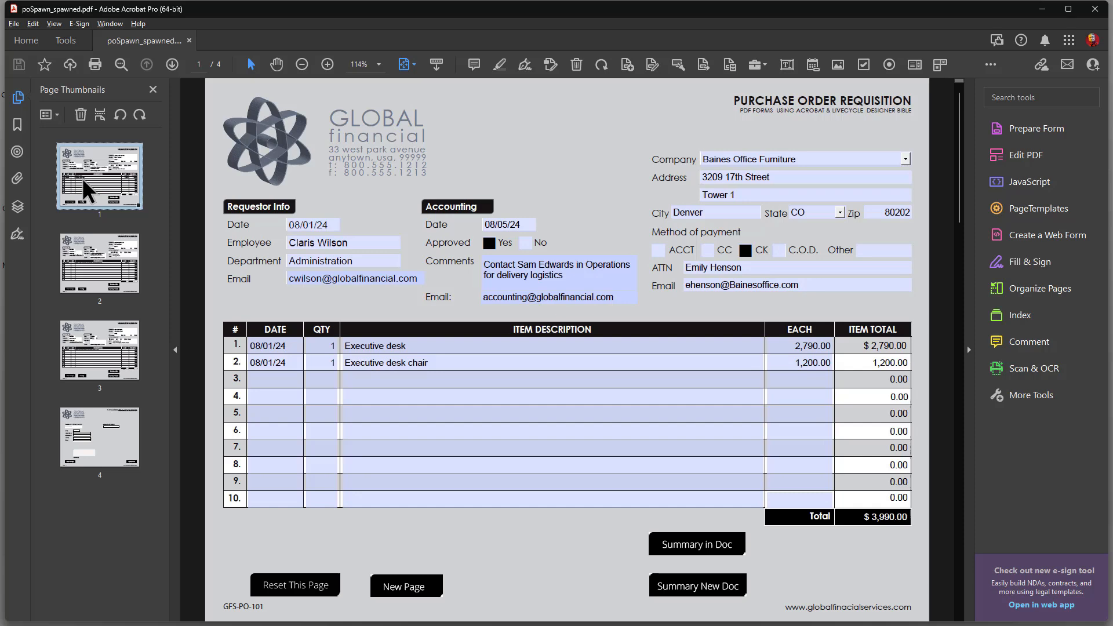
mouse_move(216, 241)
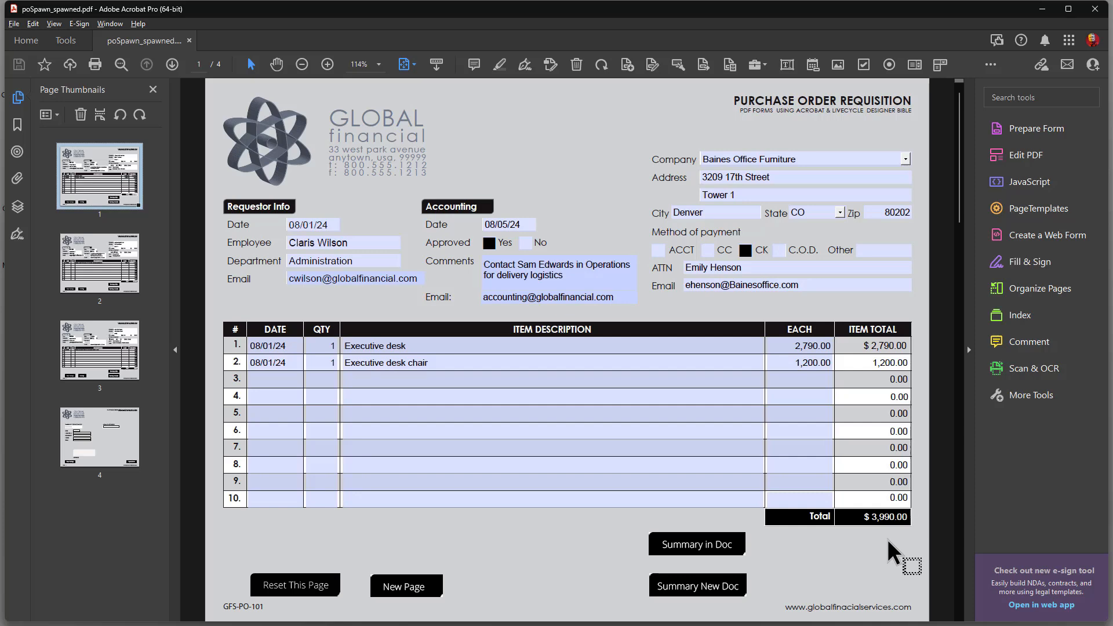
mouse_move(883, 571)
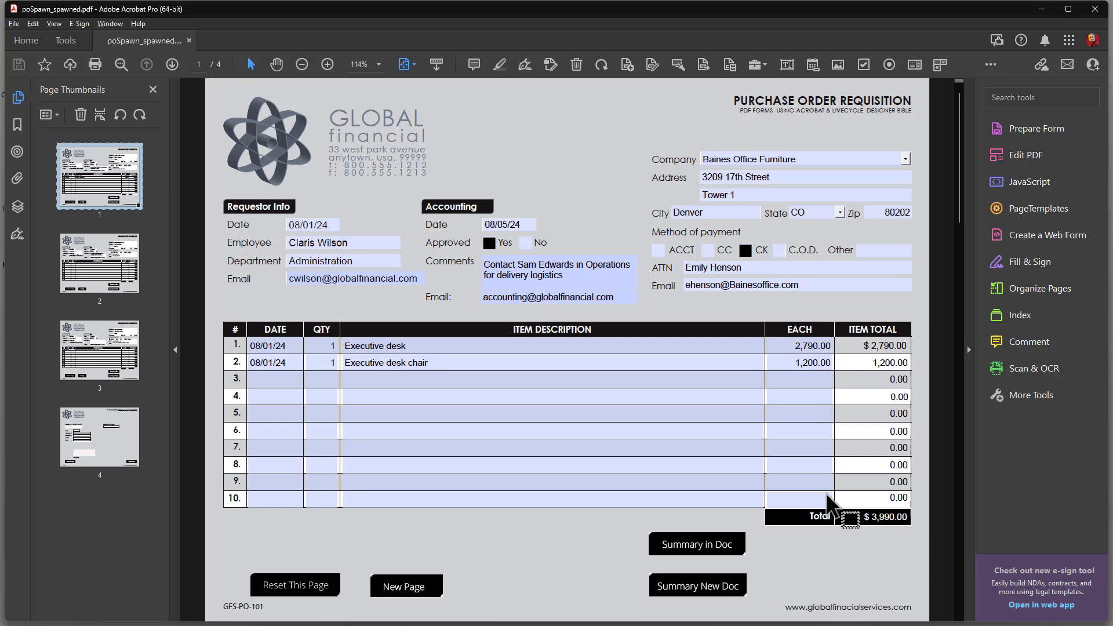
mouse_move(284, 590)
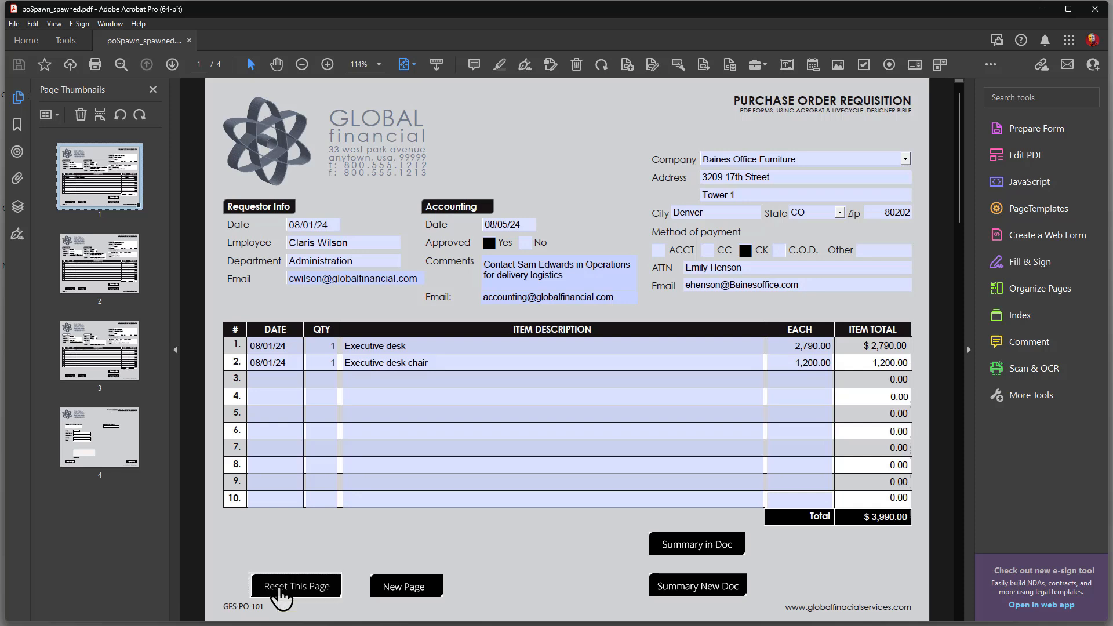
left_click(295, 586)
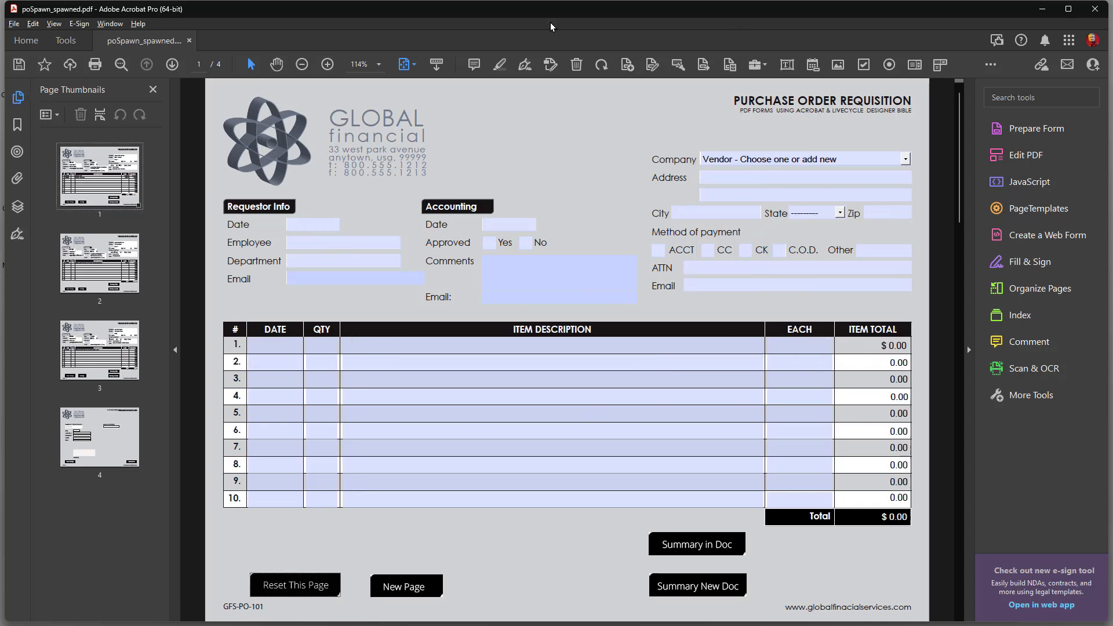
left_click(99, 263)
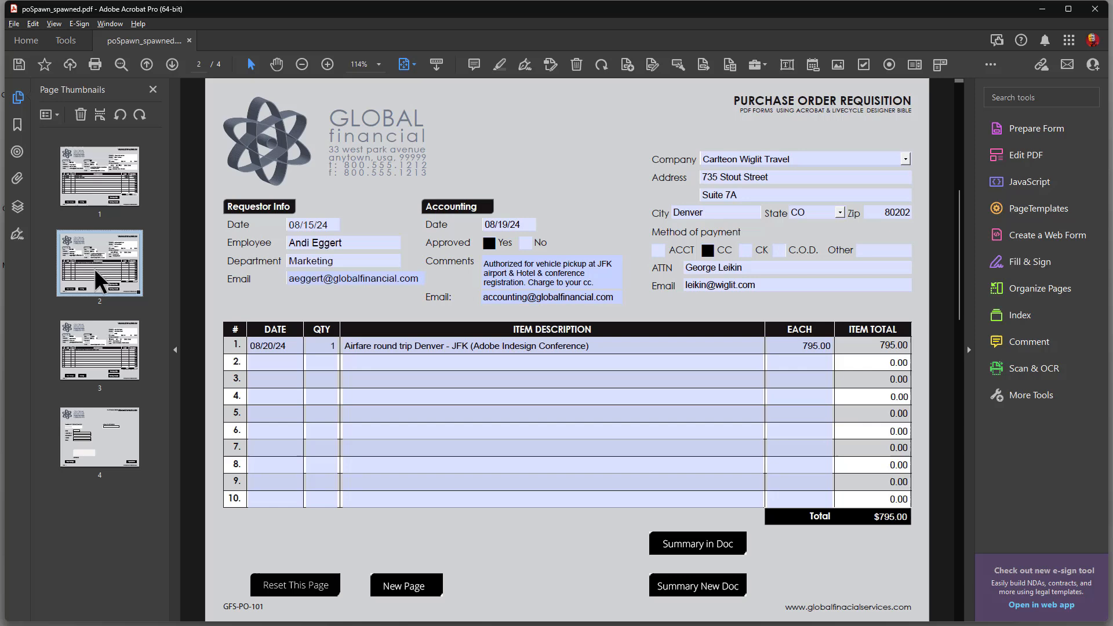
mouse_move(458, 203)
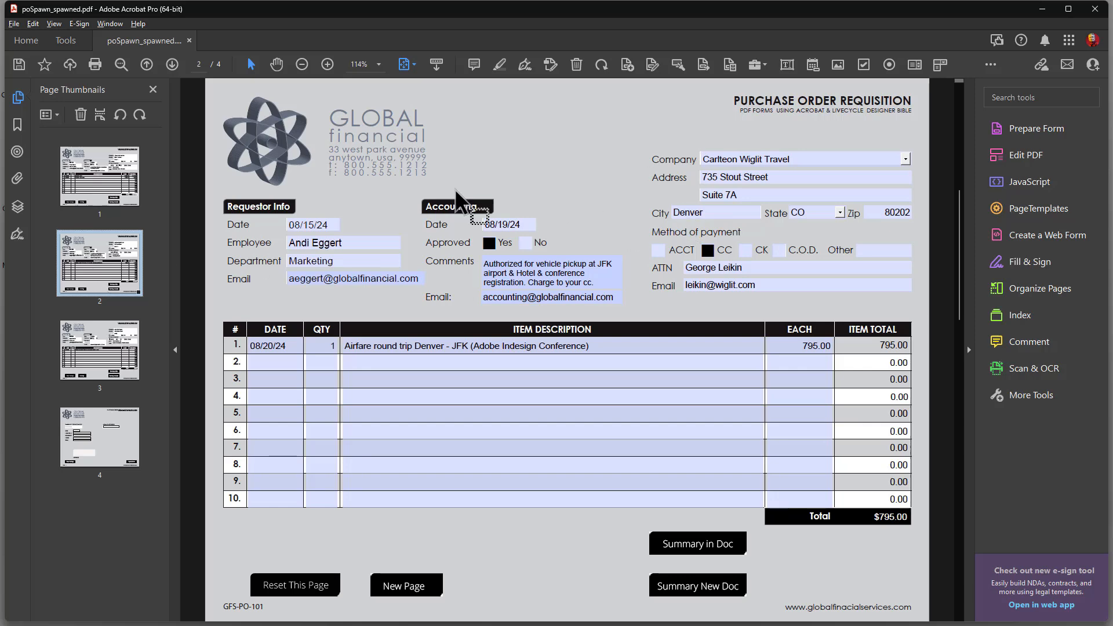
left_click(294, 584)
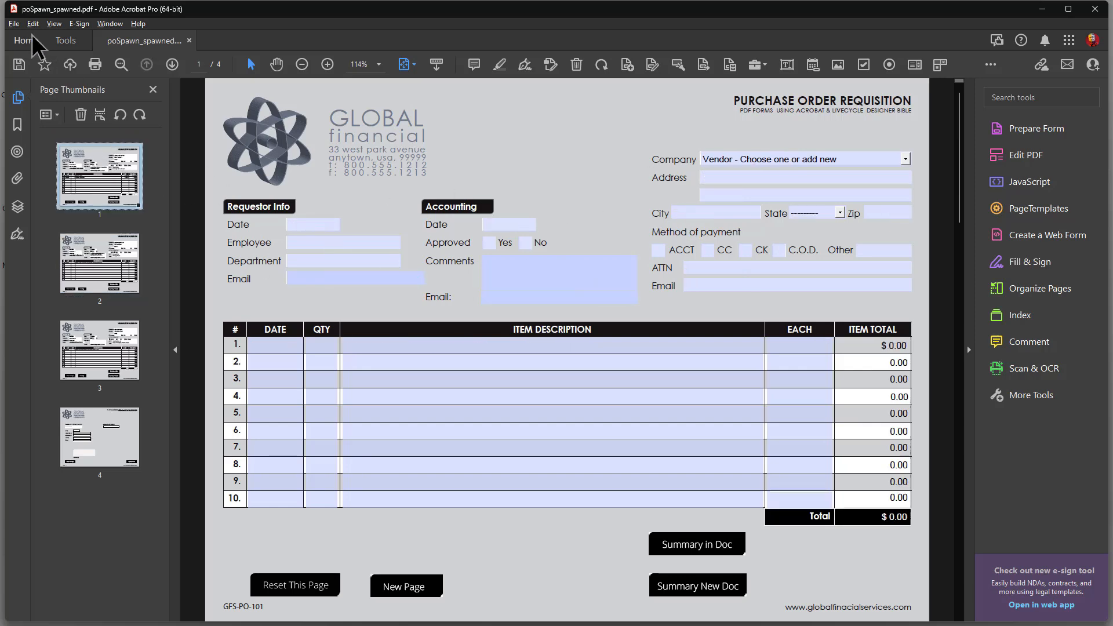
left_click(13, 24)
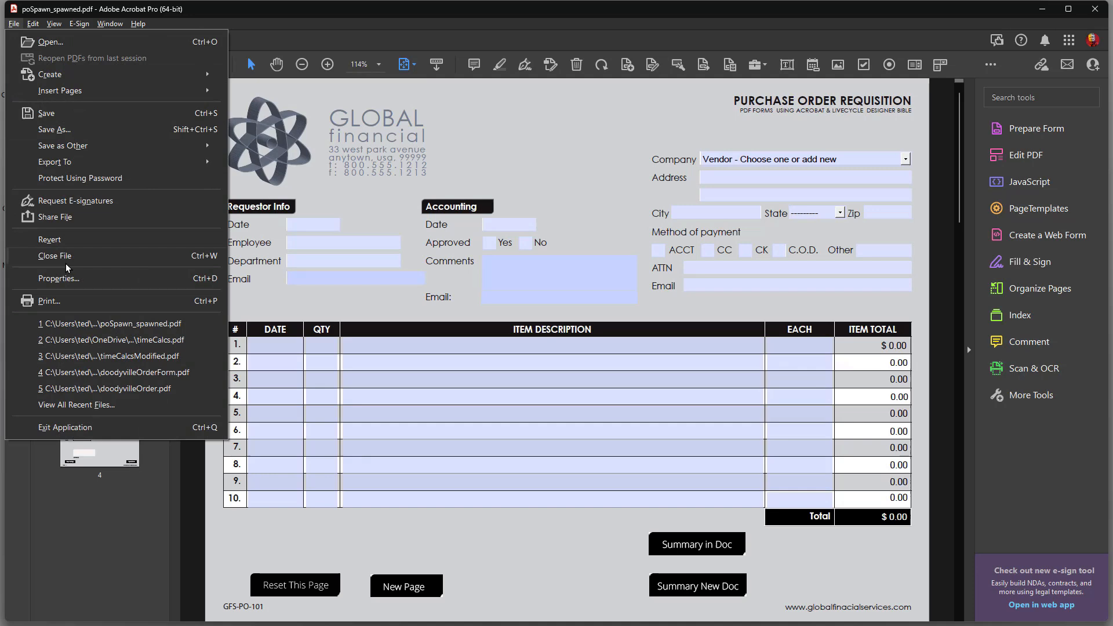
mouse_move(93, 266)
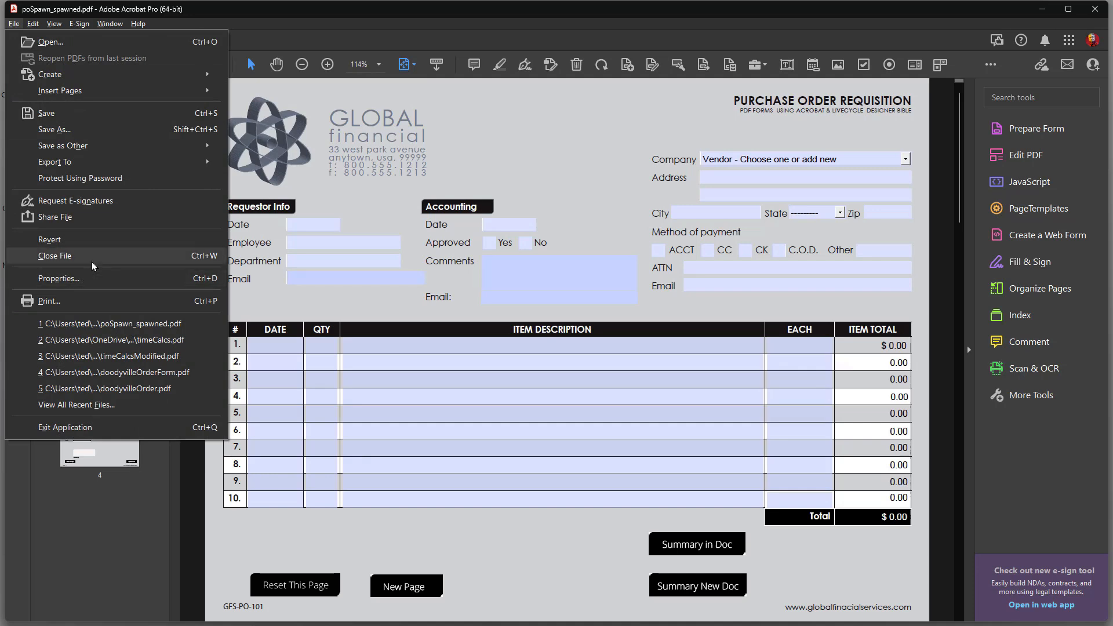
left_click(50, 239)
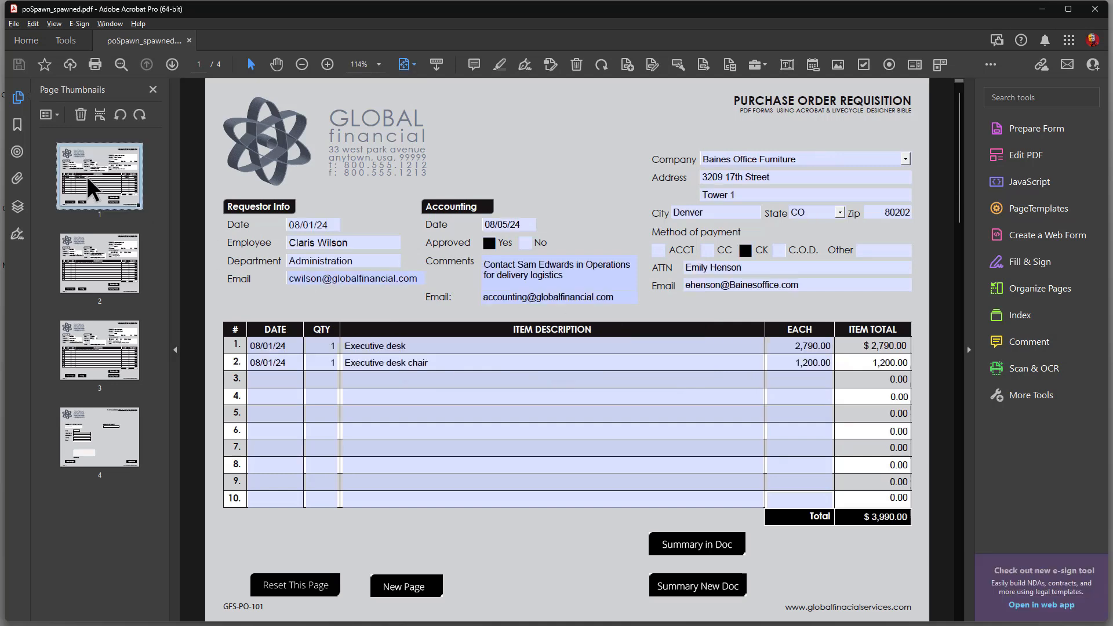
mouse_move(513, 24)
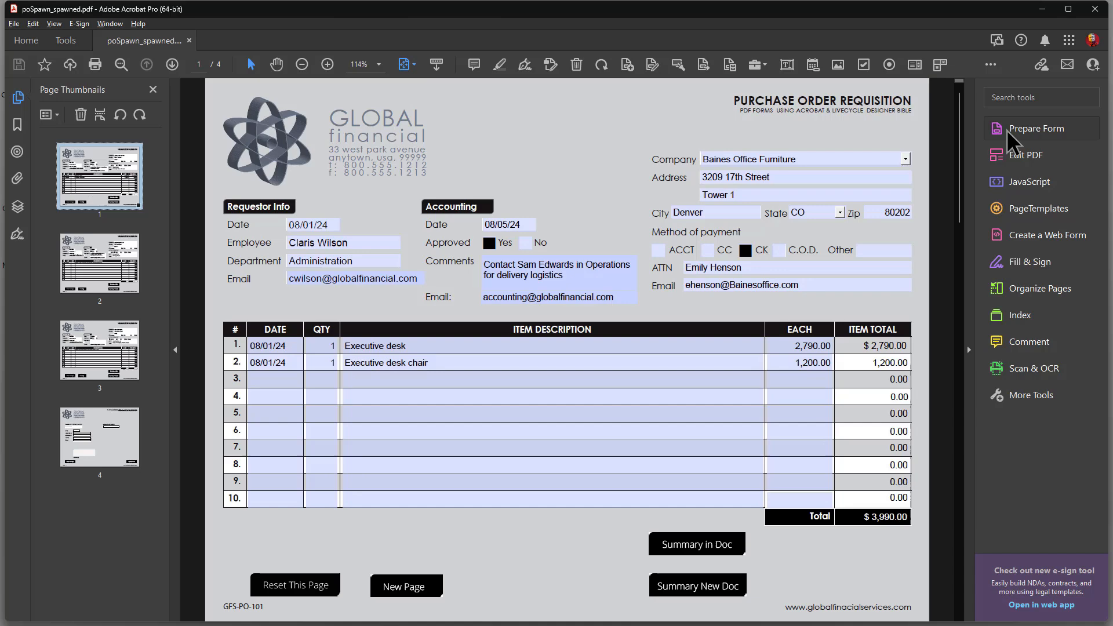
Step: In form editing, review the reset button's JavaScript that clears fields named after the current page
left_click(1037, 128)
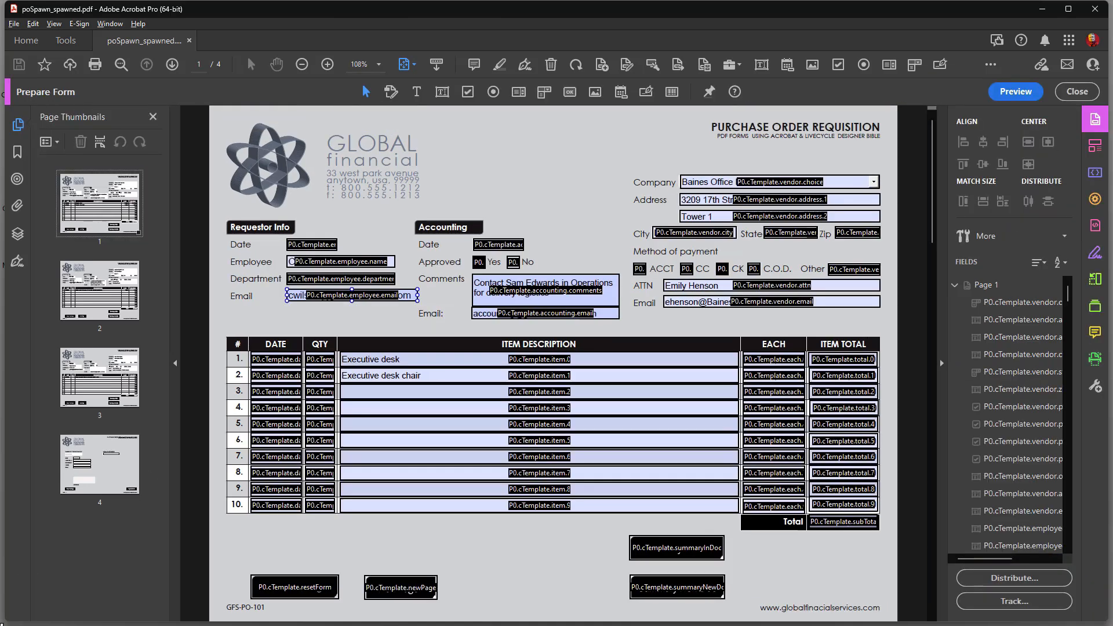
left_click(294, 586)
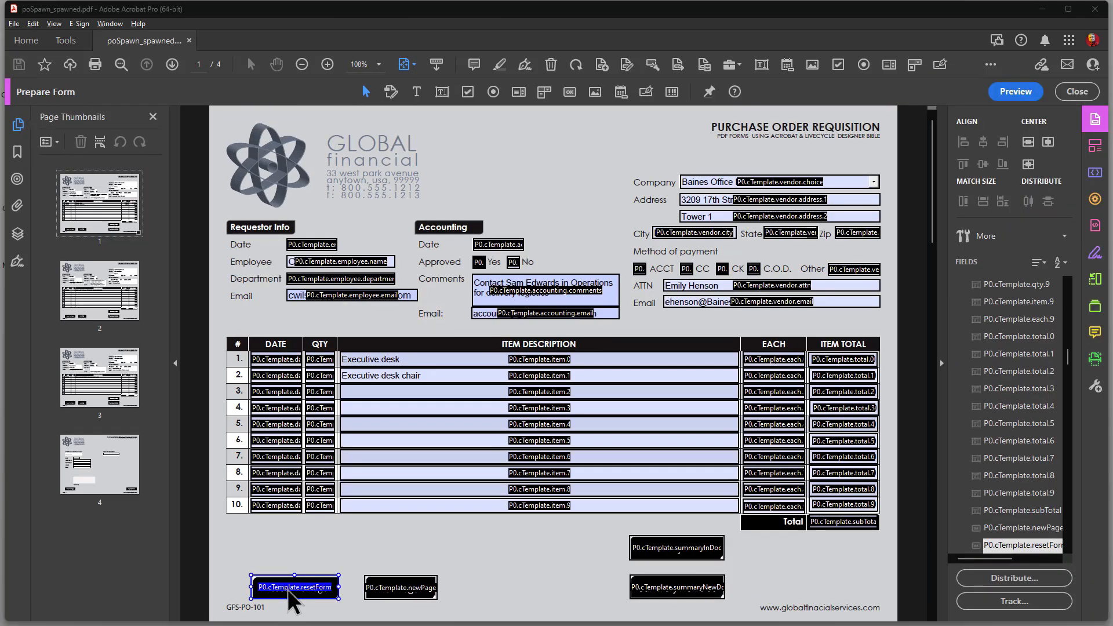
double_click(293, 587)
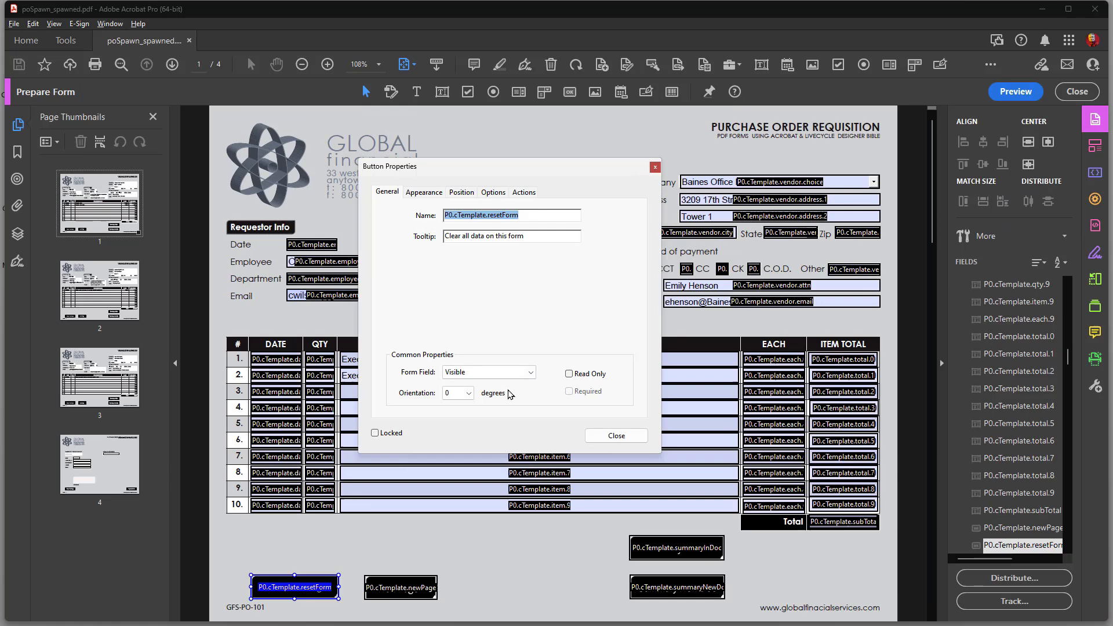
mouse_move(561, 154)
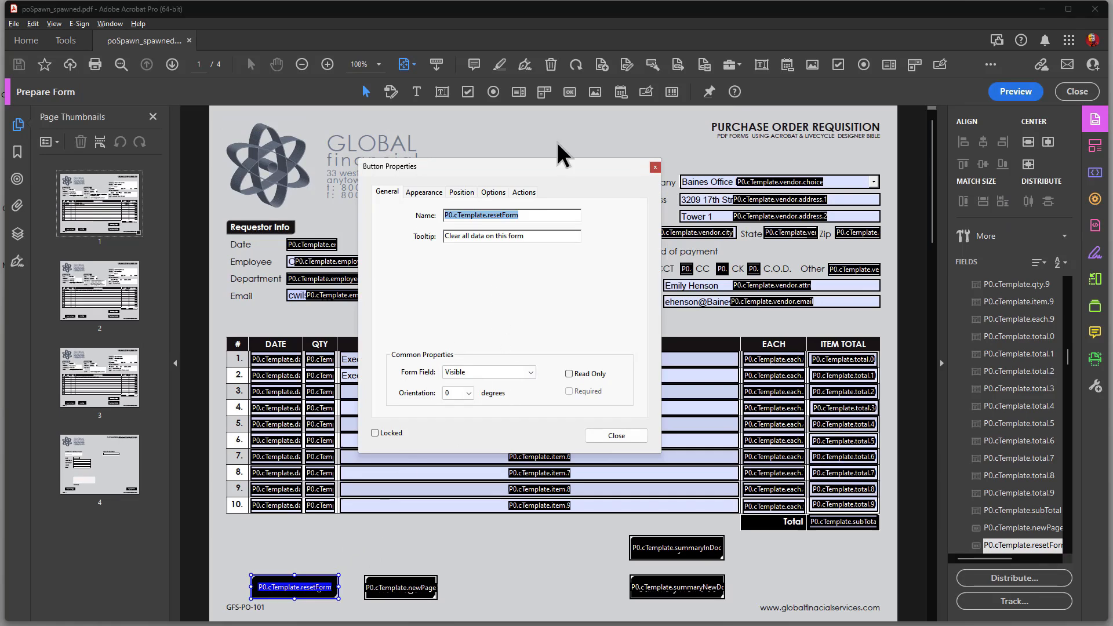
left_click(523, 192)
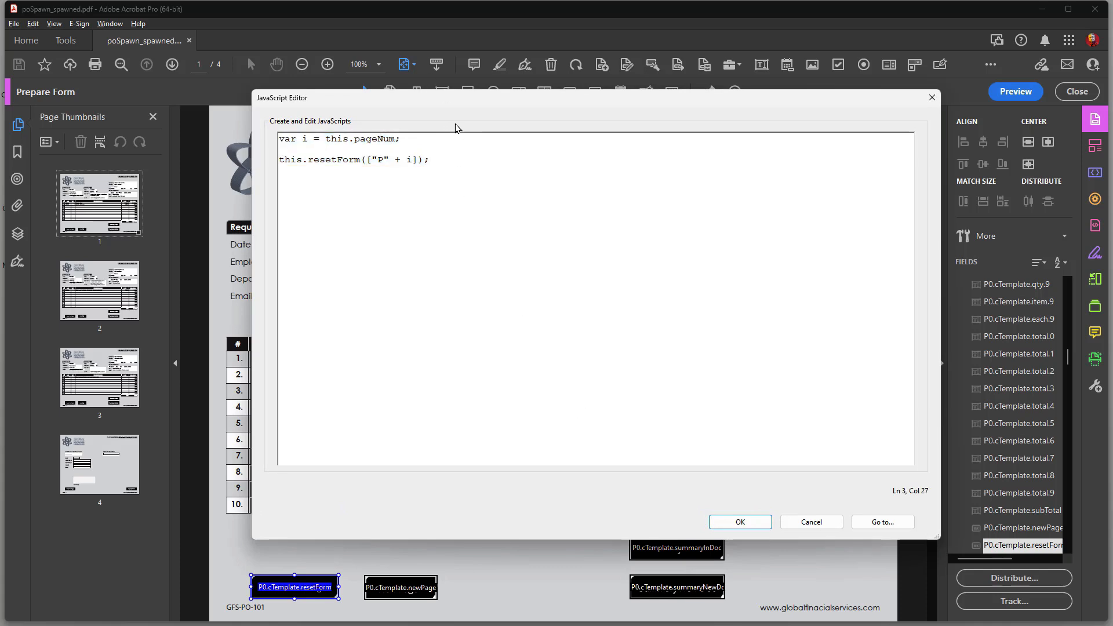
mouse_move(691, 107)
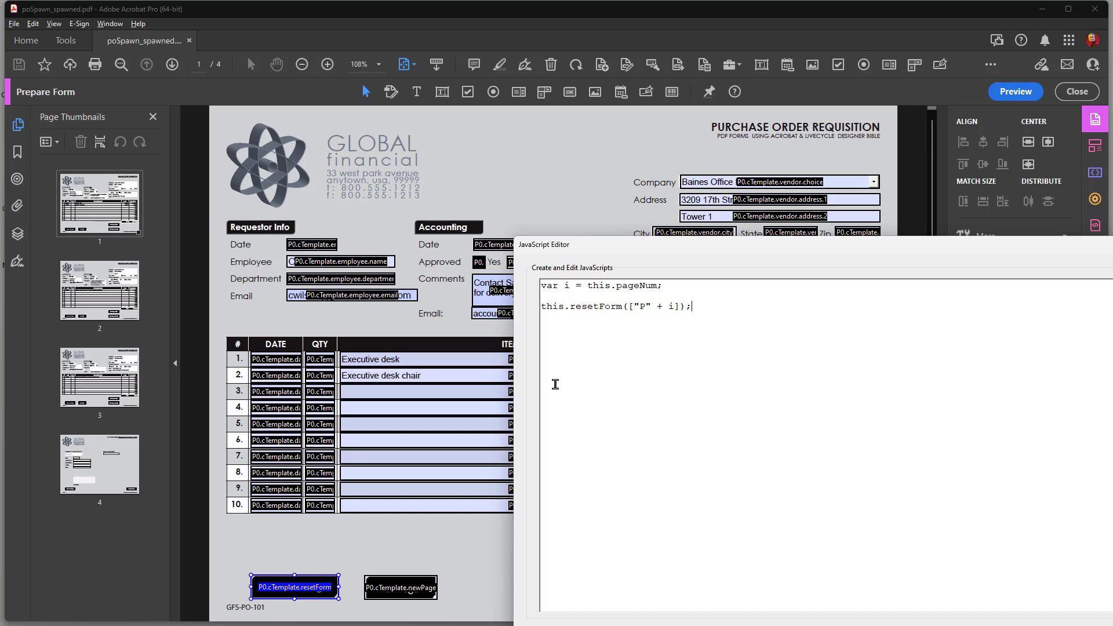
mouse_move(675, 250)
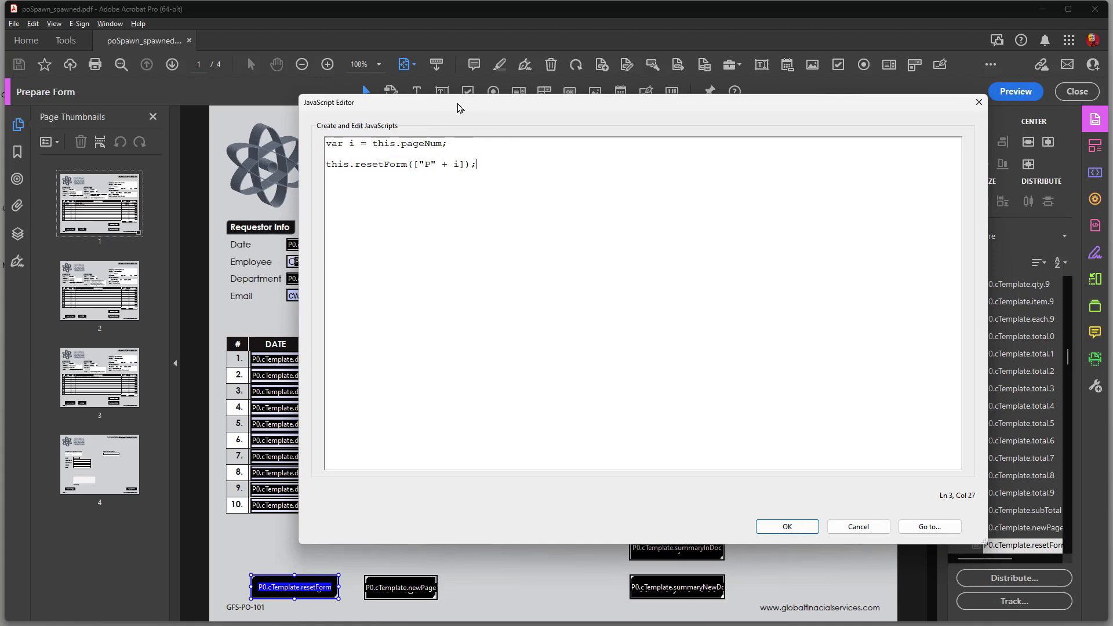
mouse_move(403, 139)
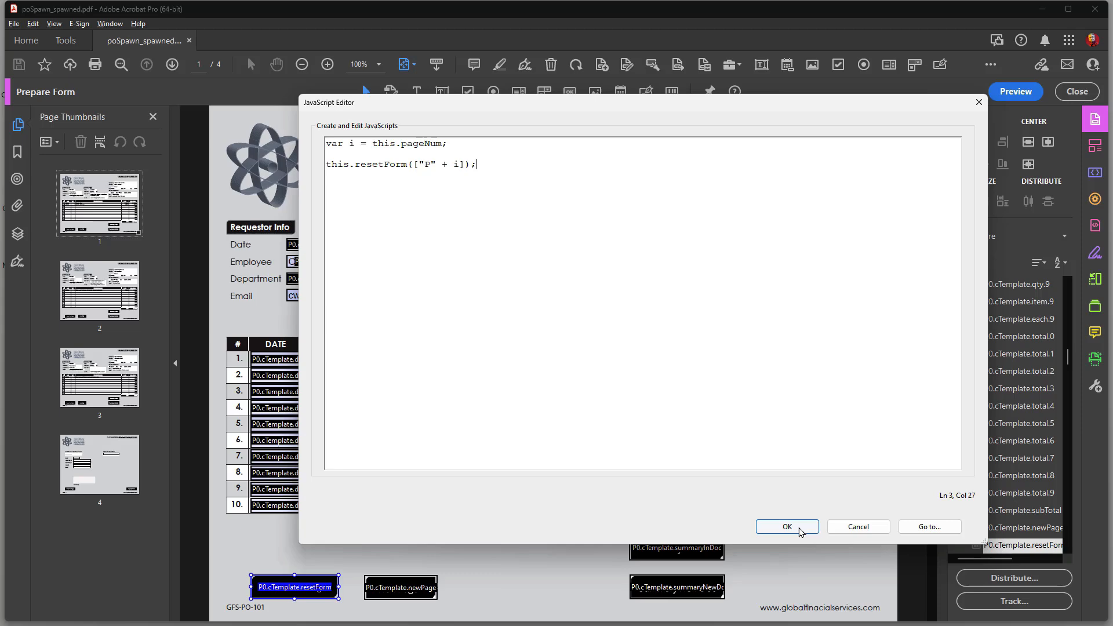
left_click(786, 527)
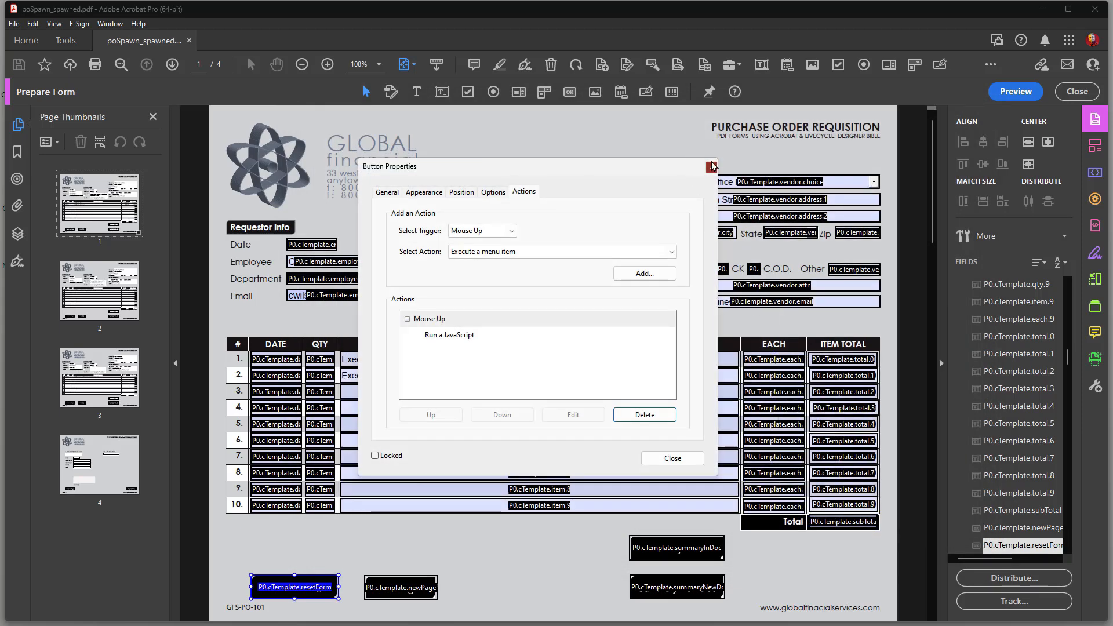
Step: Read the newPage button's script spawning a renamed cTemplate page before the last page
left_click(711, 166)
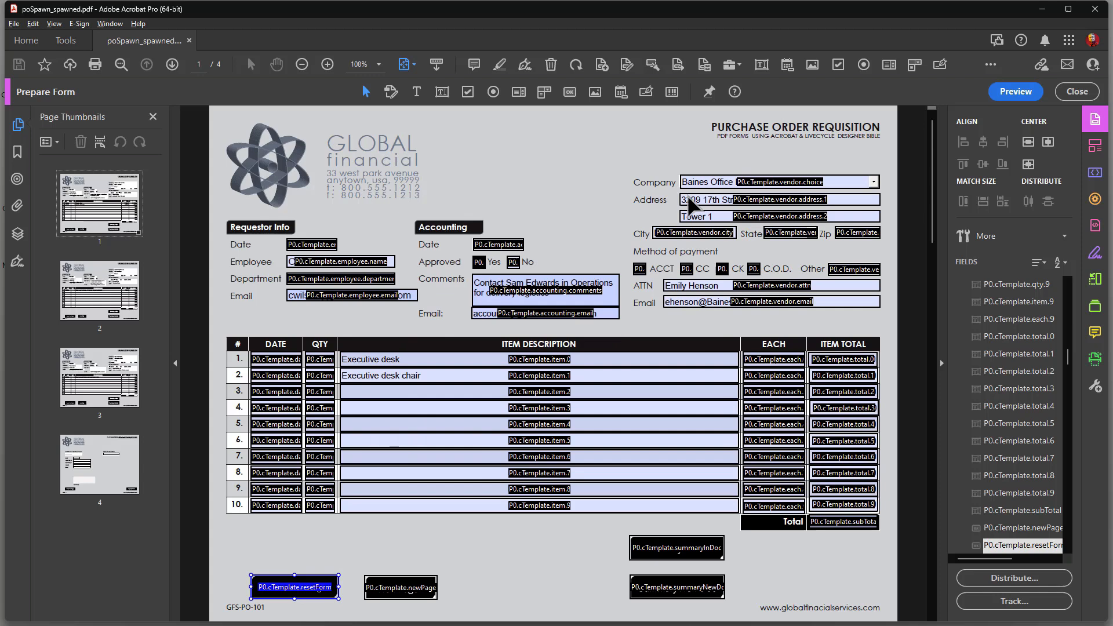
left_click(399, 587)
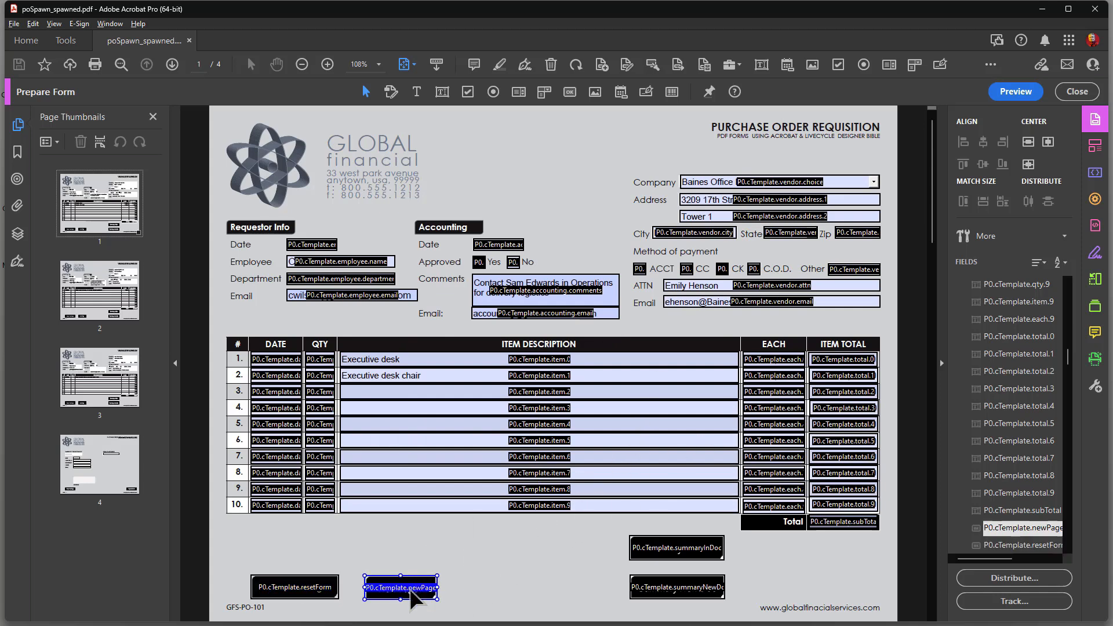
double_click(399, 587)
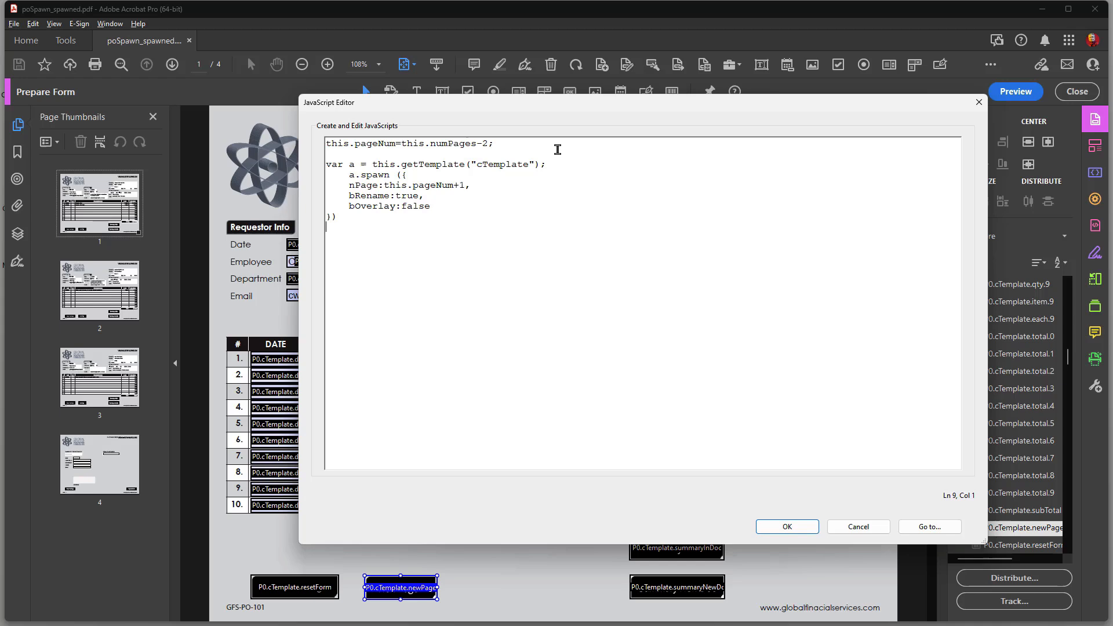
mouse_move(32, 458)
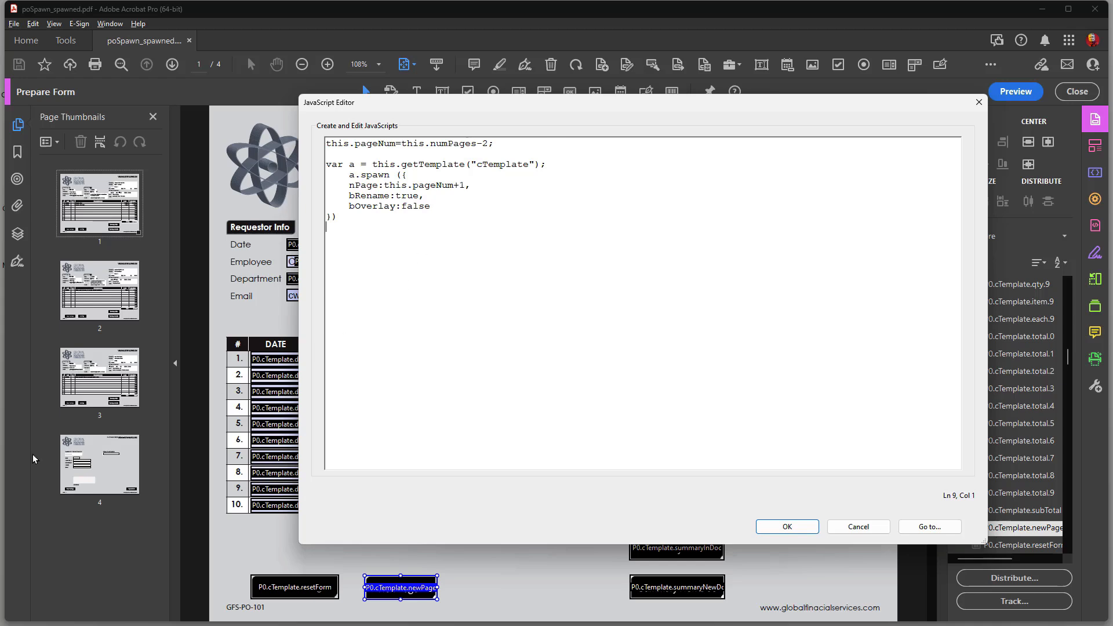
mouse_move(92, 495)
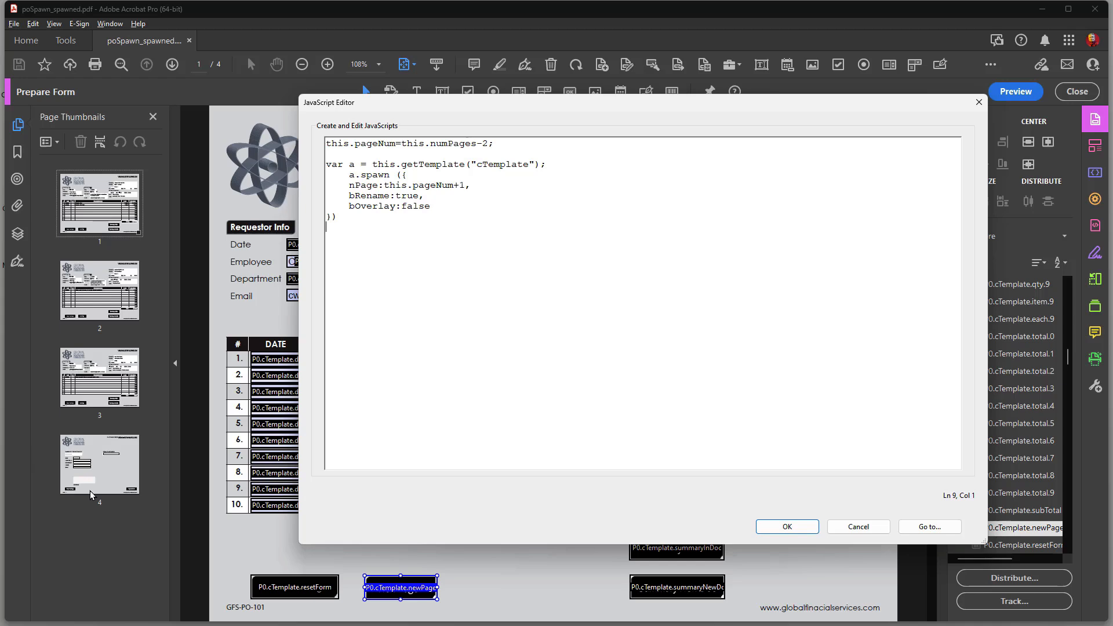
mouse_move(106, 433)
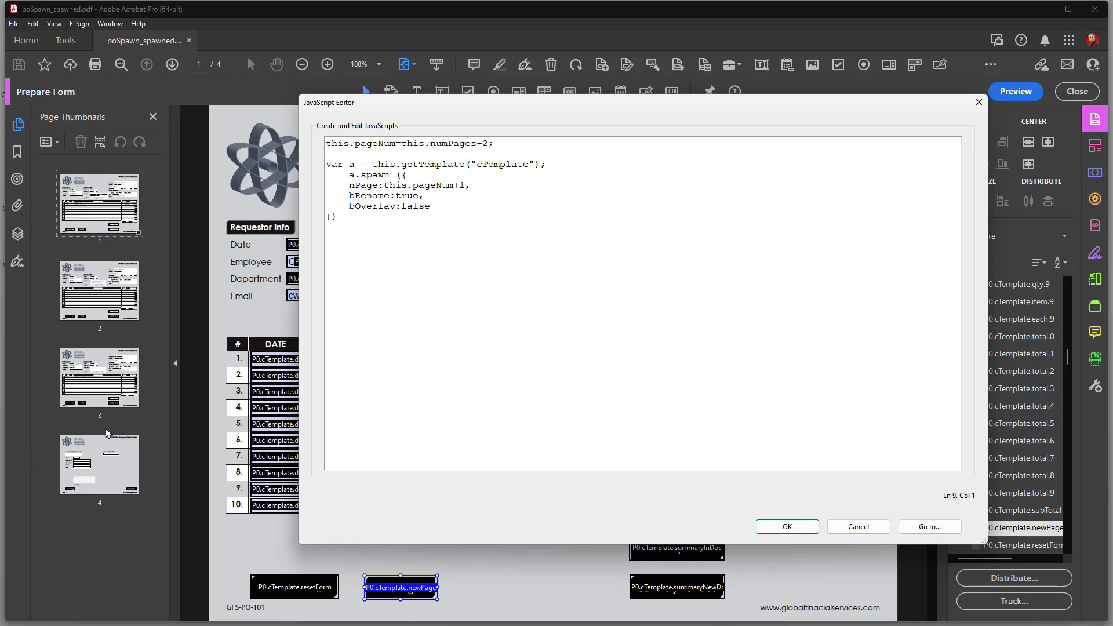
mouse_move(101, 452)
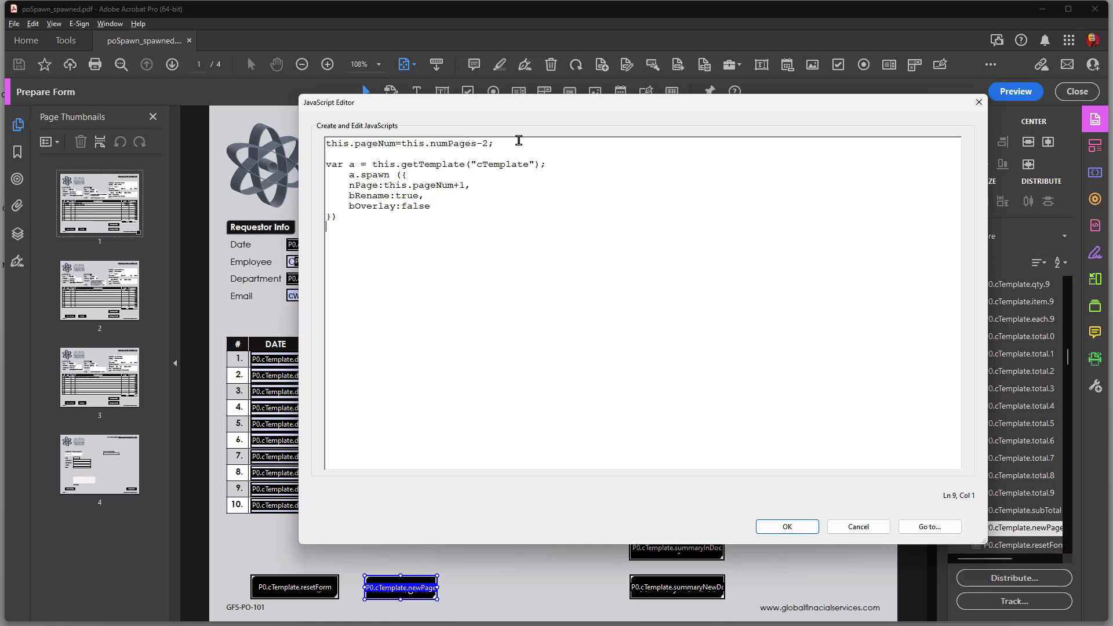
mouse_move(108, 461)
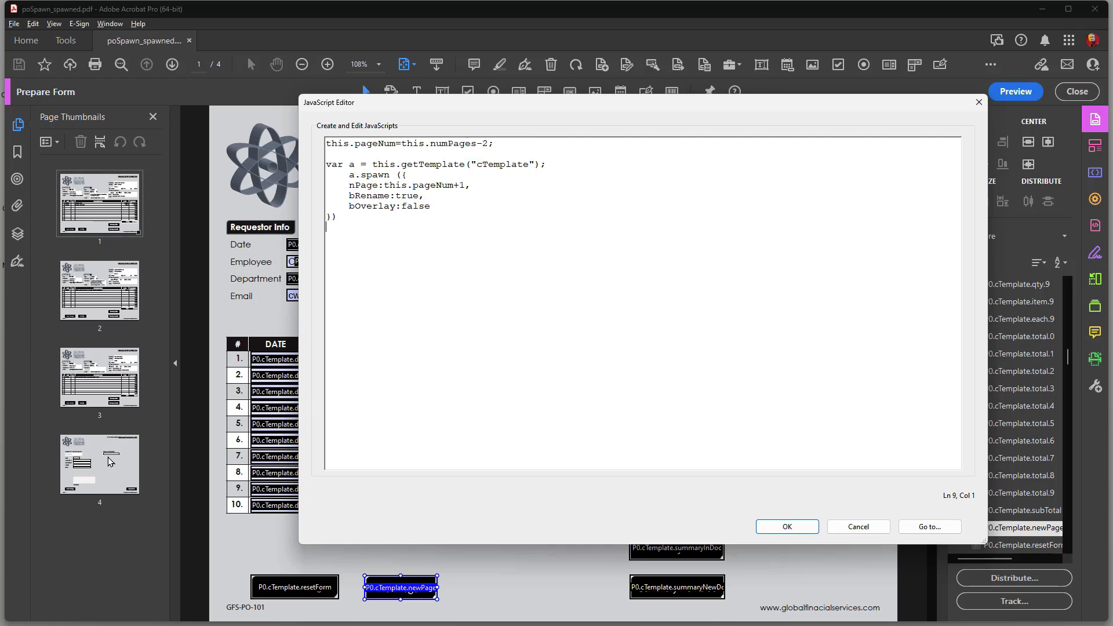
mouse_move(110, 423)
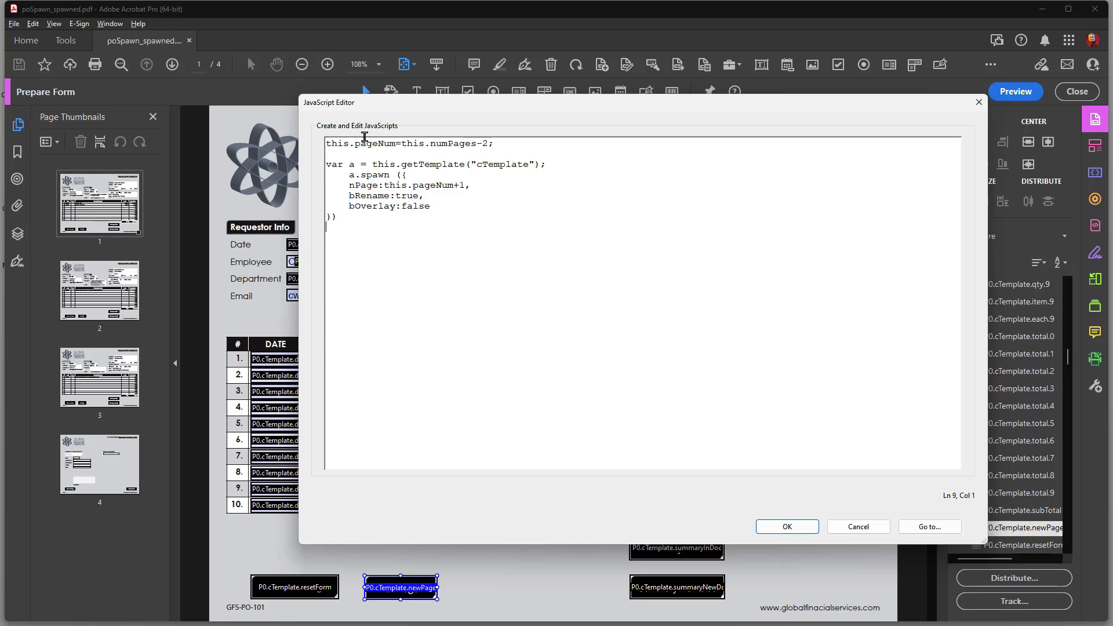
mouse_move(705, 519)
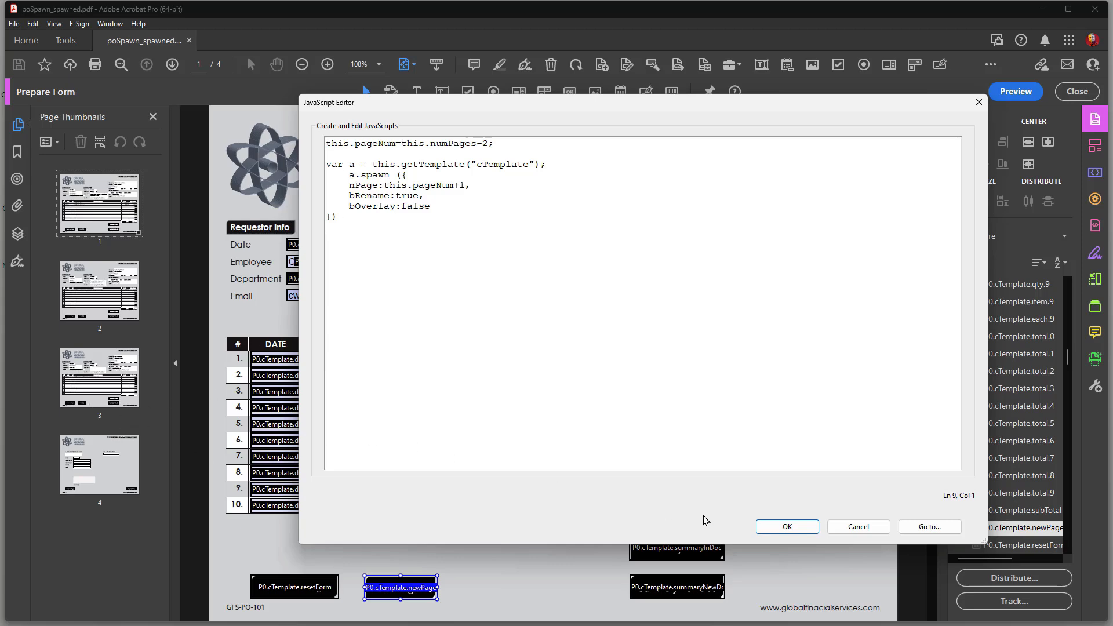
left_click(786, 527)
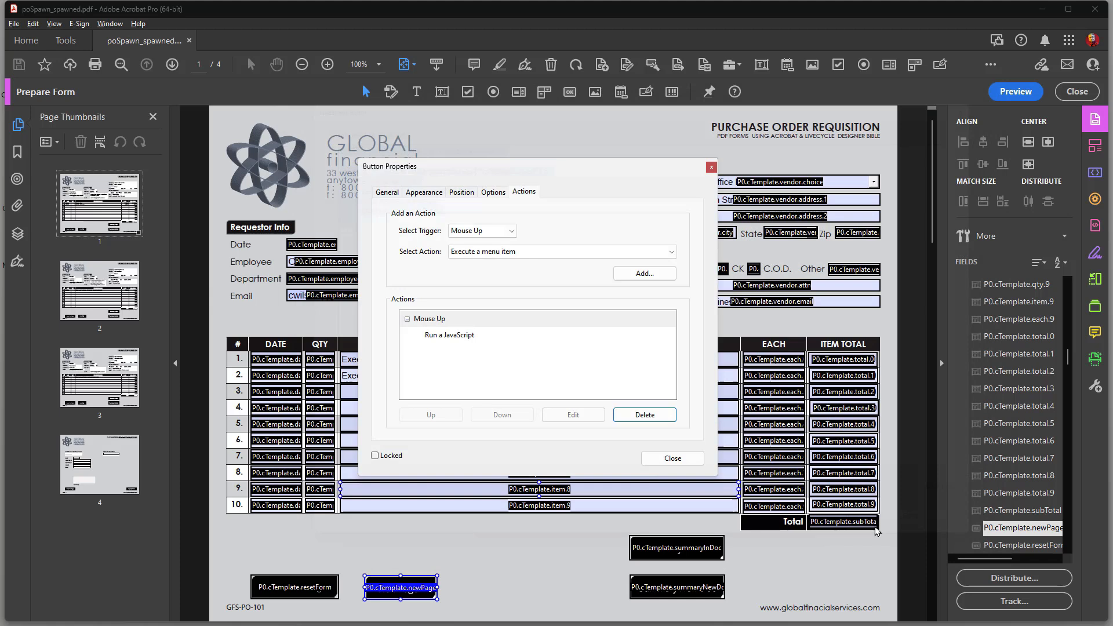
mouse_move(710, 168)
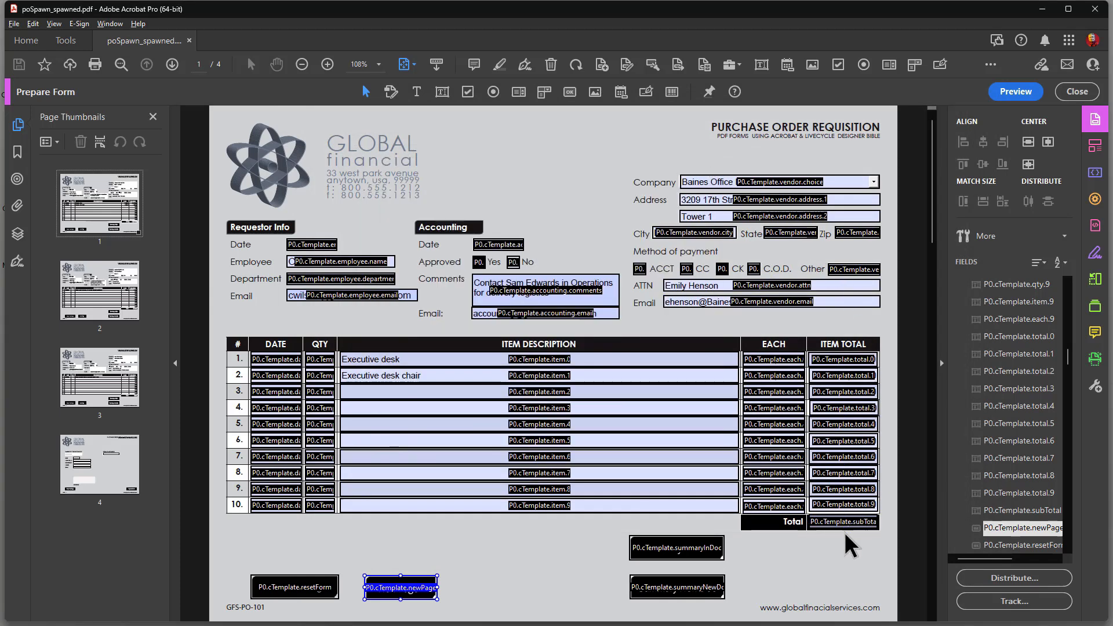
mouse_move(816, 561)
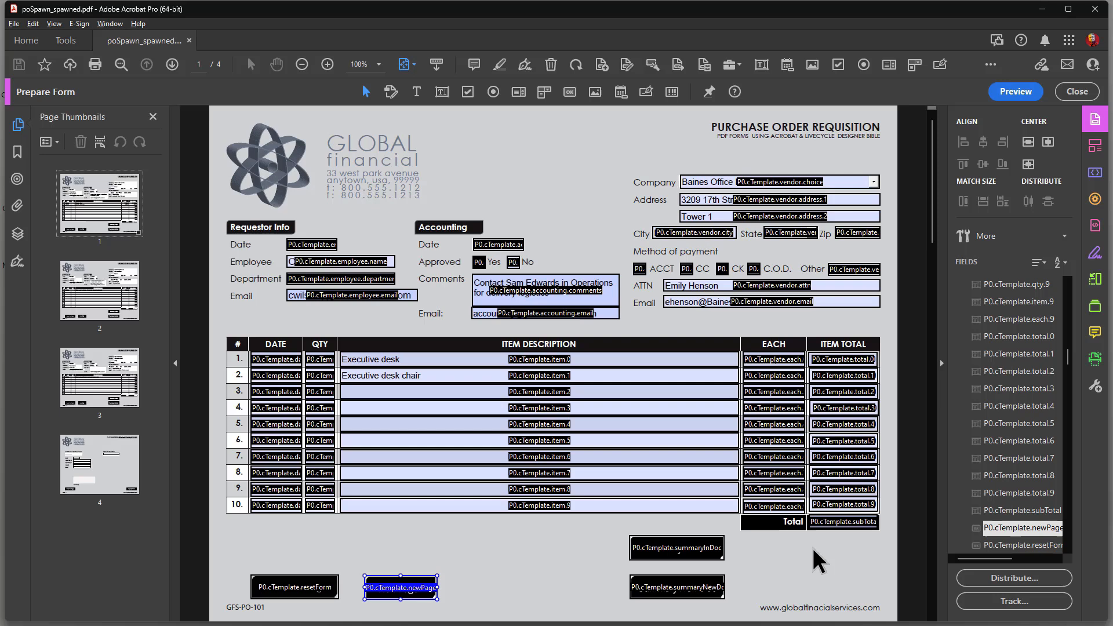
mouse_move(366, 348)
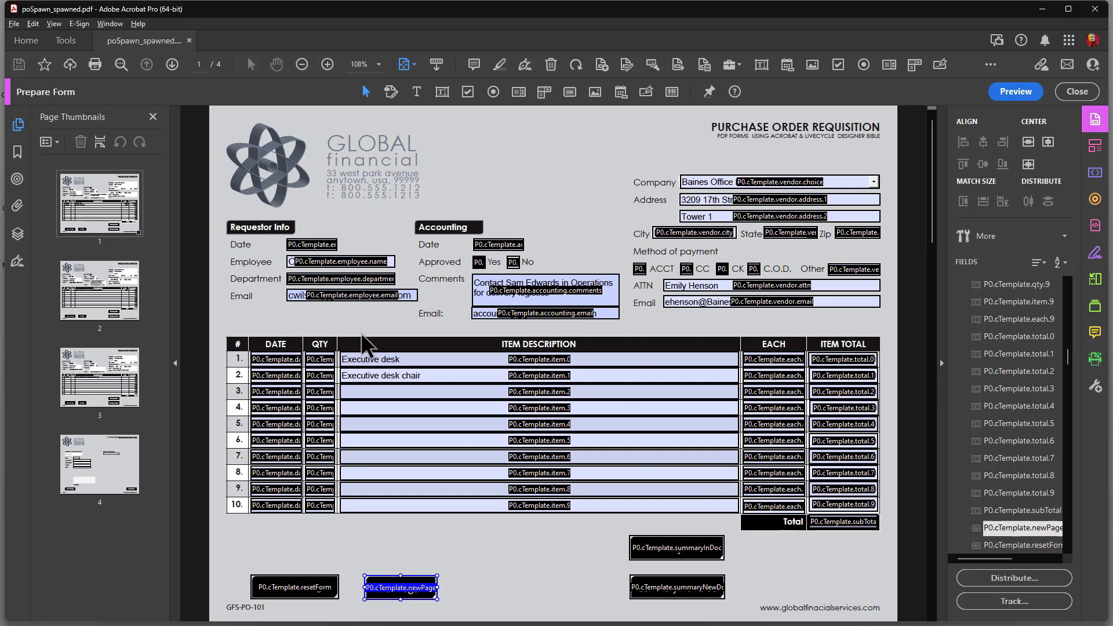
mouse_move(344, 536)
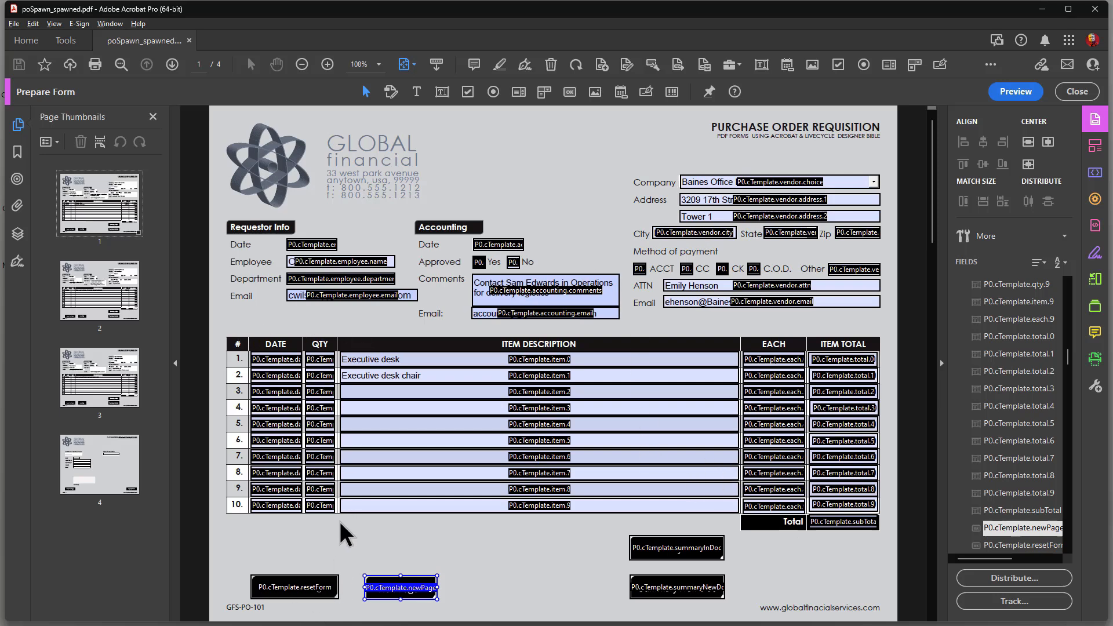
mouse_move(338, 335)
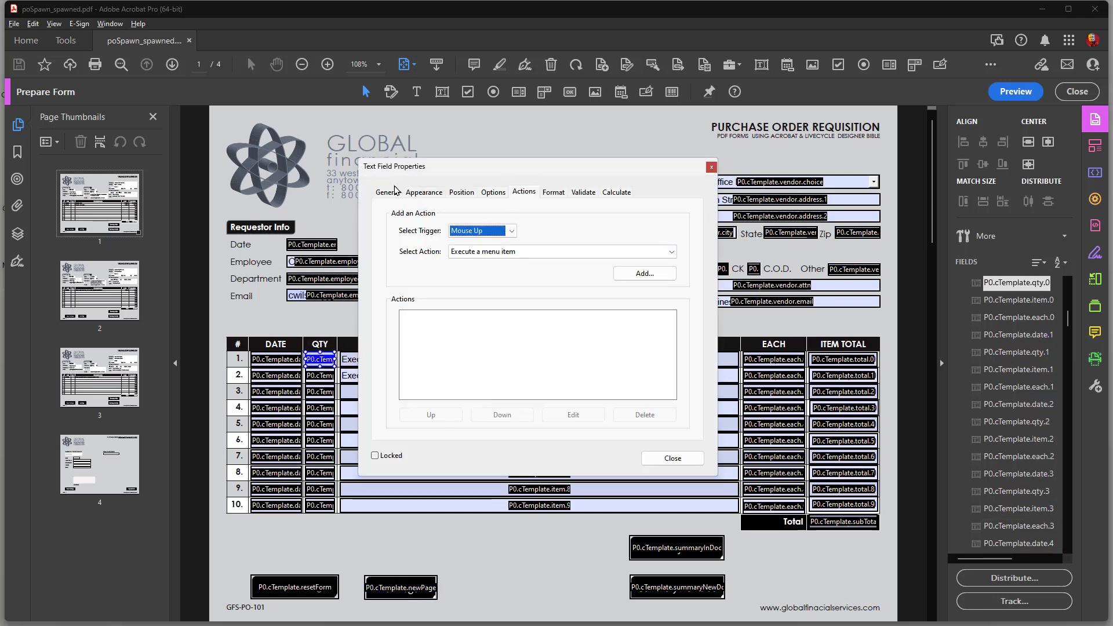
Step: Check the names and tooltips of quantity fields P0.cTemplate.qty.0 and qty.1
left_click(387, 191)
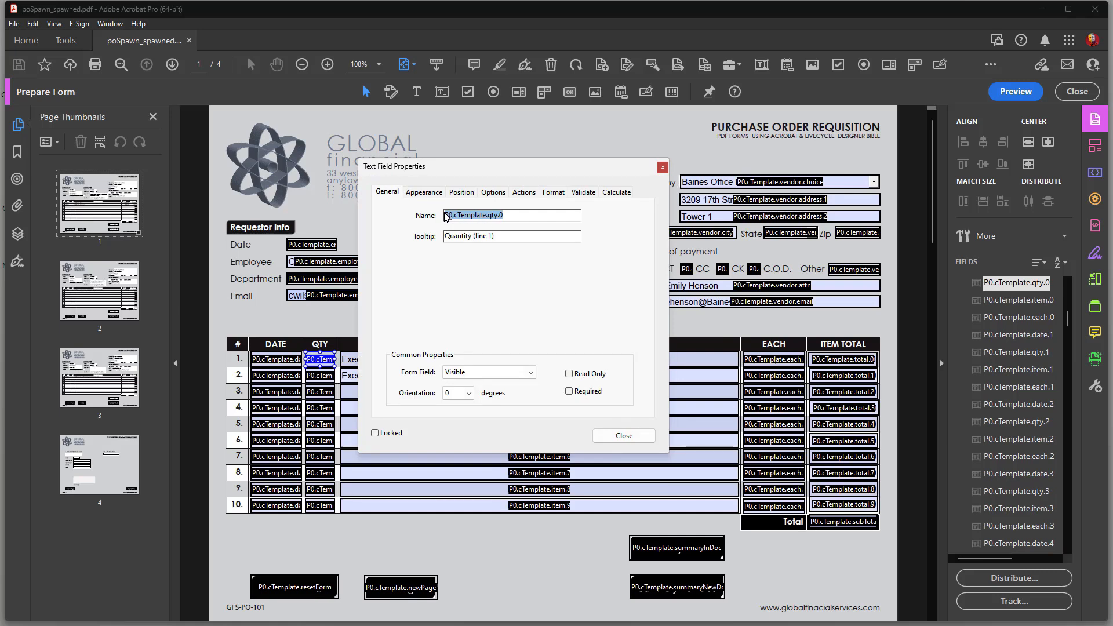
mouse_move(459, 225)
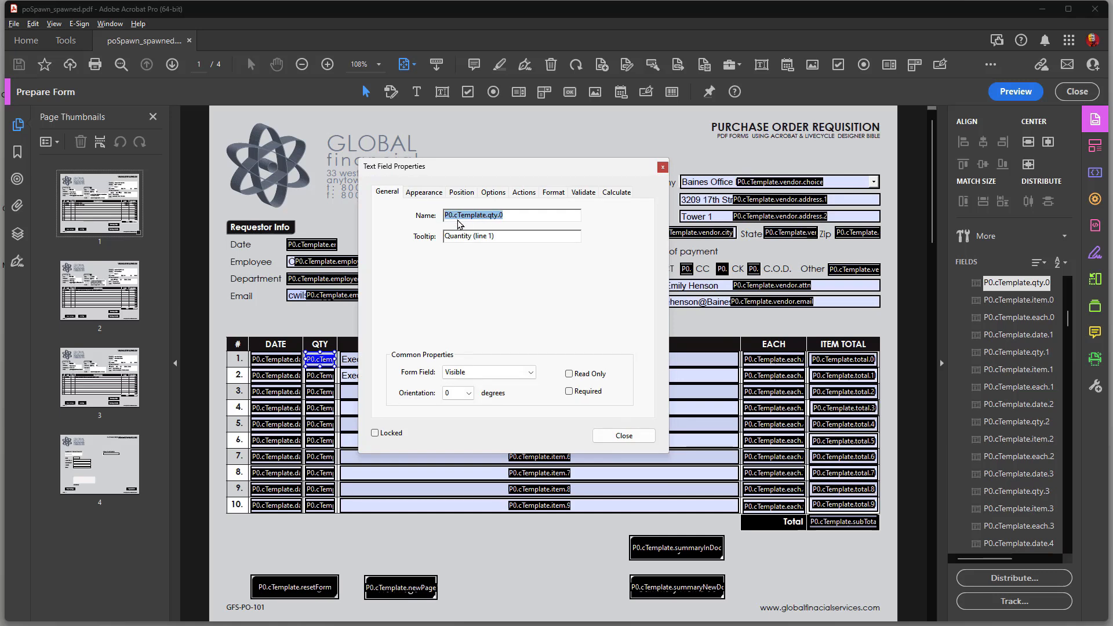
mouse_move(516, 212)
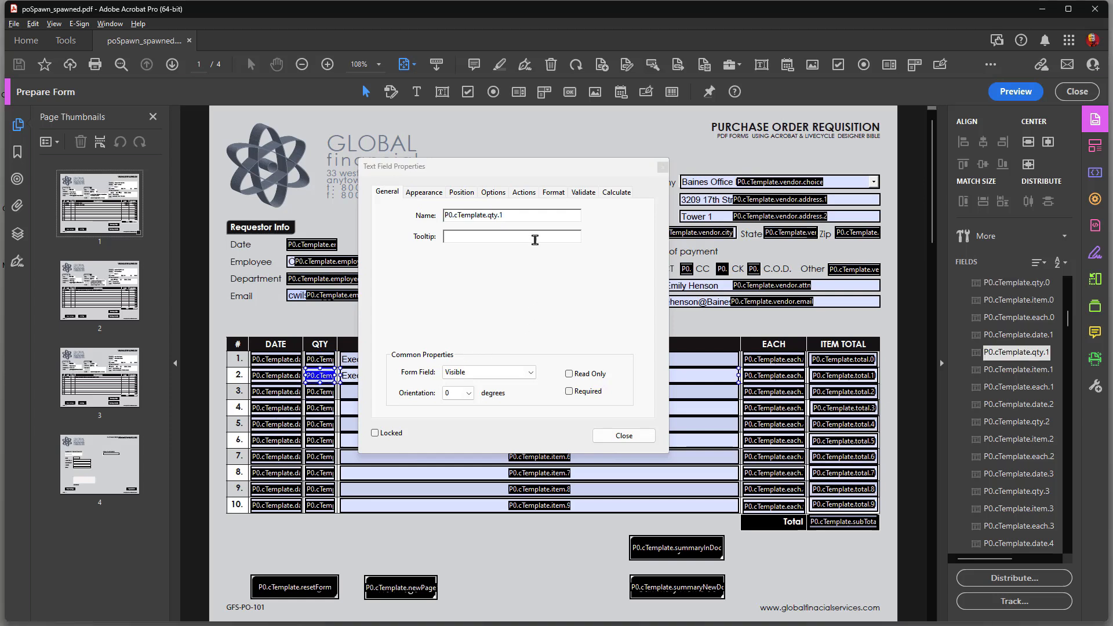
left_click(623, 435)
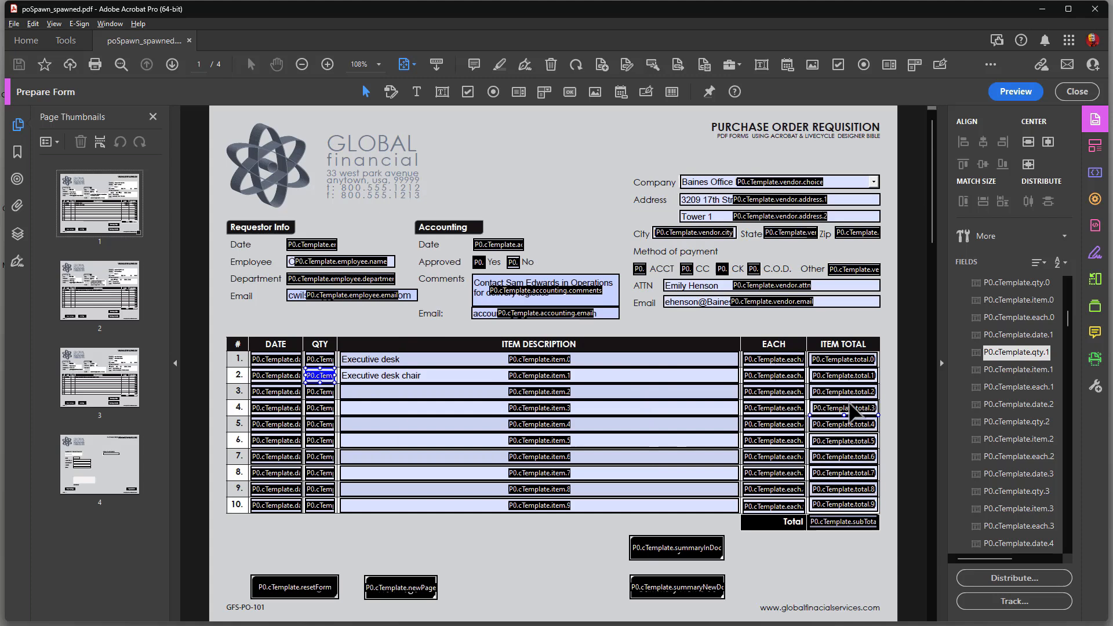
mouse_move(806, 283)
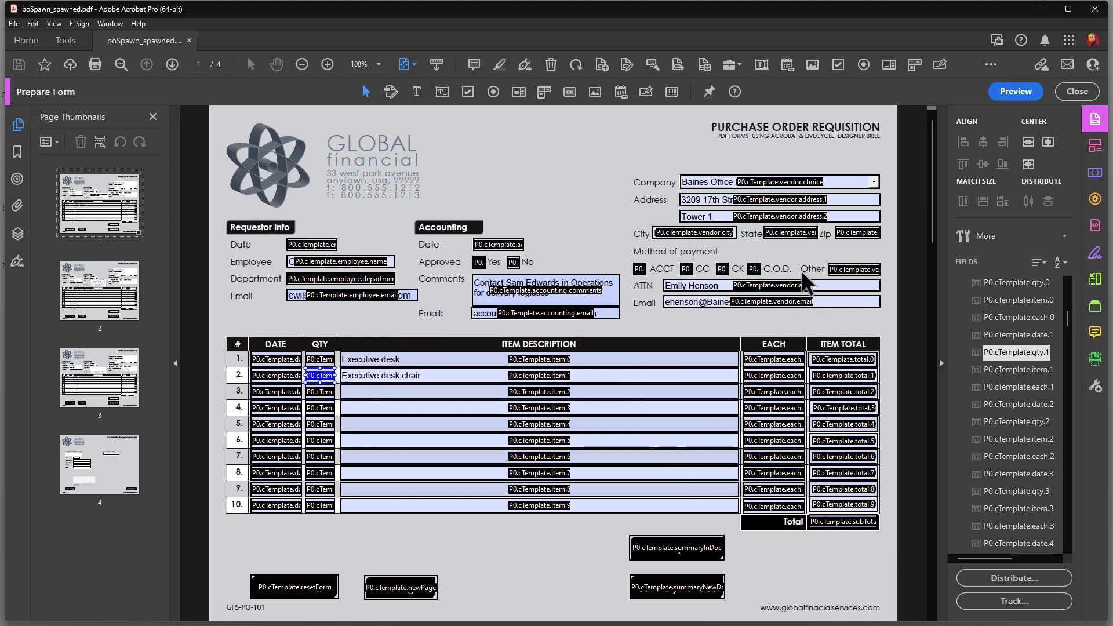
mouse_move(688, 370)
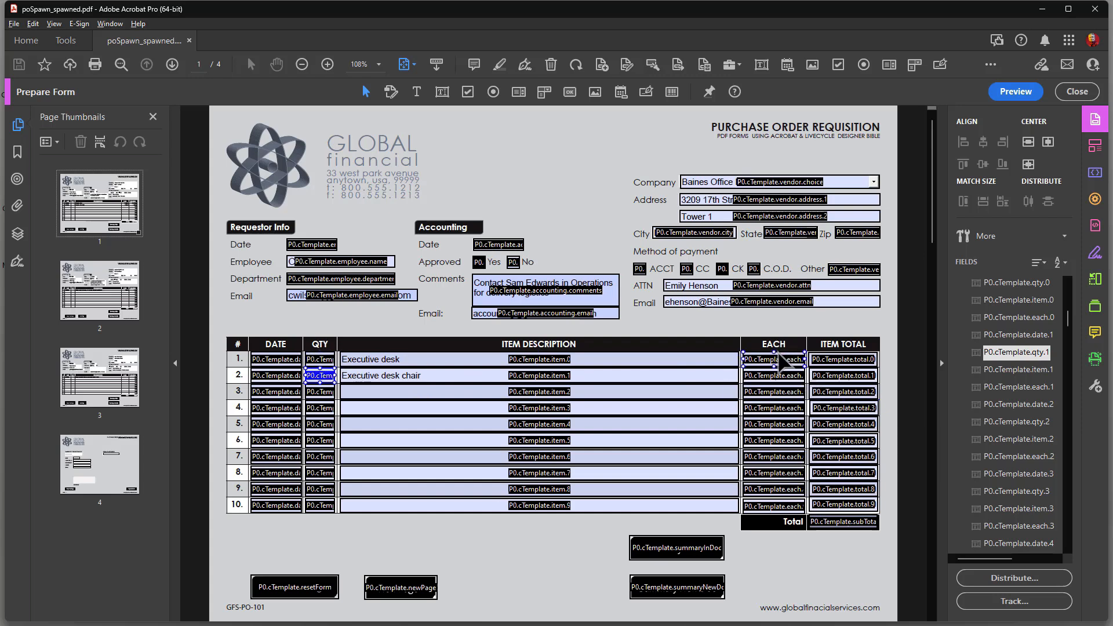
mouse_move(774, 366)
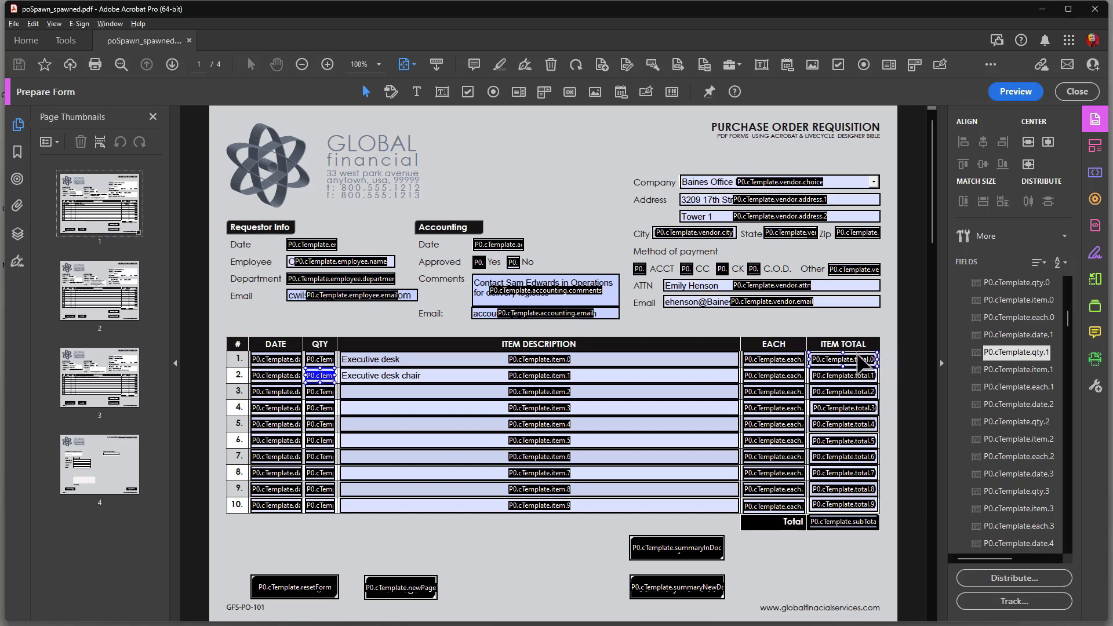
Step: Inspect the line 1 total field's Calculate tab showing the custom doAmountCalcs() script
left_click(843, 359)
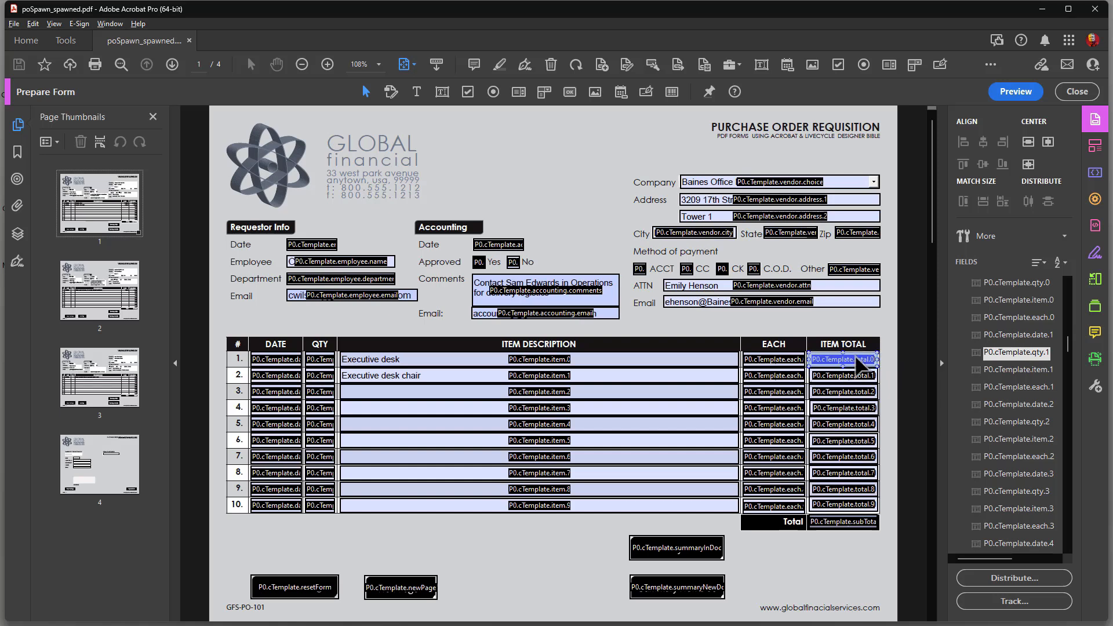
double_click(843, 359)
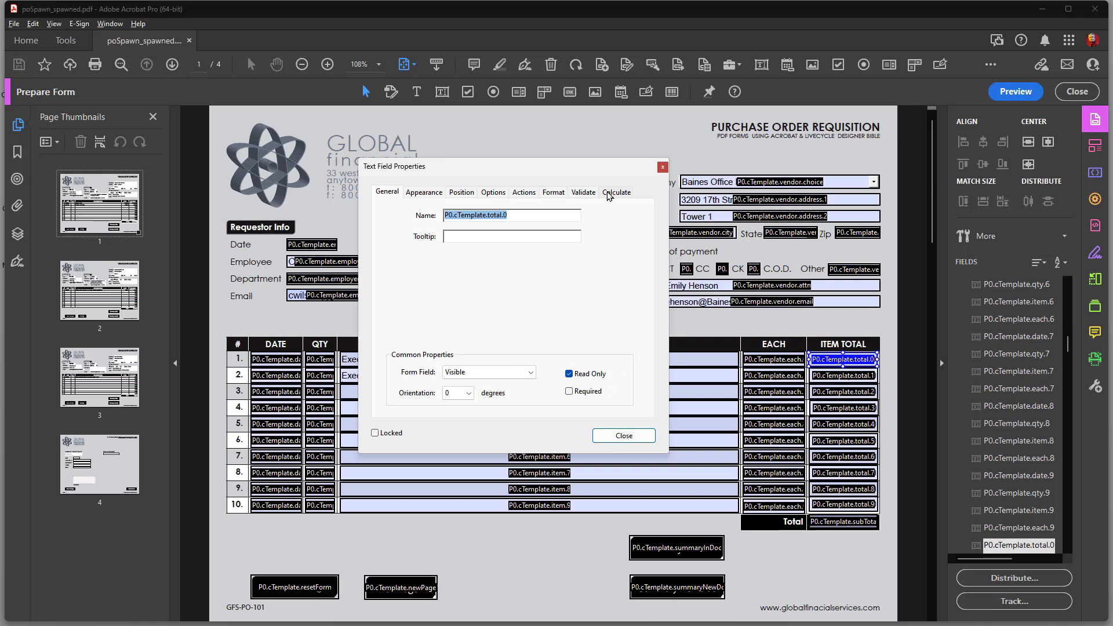
left_click(616, 191)
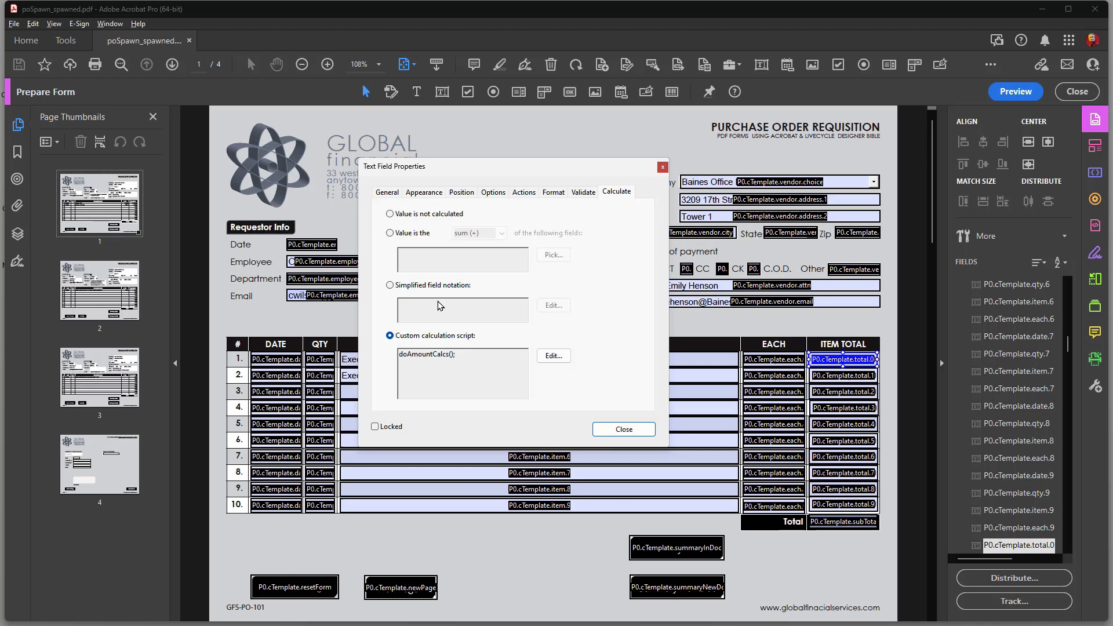
mouse_move(462, 412)
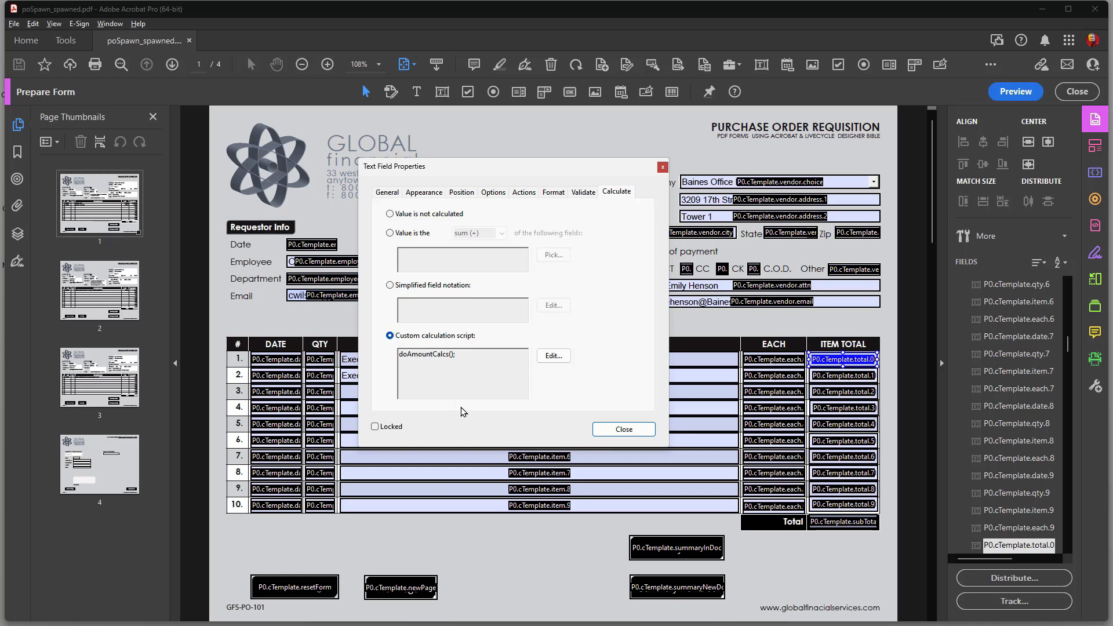
mouse_move(462, 406)
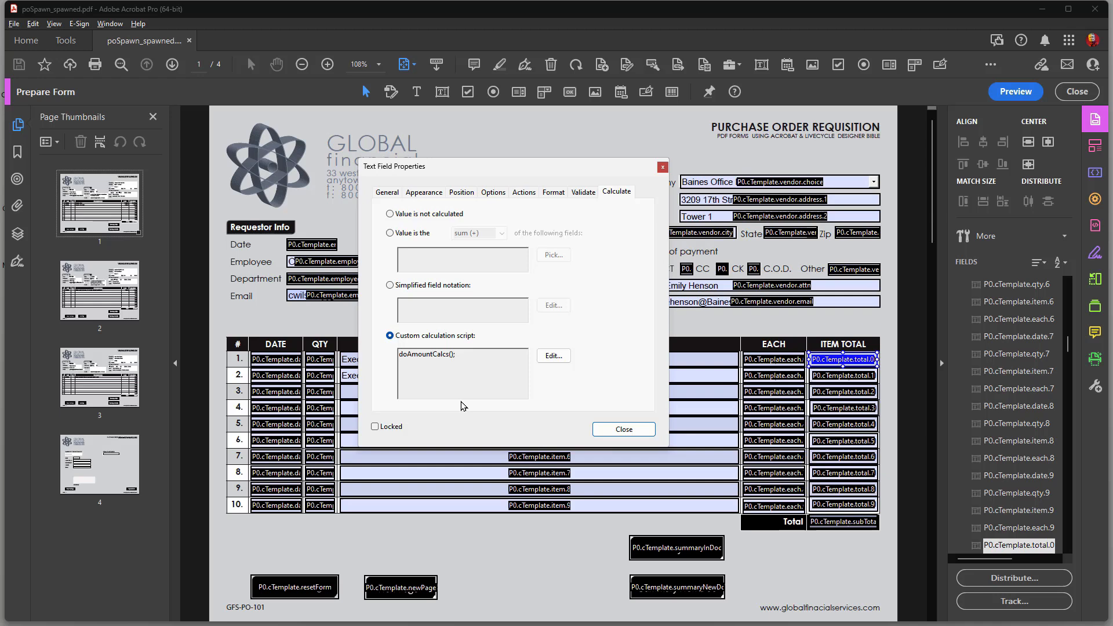
mouse_move(793, 362)
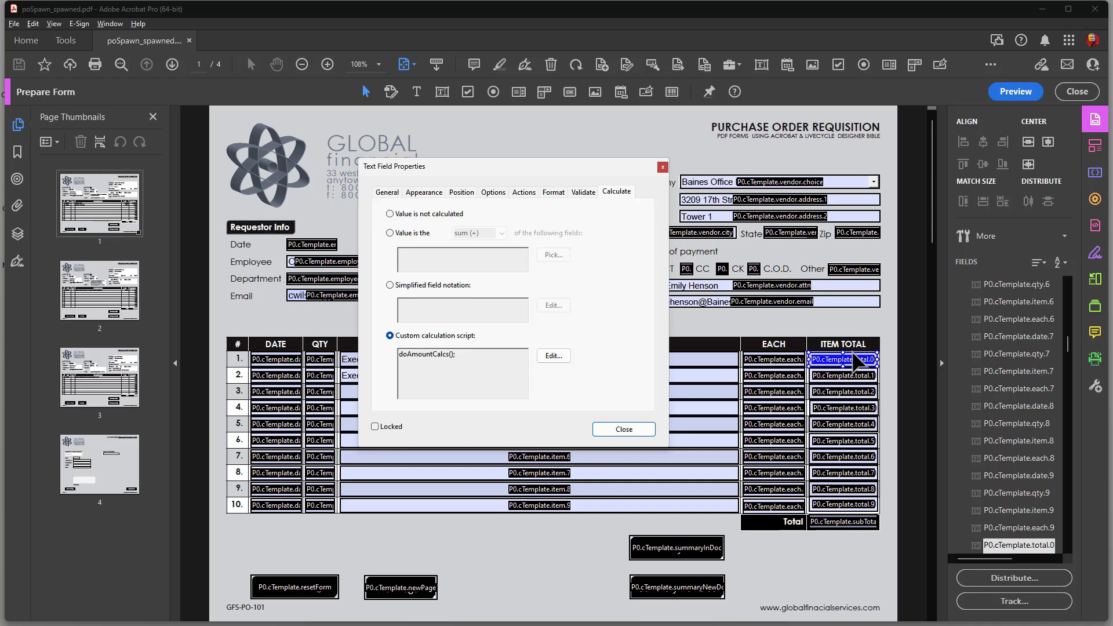
mouse_move(458, 366)
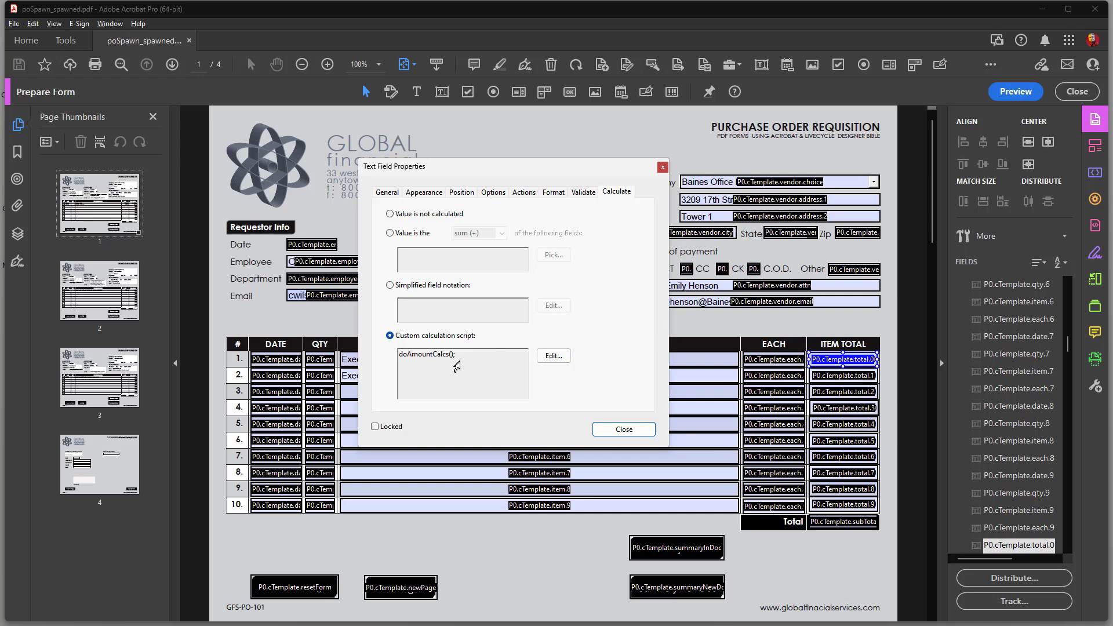
mouse_move(589, 356)
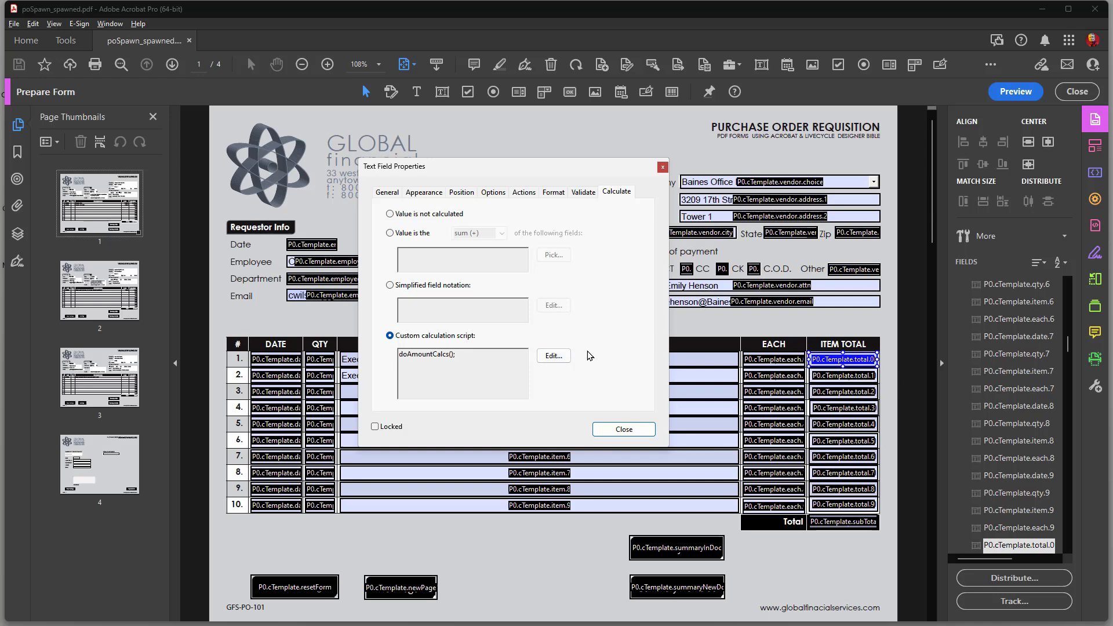
mouse_move(652, 423)
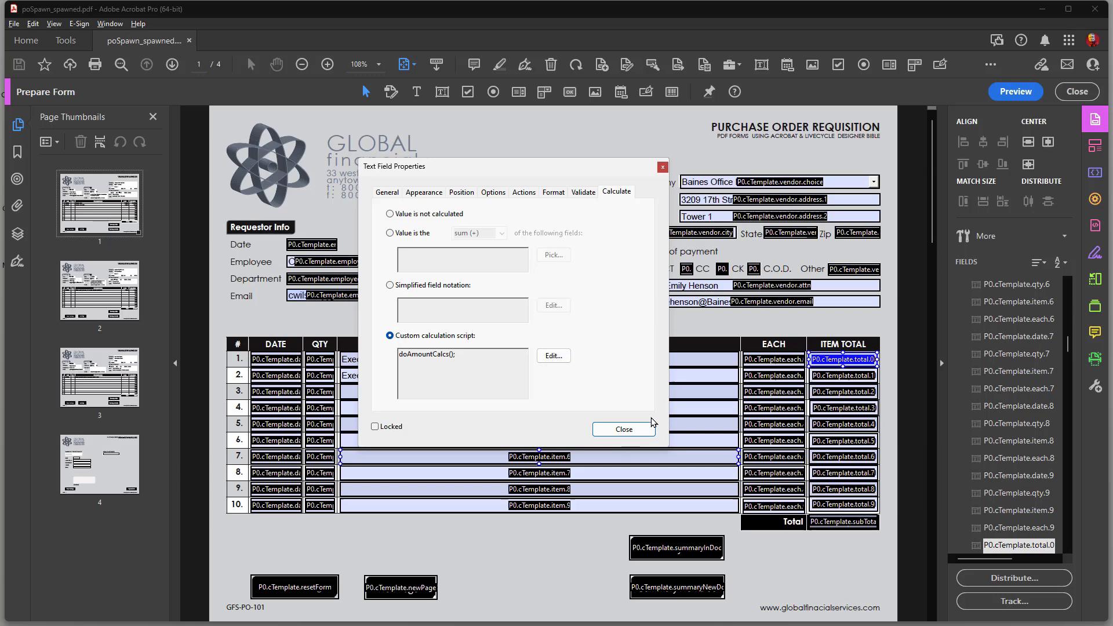
left_click(622, 429)
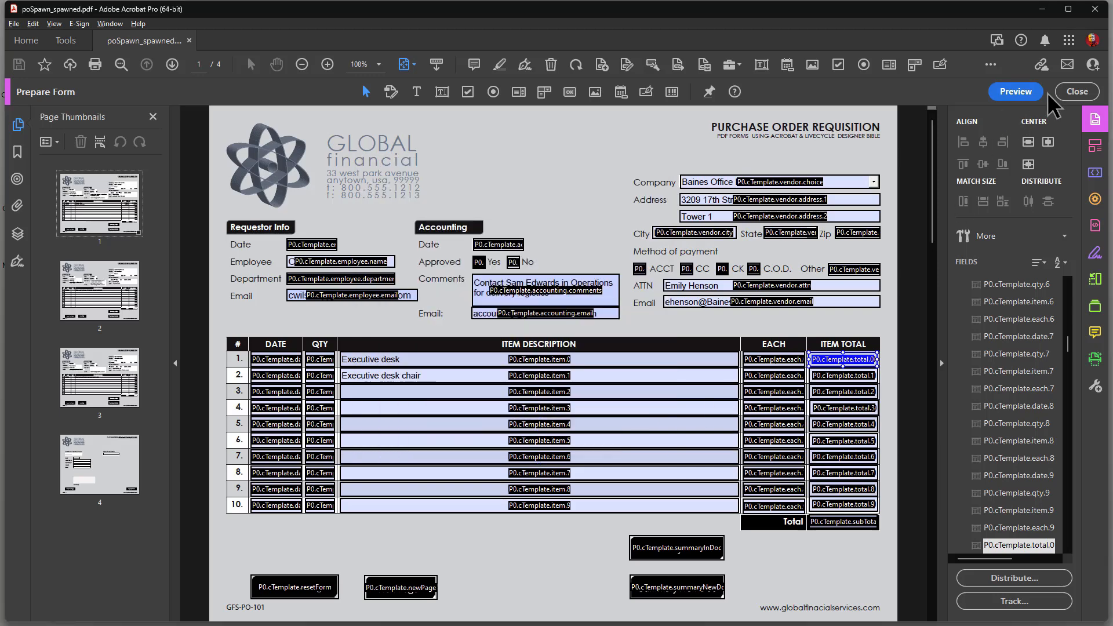
Step: Exit form editing and open the amountCalcs Document JavaScript defining doAmountCalcs() for editing
left_click(1014, 91)
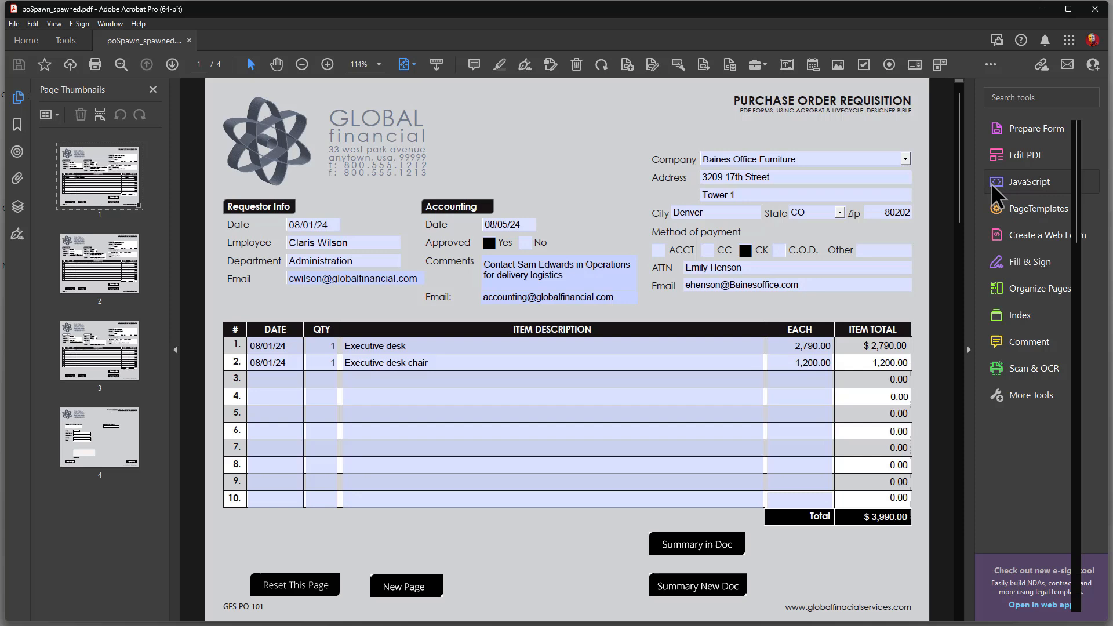
left_click(1028, 181)
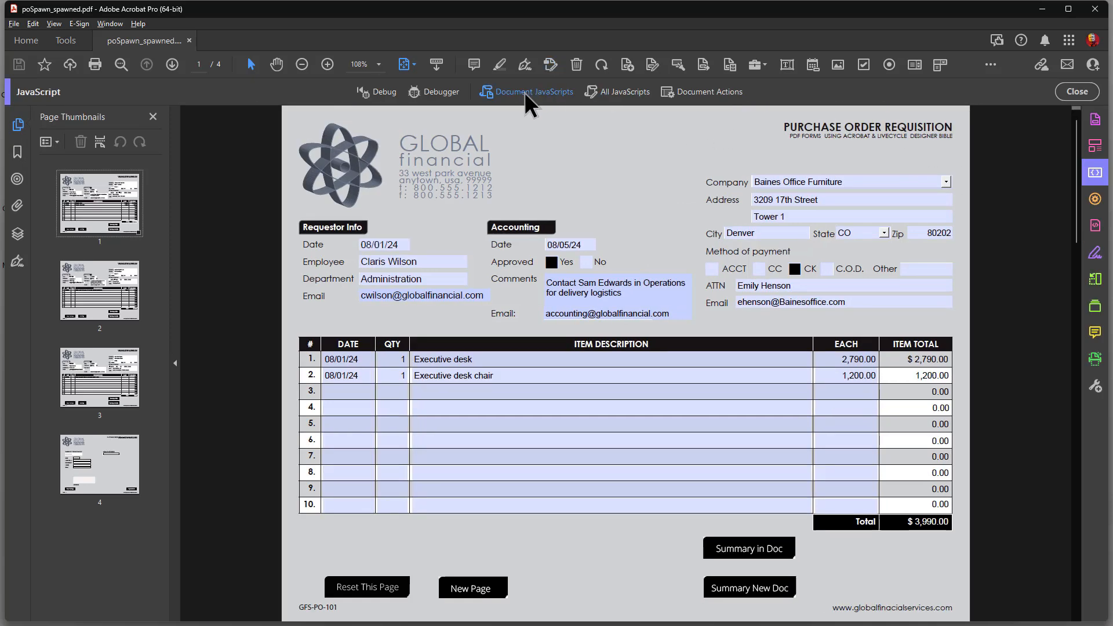
mouse_move(531, 92)
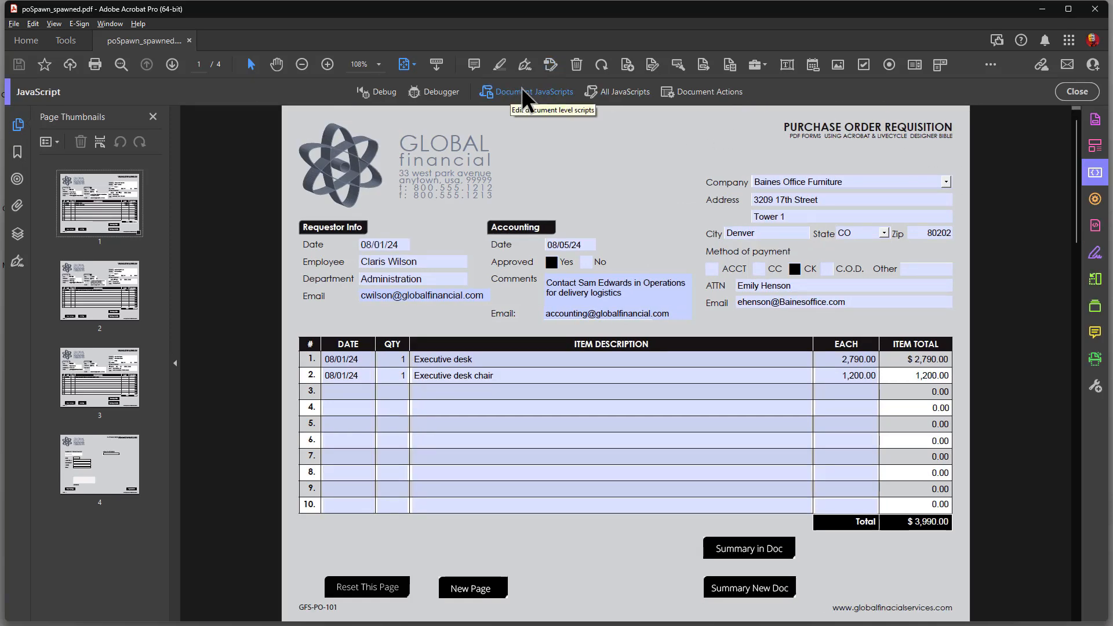
left_click(534, 91)
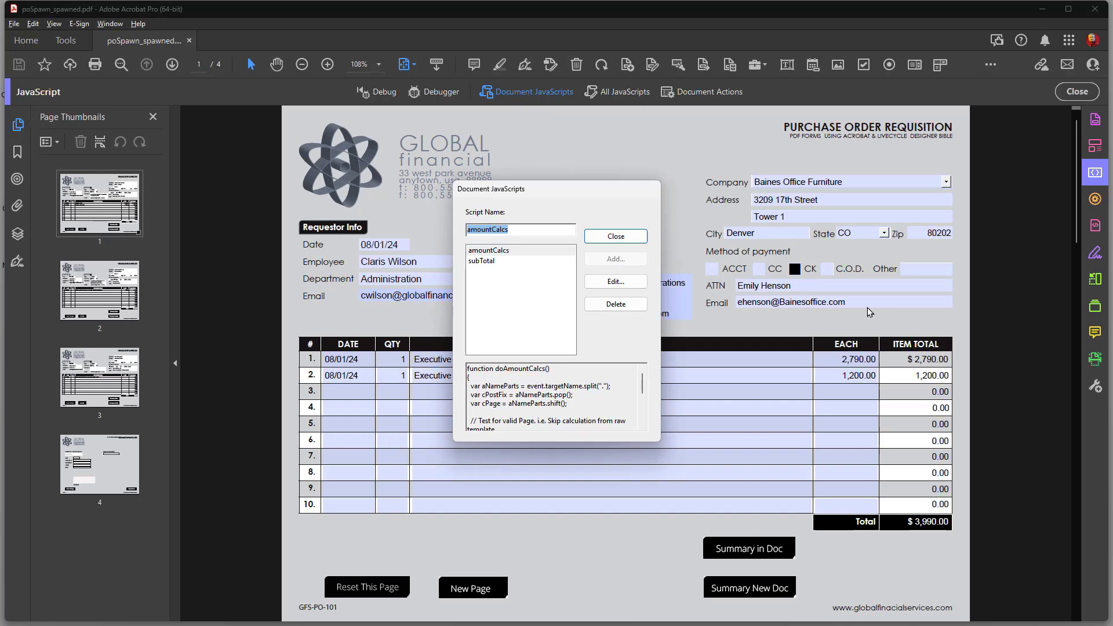
mouse_move(895, 421)
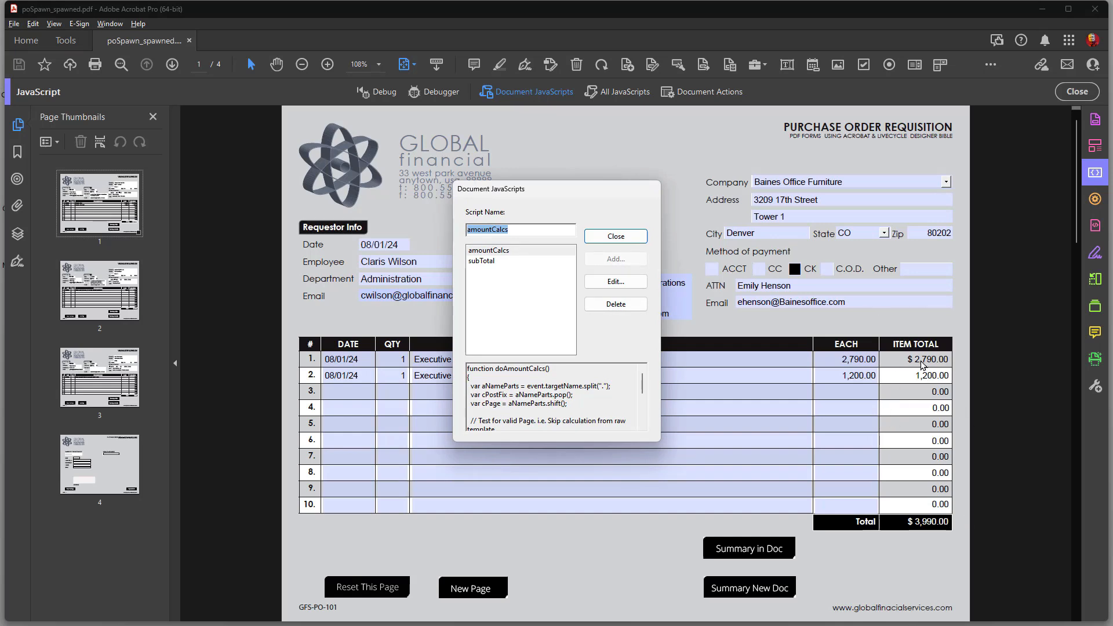
mouse_move(883, 474)
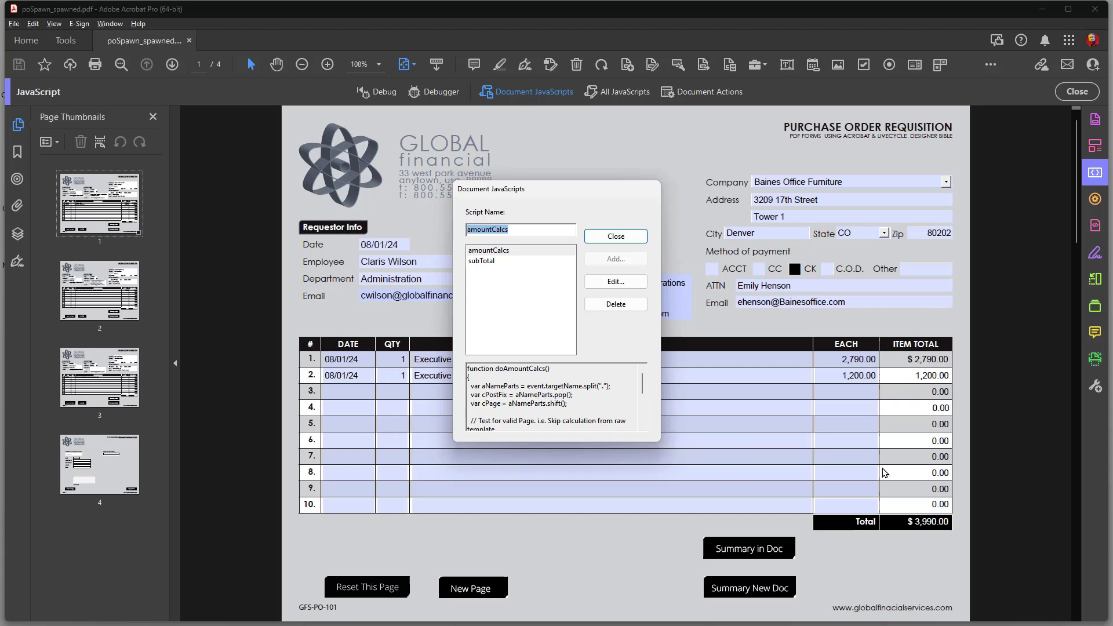
mouse_move(614, 304)
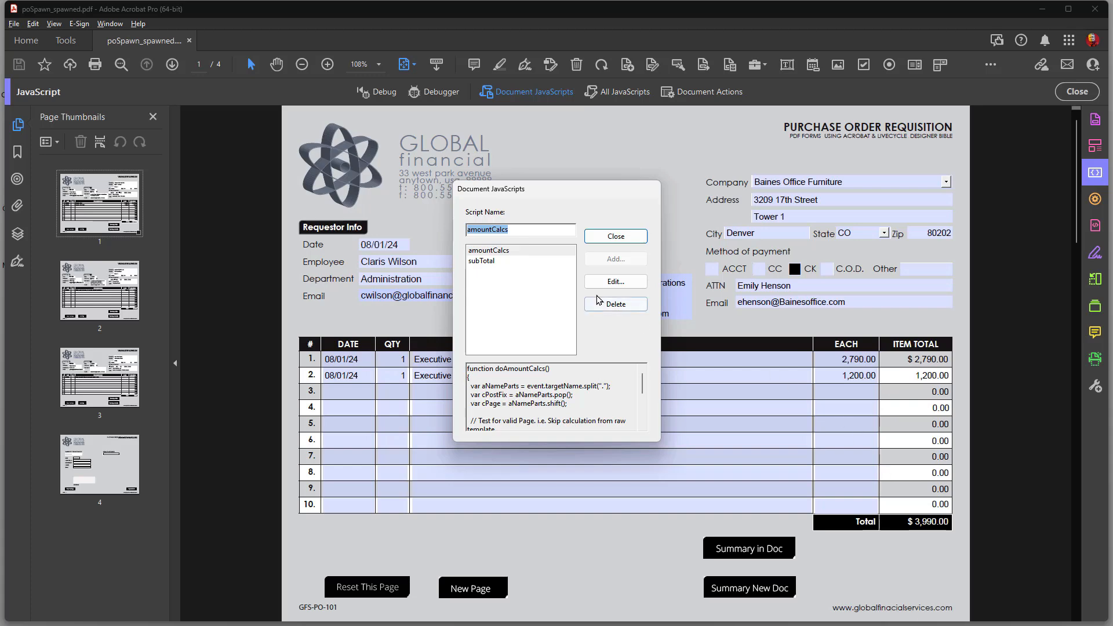
left_click(489, 250)
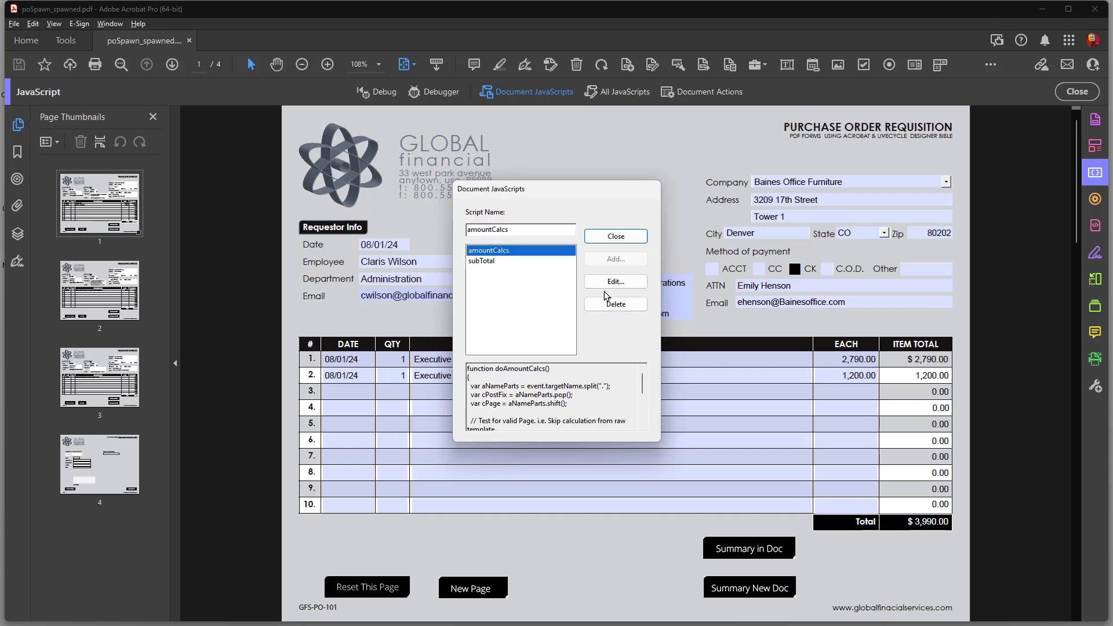
left_click(613, 281)
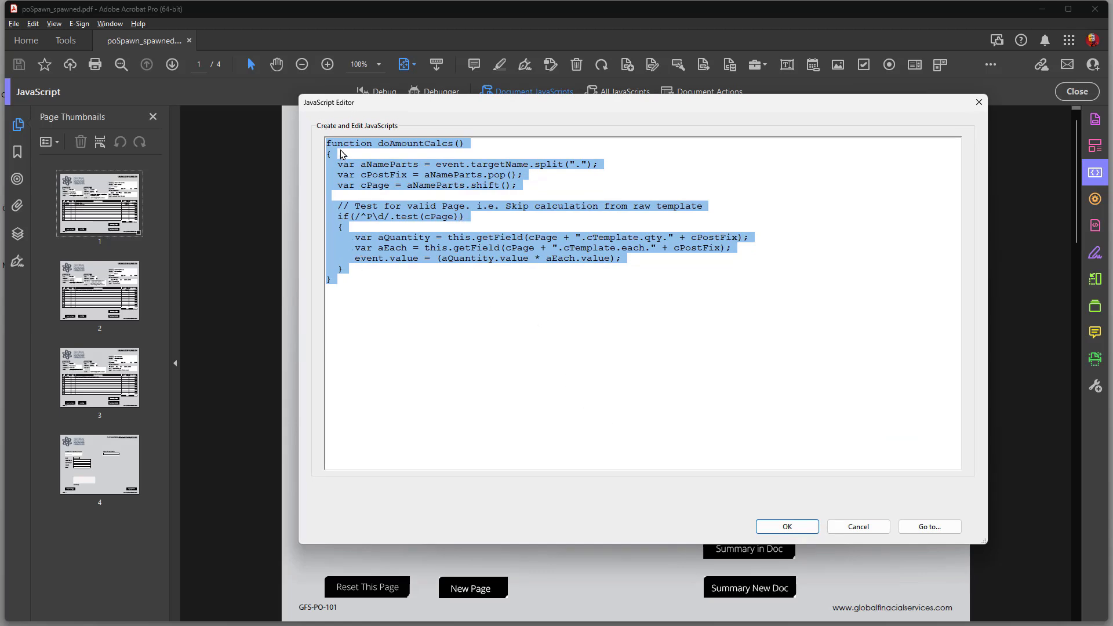
Step: Cancel the amountCalcs editor without changes and dismiss the Document JavaScripts list
left_click(329, 151)
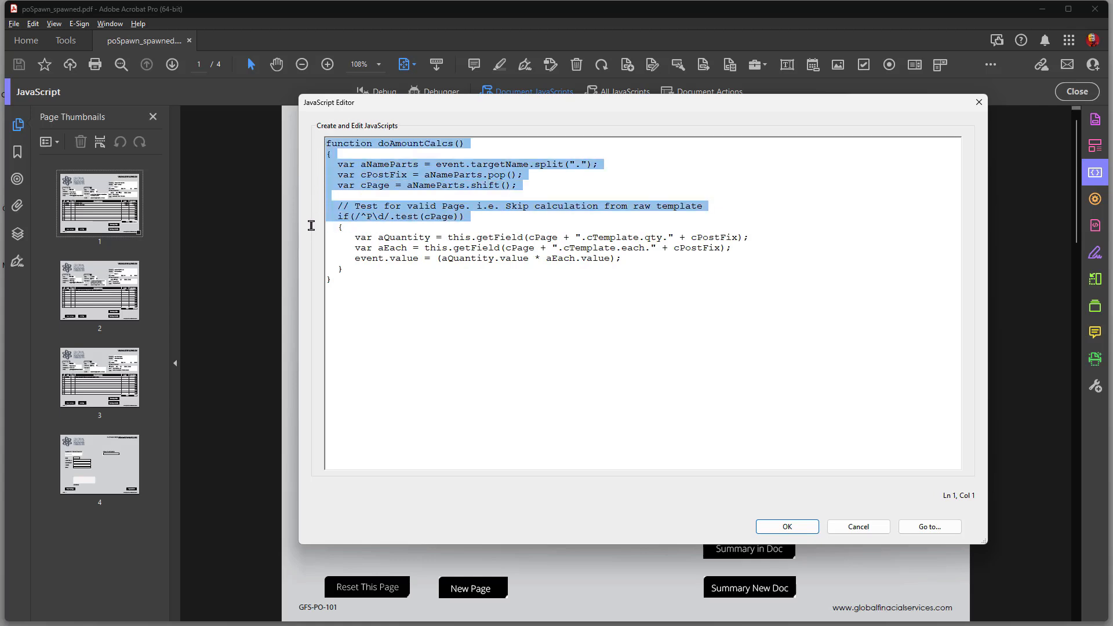
mouse_move(461, 397)
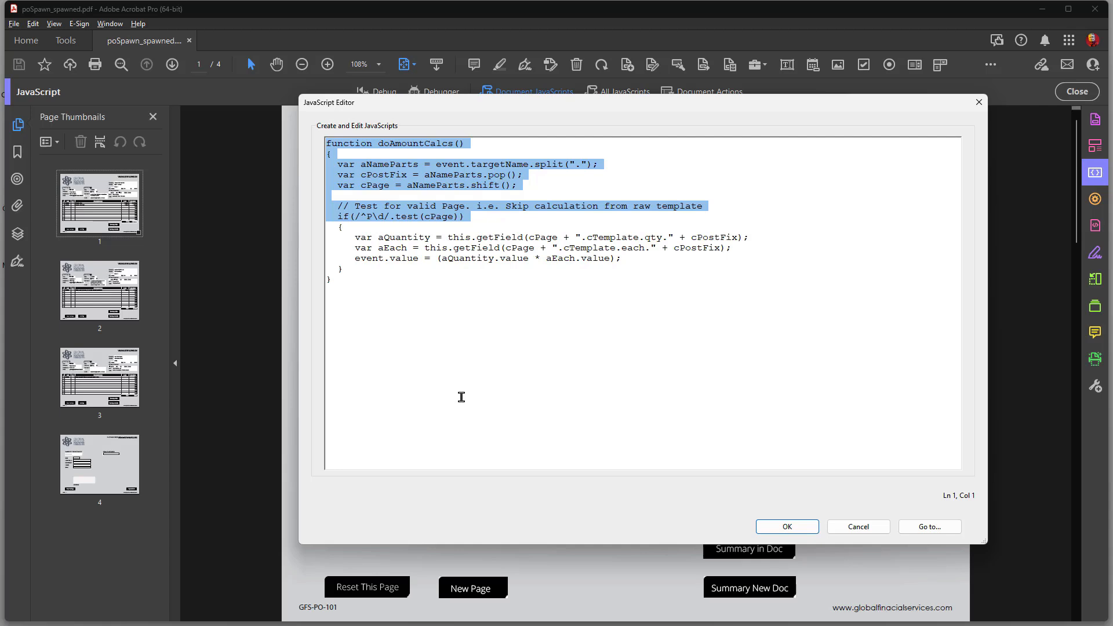
mouse_move(487, 208)
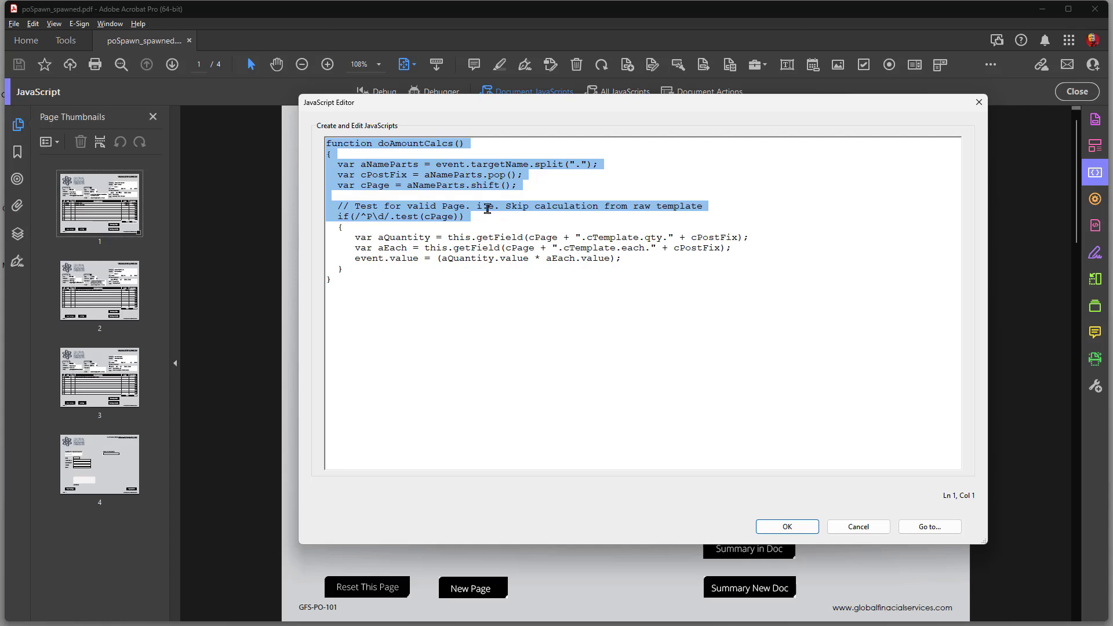
mouse_move(610, 115)
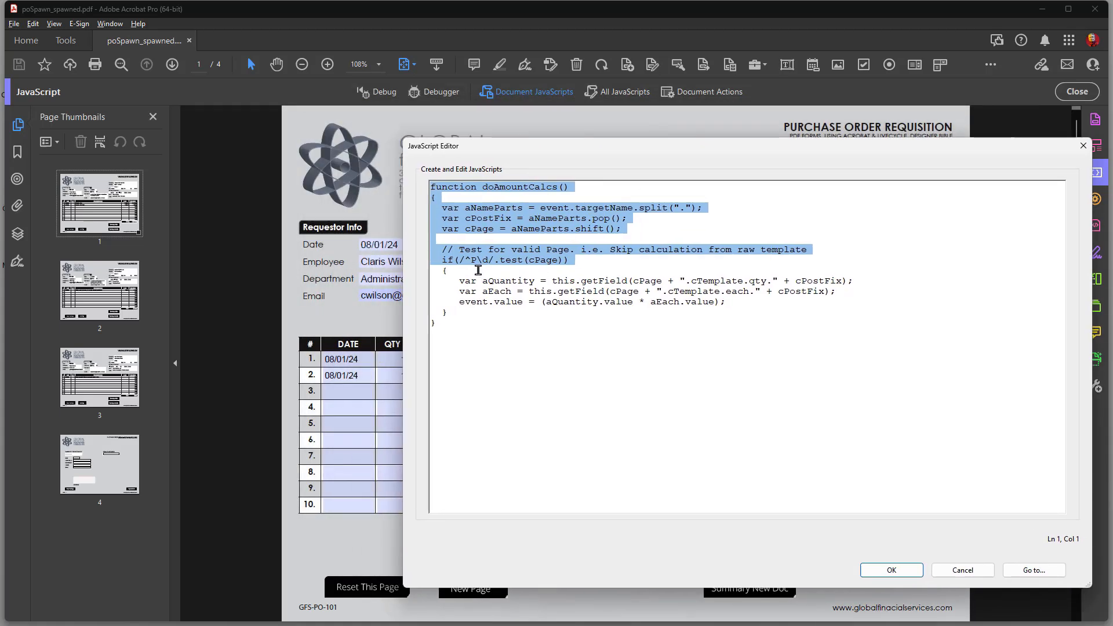
mouse_move(468, 297)
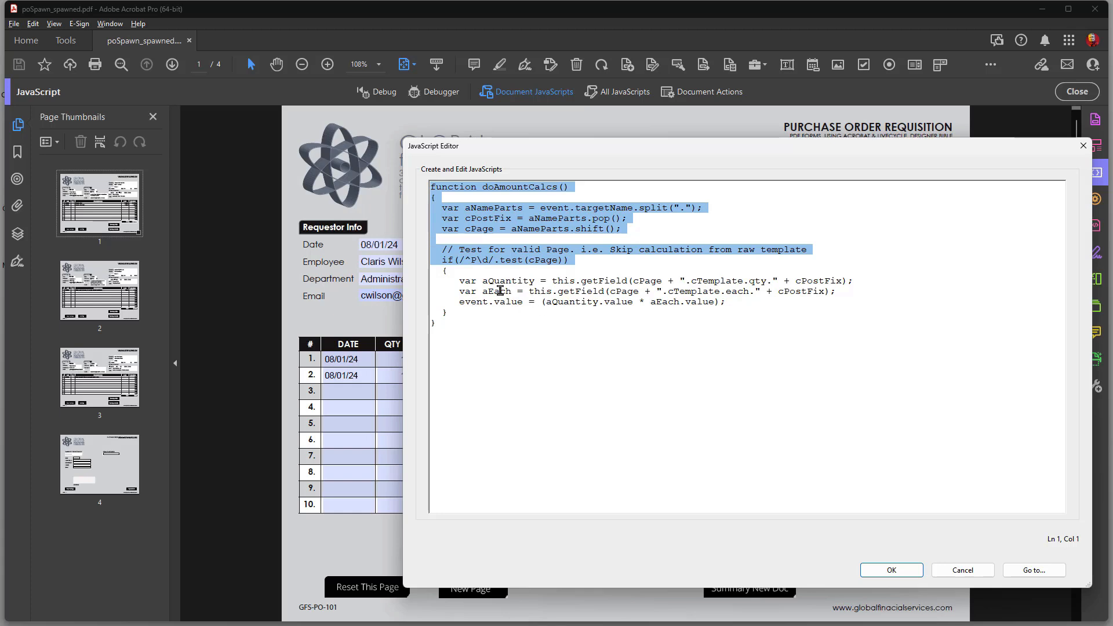
mouse_move(516, 299)
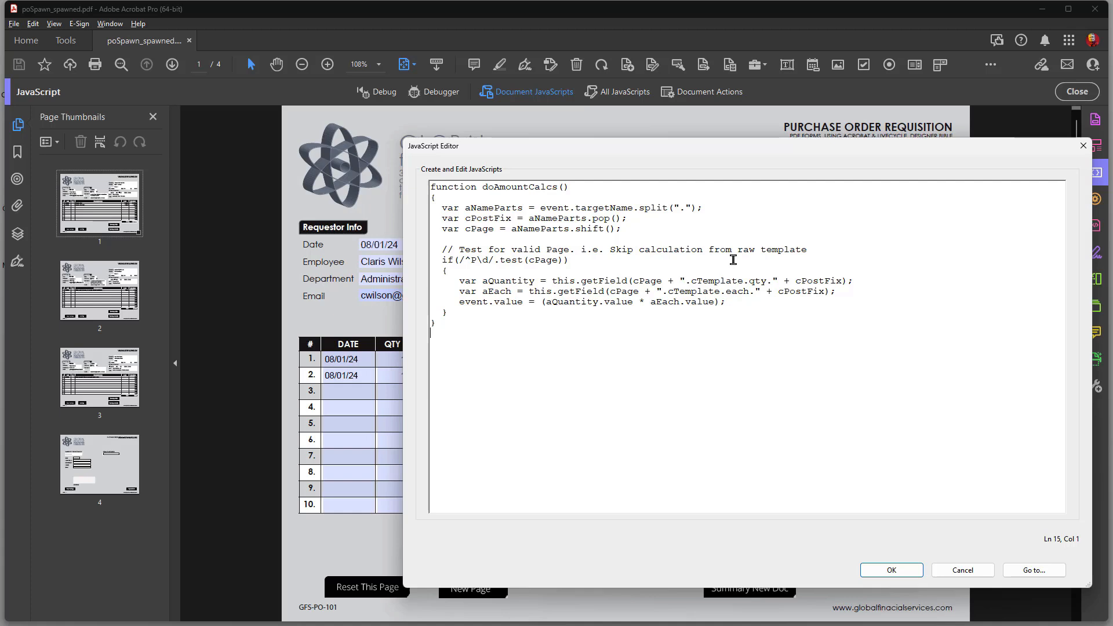
mouse_move(535, 293)
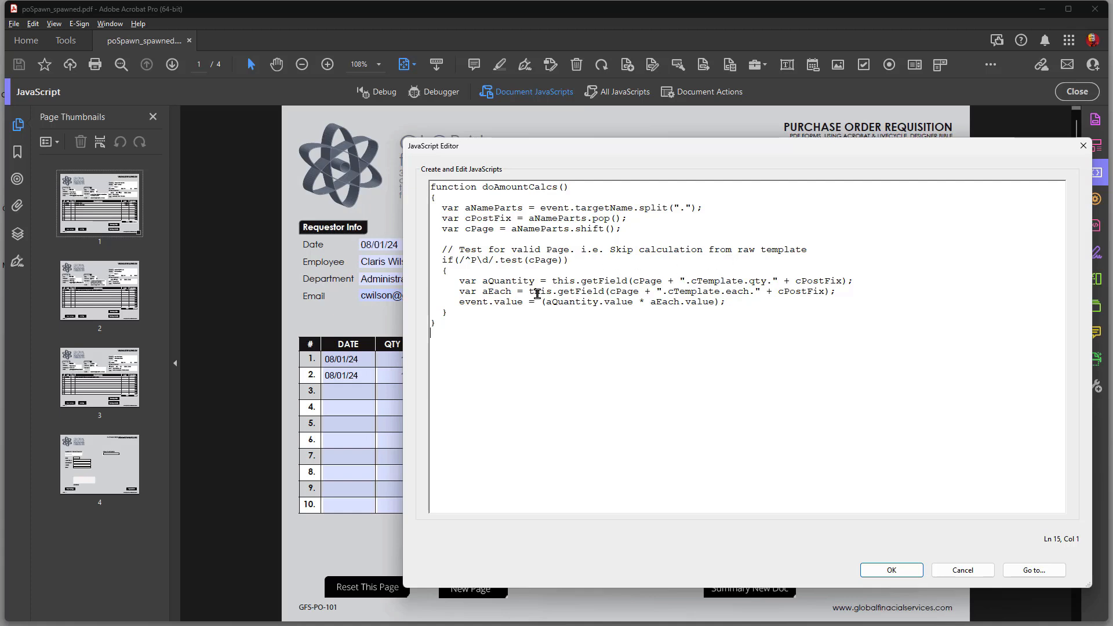
mouse_move(678, 296)
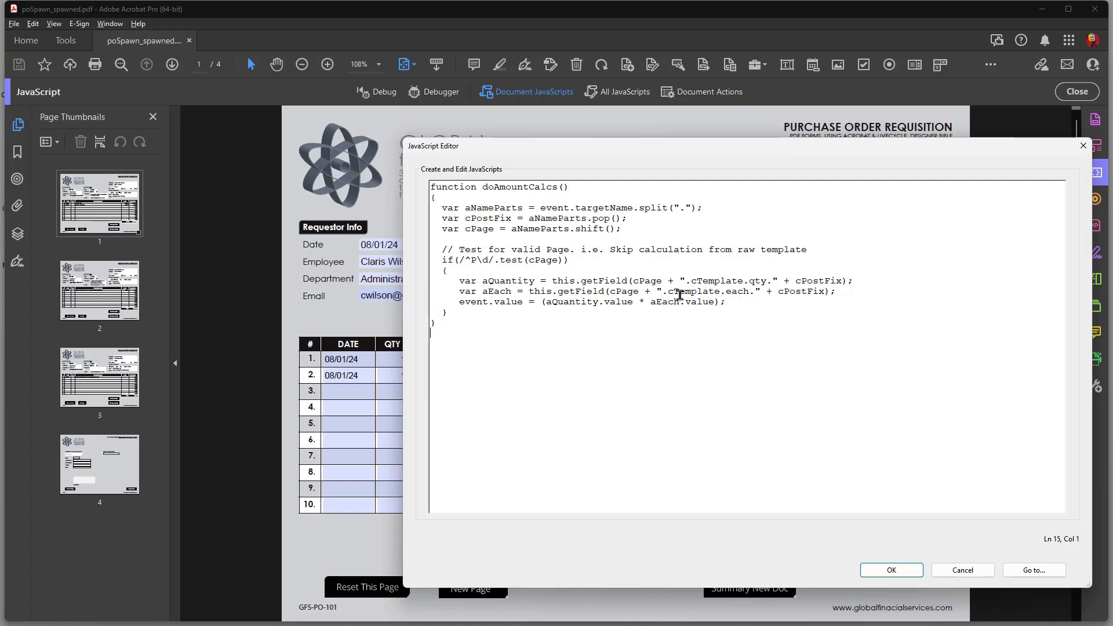
left_click(647, 279)
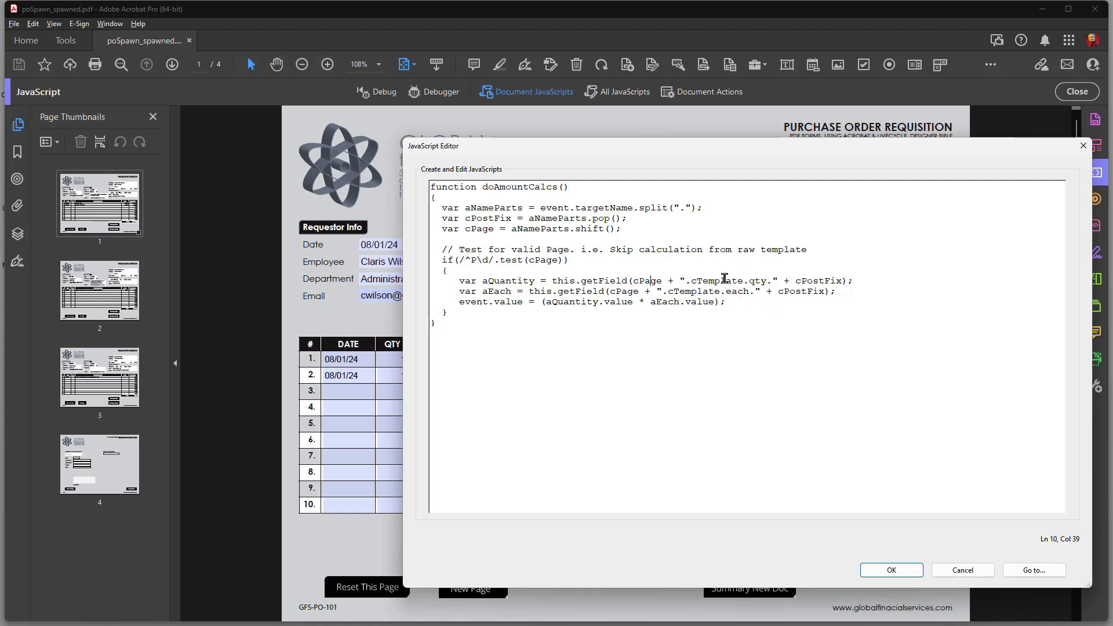
mouse_move(524, 161)
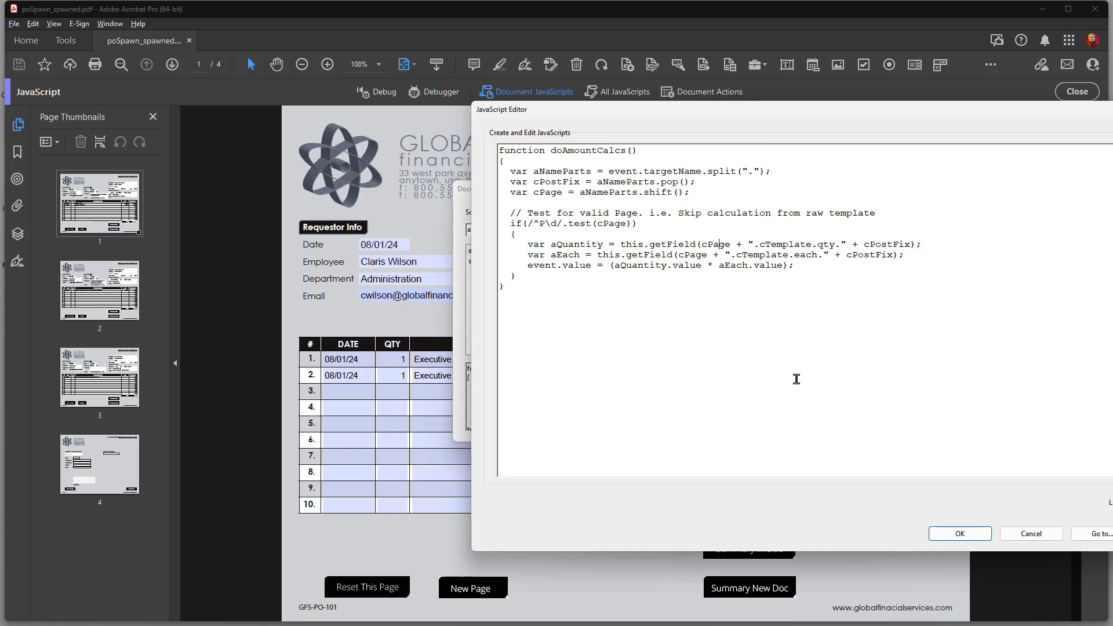
mouse_move(734, 132)
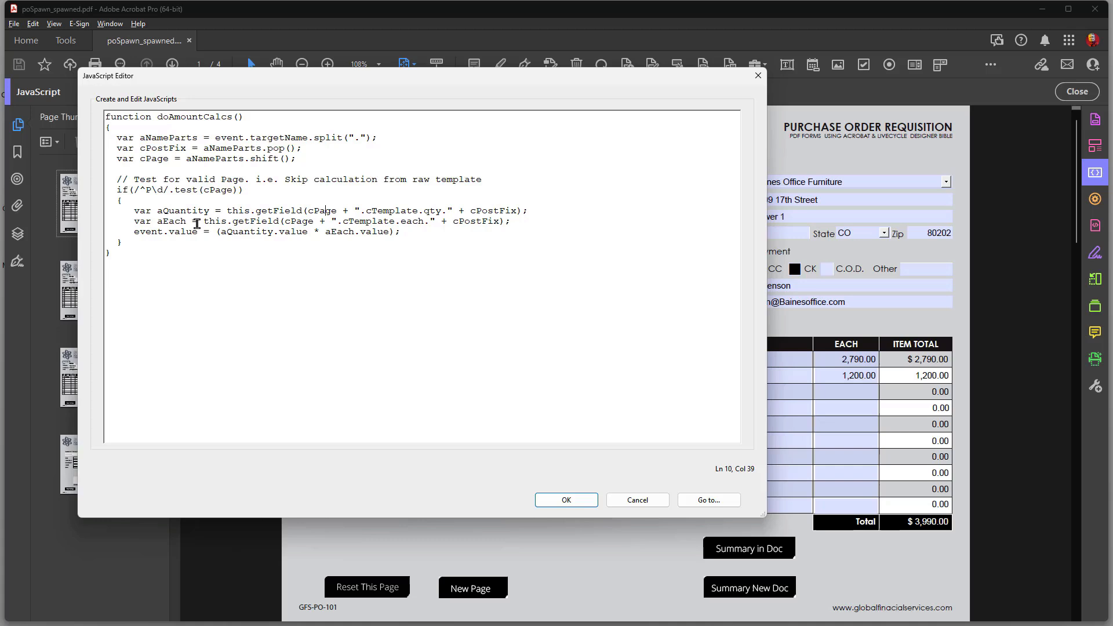
mouse_move(307, 224)
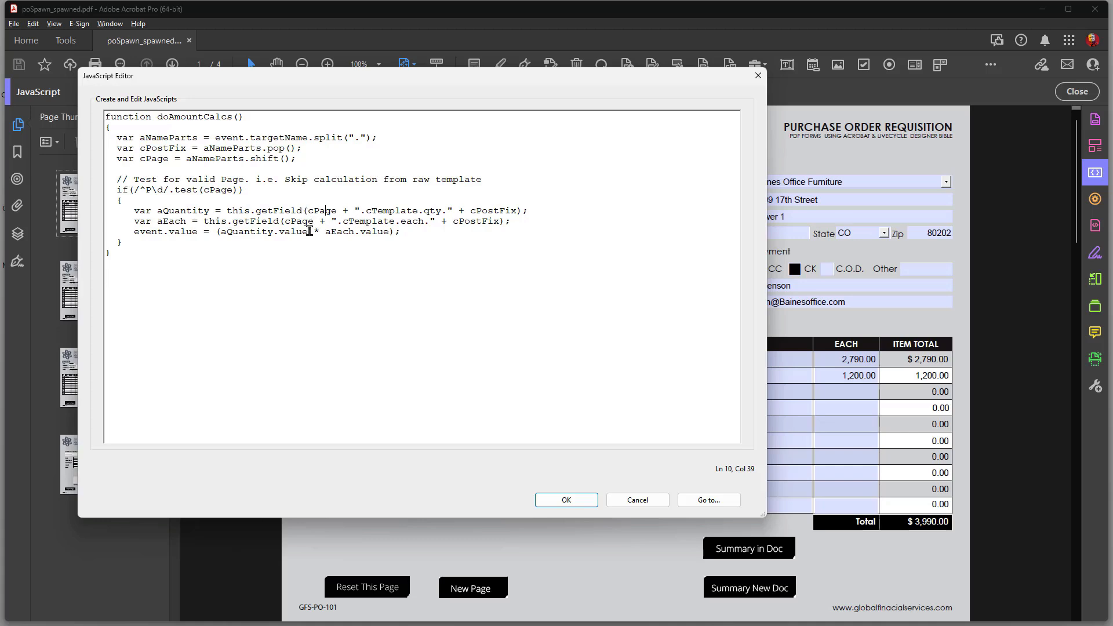
mouse_move(301, 221)
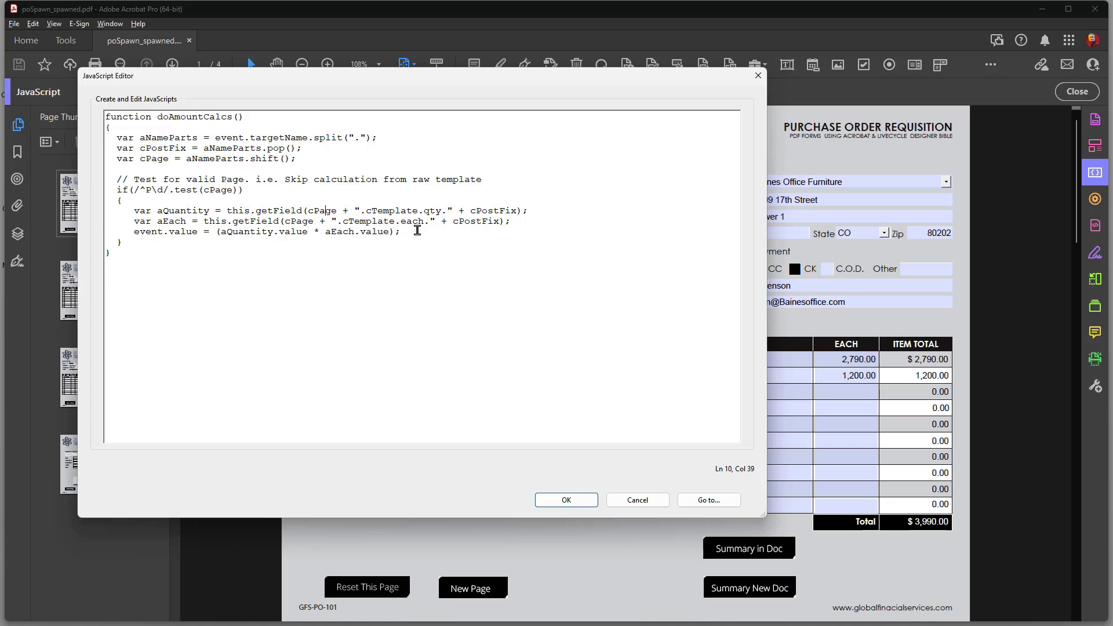
mouse_move(845, 357)
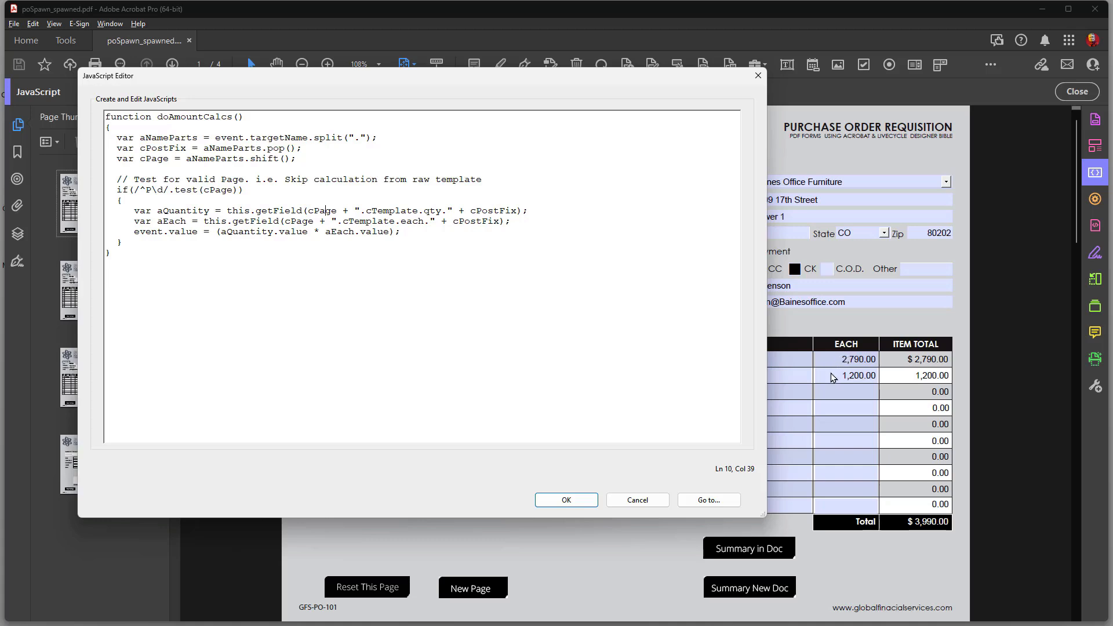
mouse_move(461, 222)
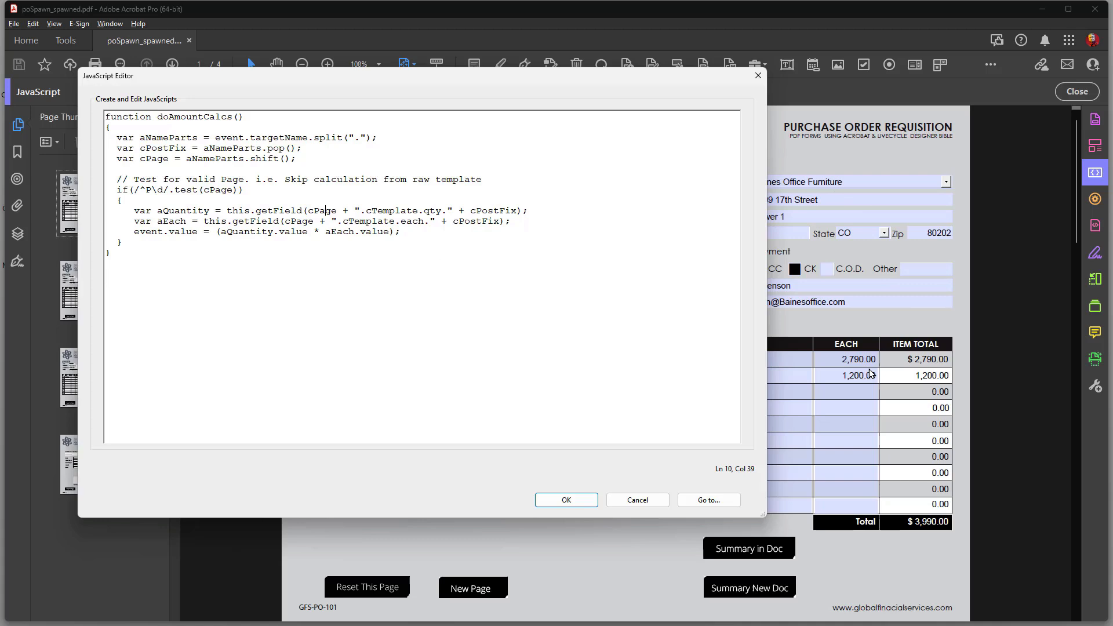
mouse_move(875, 392)
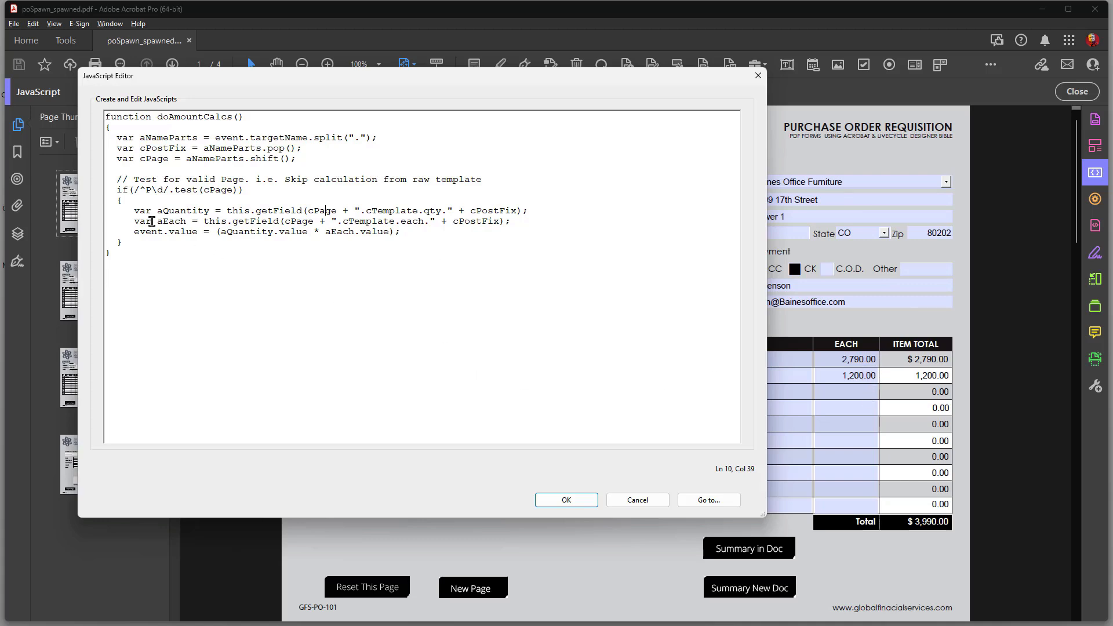
mouse_move(761, 316)
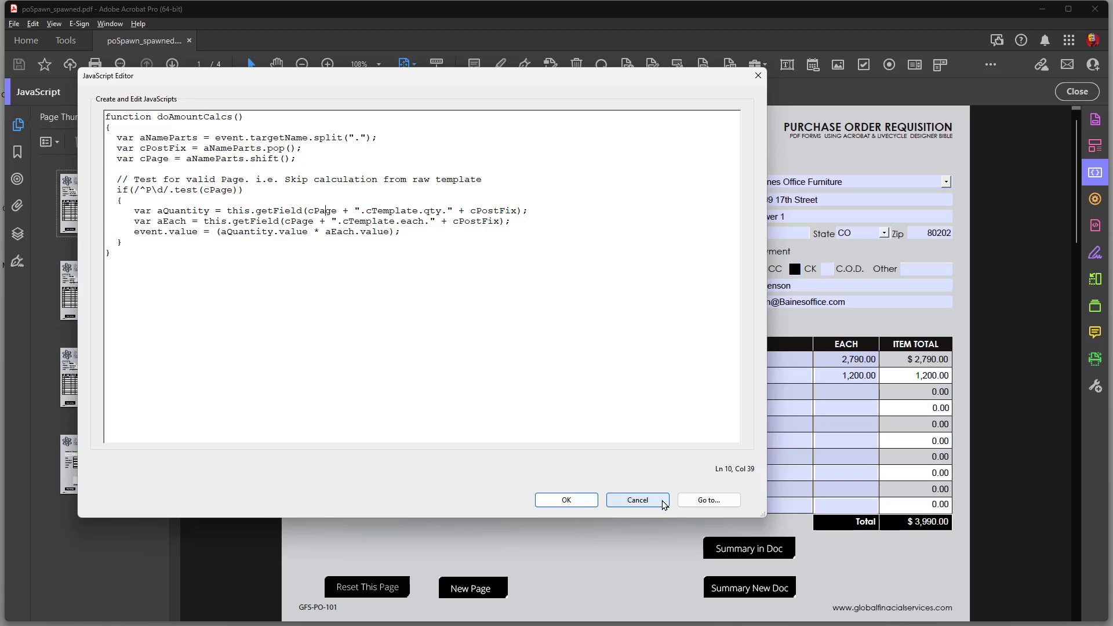
mouse_move(660, 508)
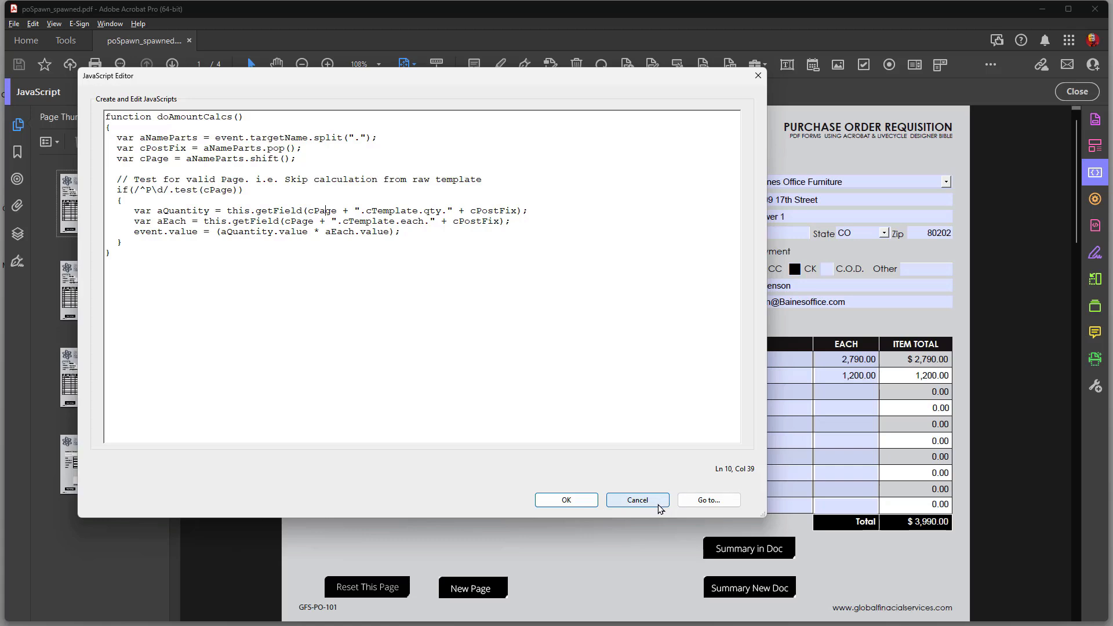
mouse_move(641, 506)
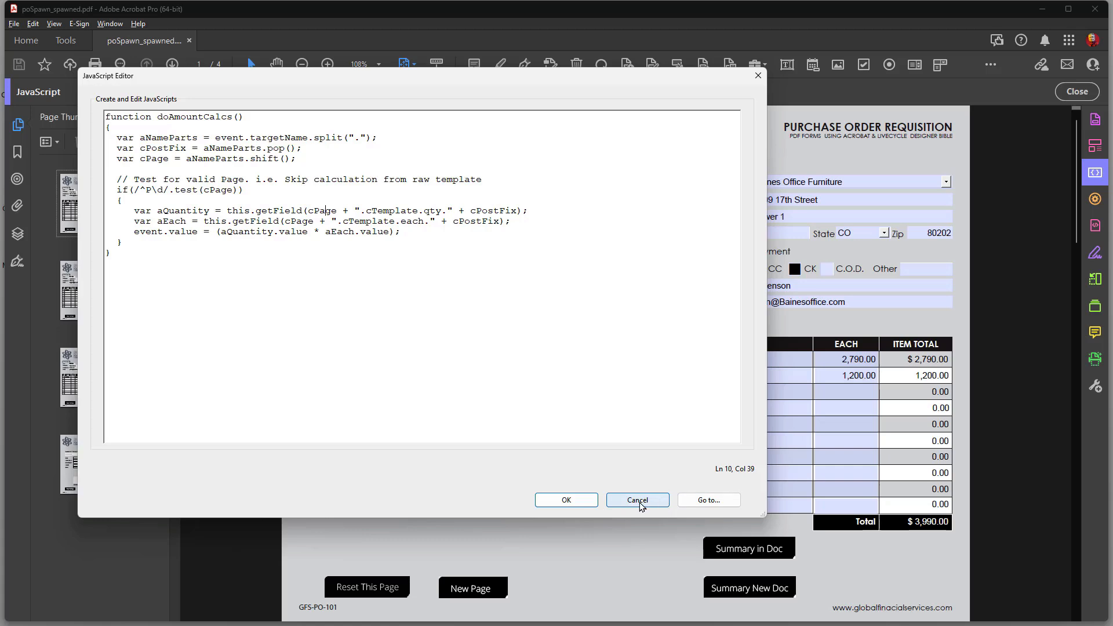
mouse_move(512, 364)
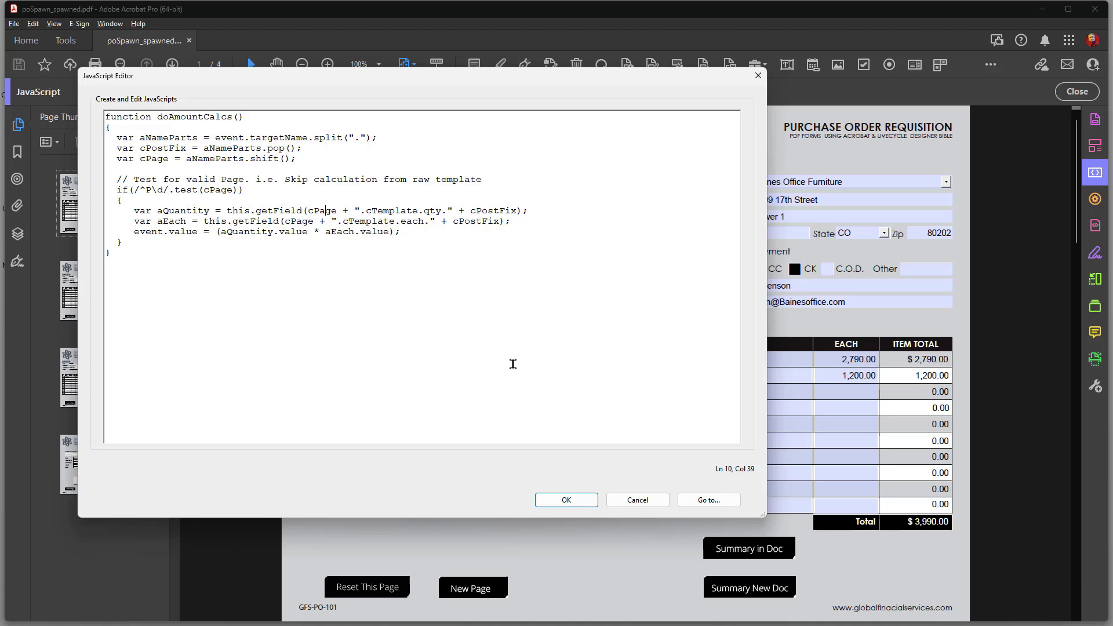
mouse_move(630, 499)
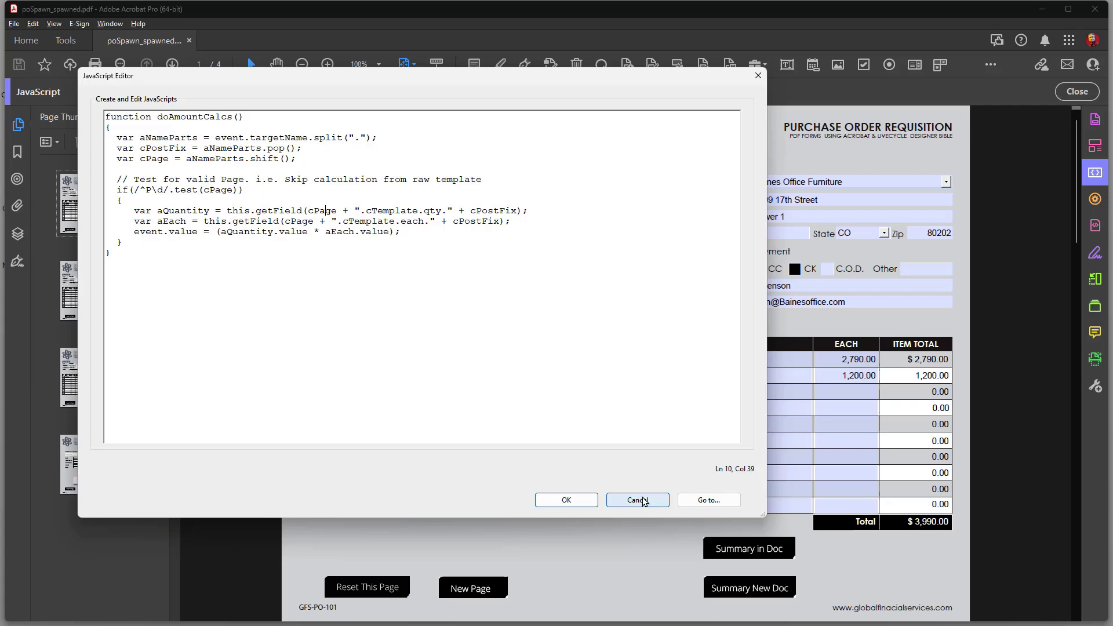
left_click(636, 500)
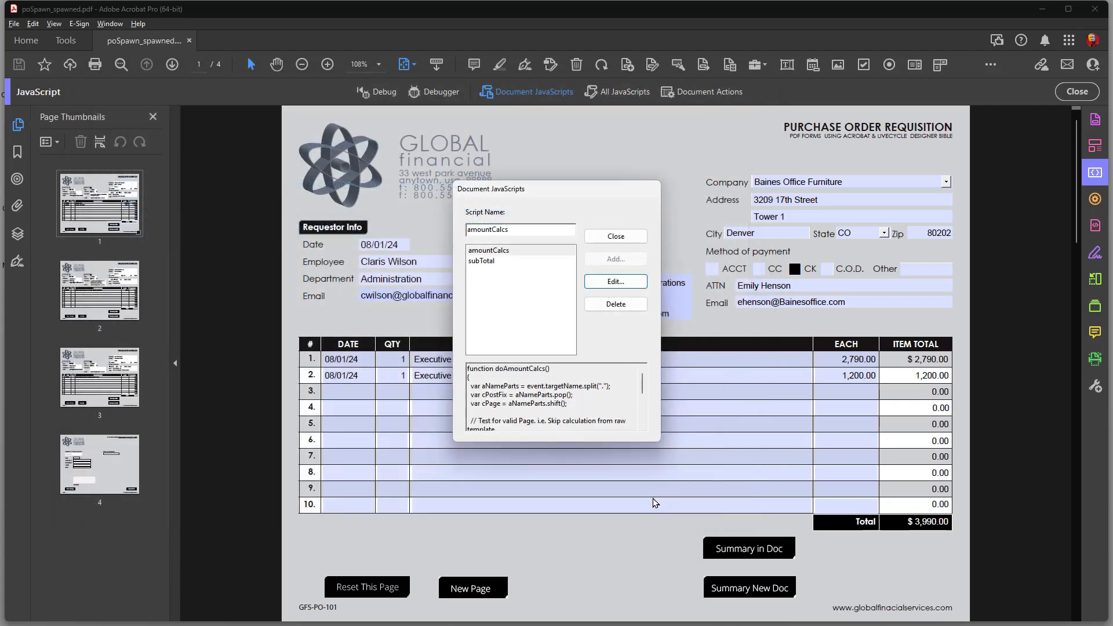
mouse_move(613, 370)
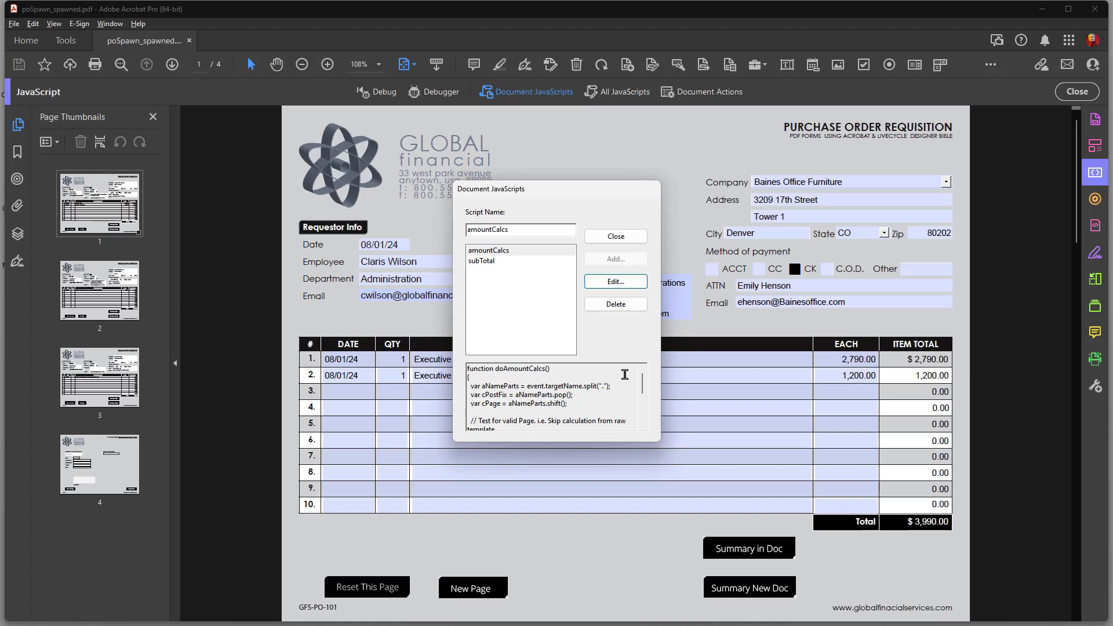
mouse_move(936, 534)
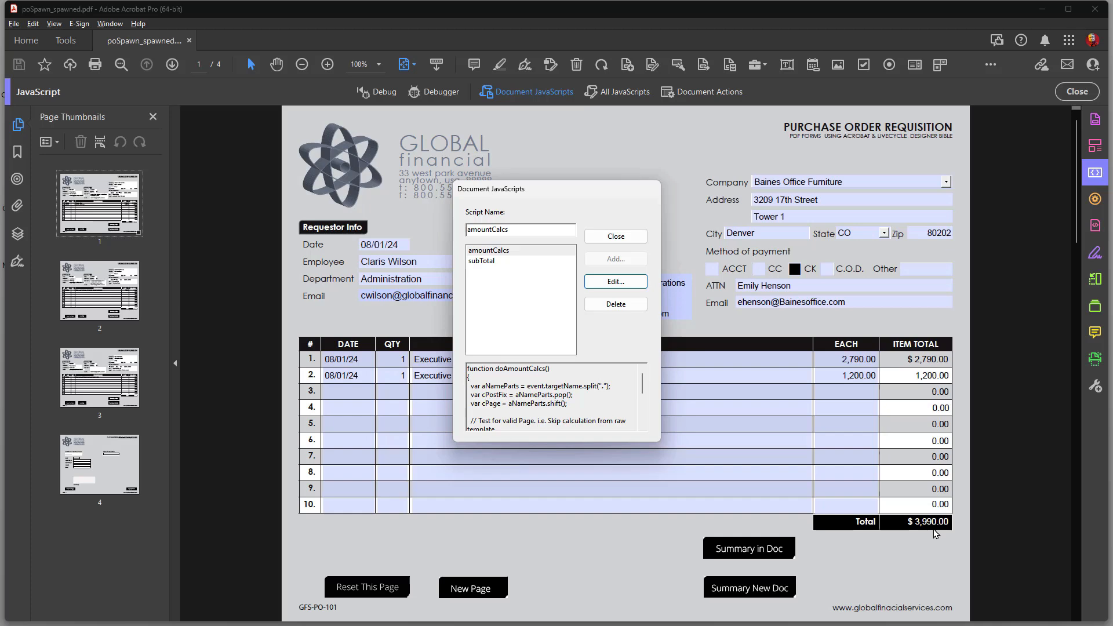
mouse_move(1081, 130)
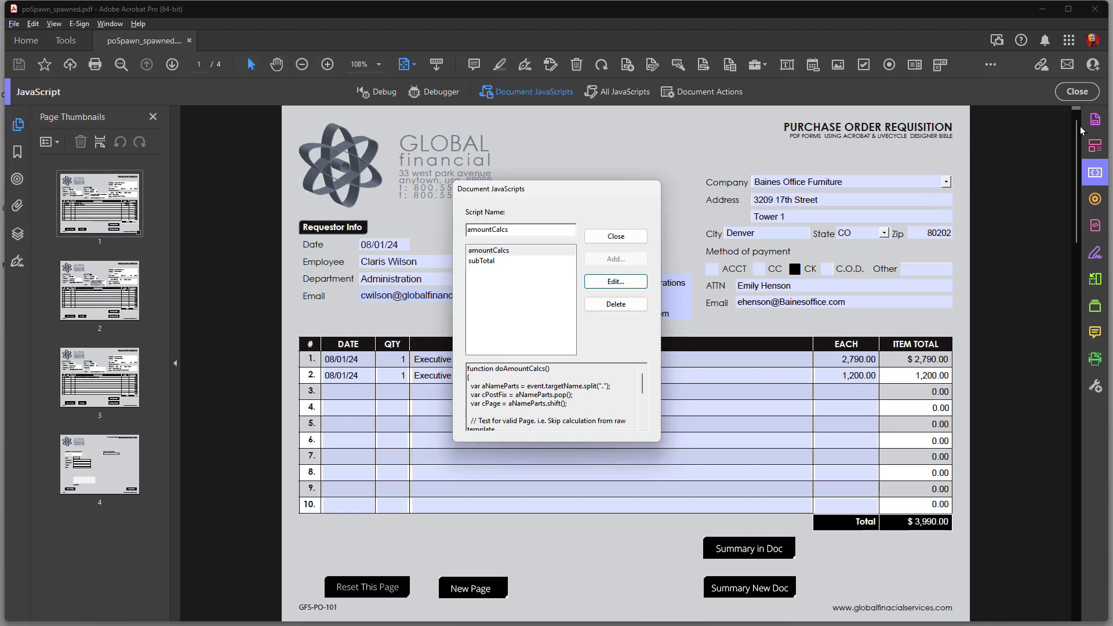
mouse_move(573, 263)
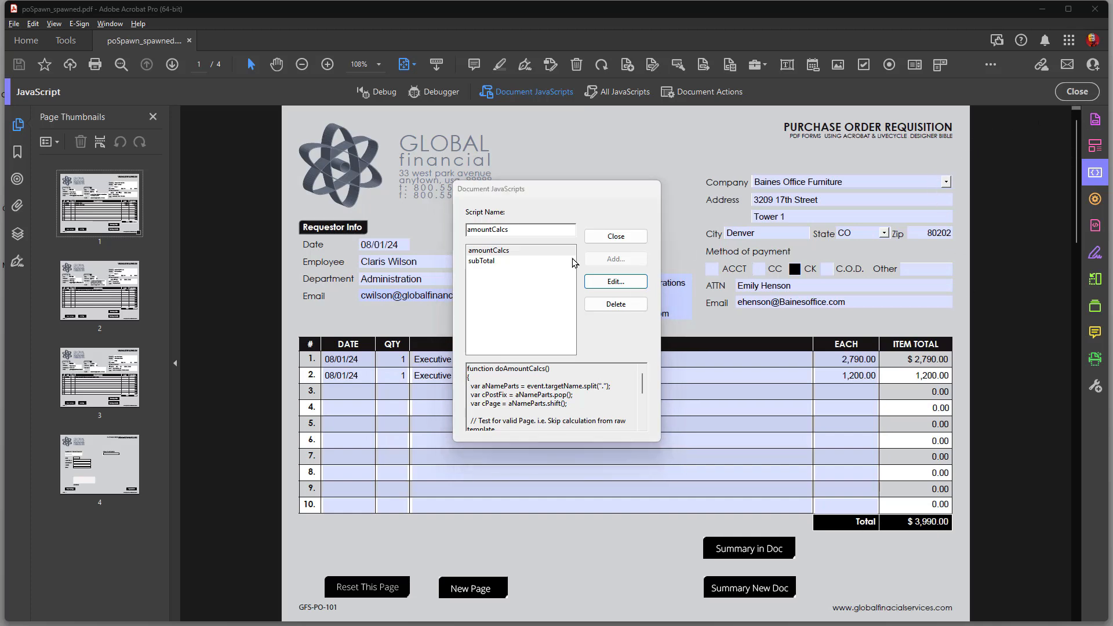
left_click(613, 236)
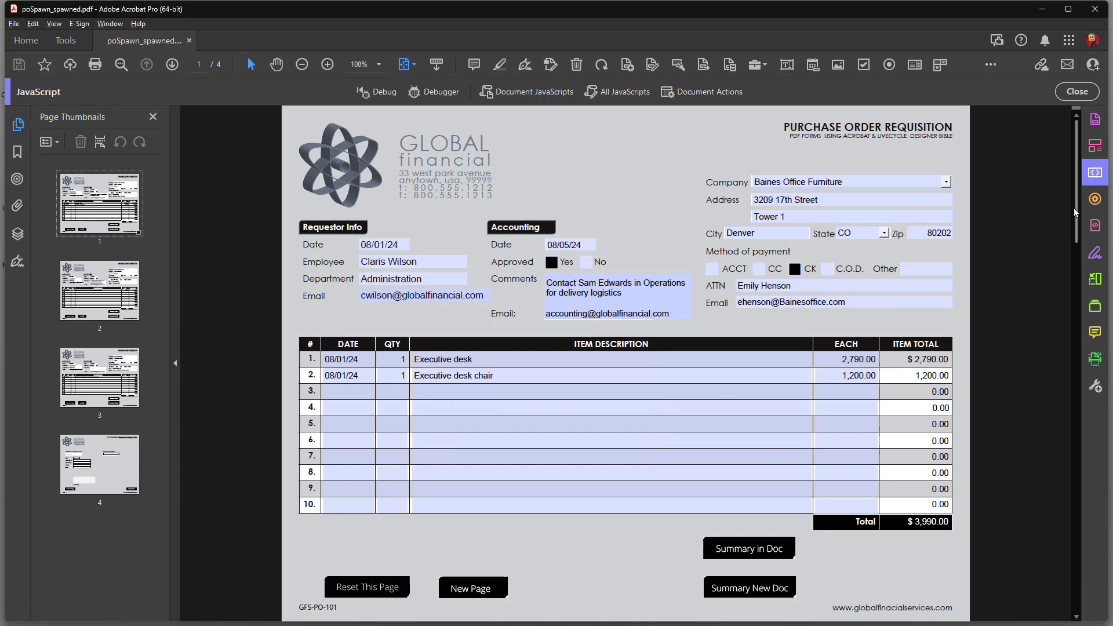
mouse_move(1097, 132)
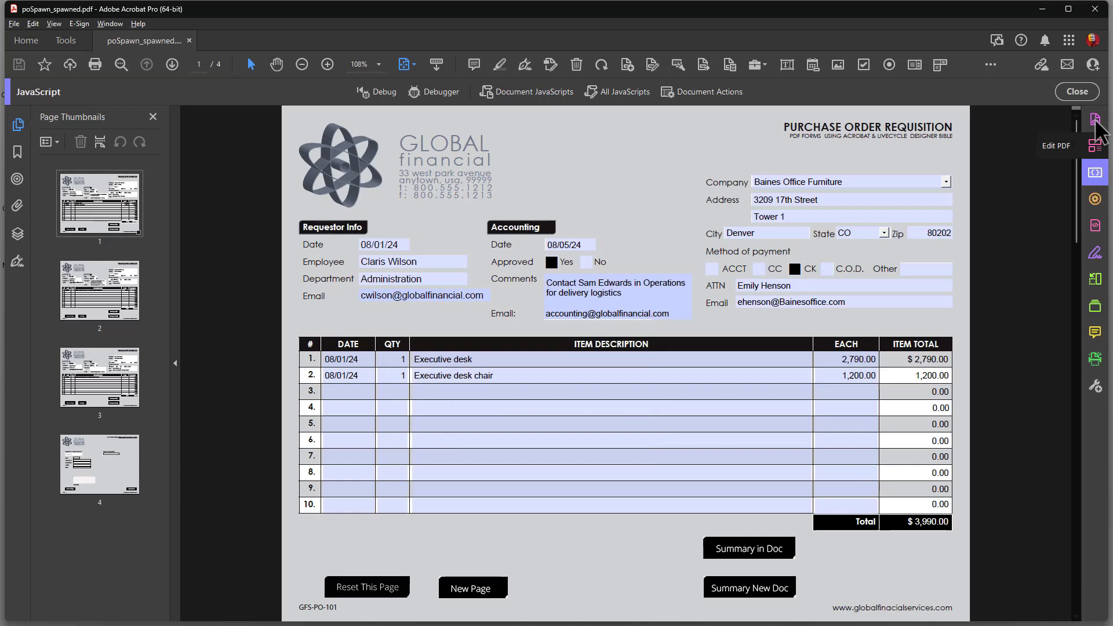
Step: Confirm the Total field uses a custom doSubTotal() calculation, then reopen Document JavaScripts
left_click(1096, 118)
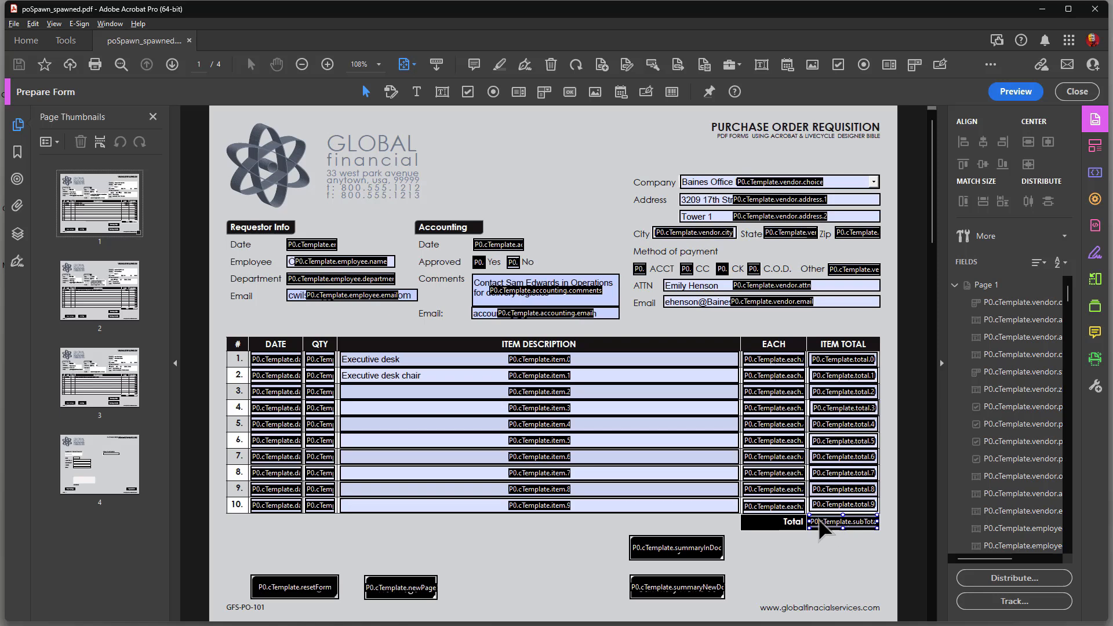
double_click(843, 522)
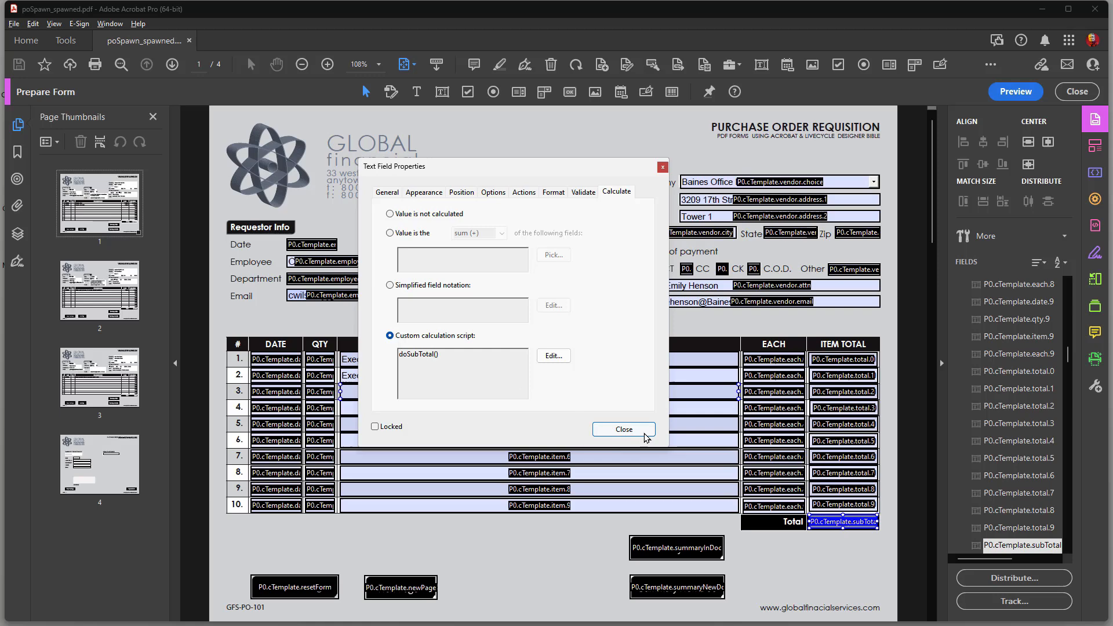
left_click(623, 429)
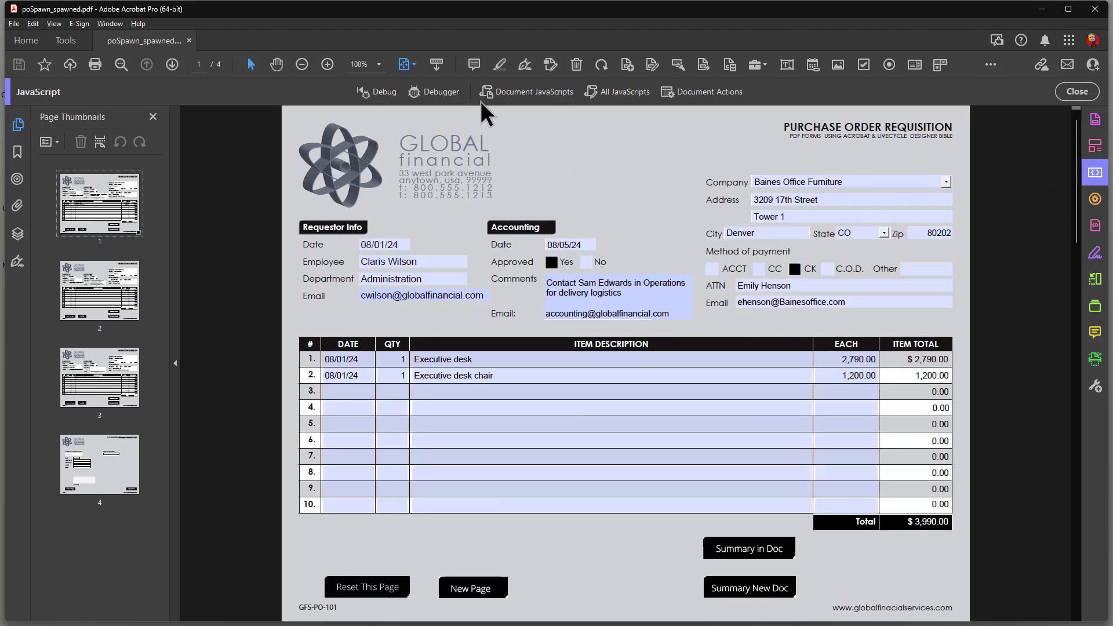
left_click(526, 91)
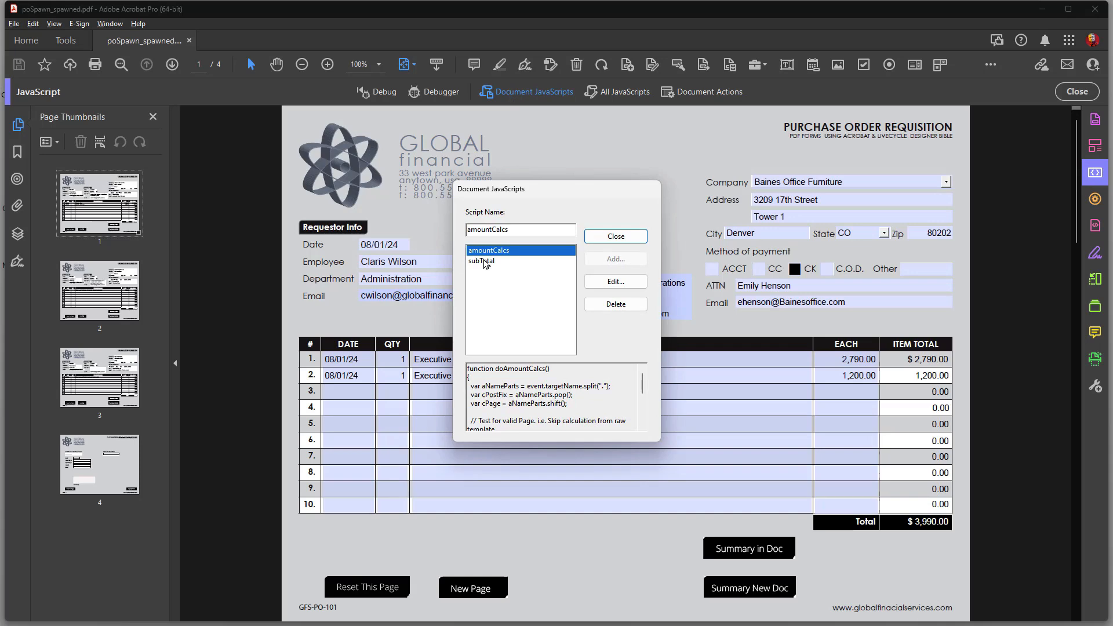
Step: Review the subTotal script's doSubTotal() code that sums per-page template totals
left_click(614, 281)
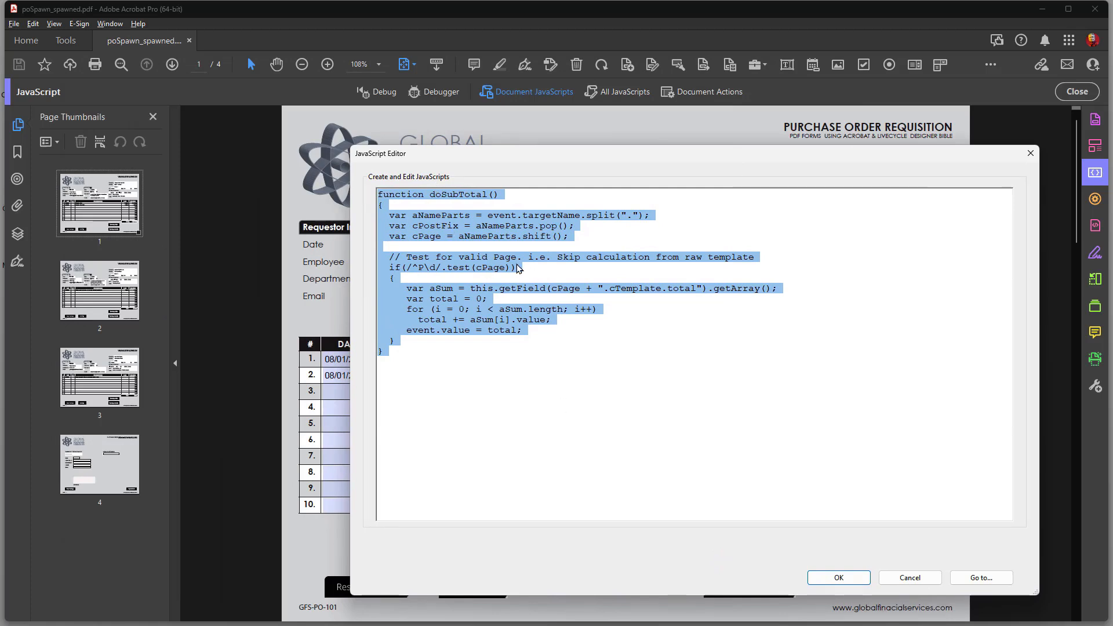
mouse_move(506, 225)
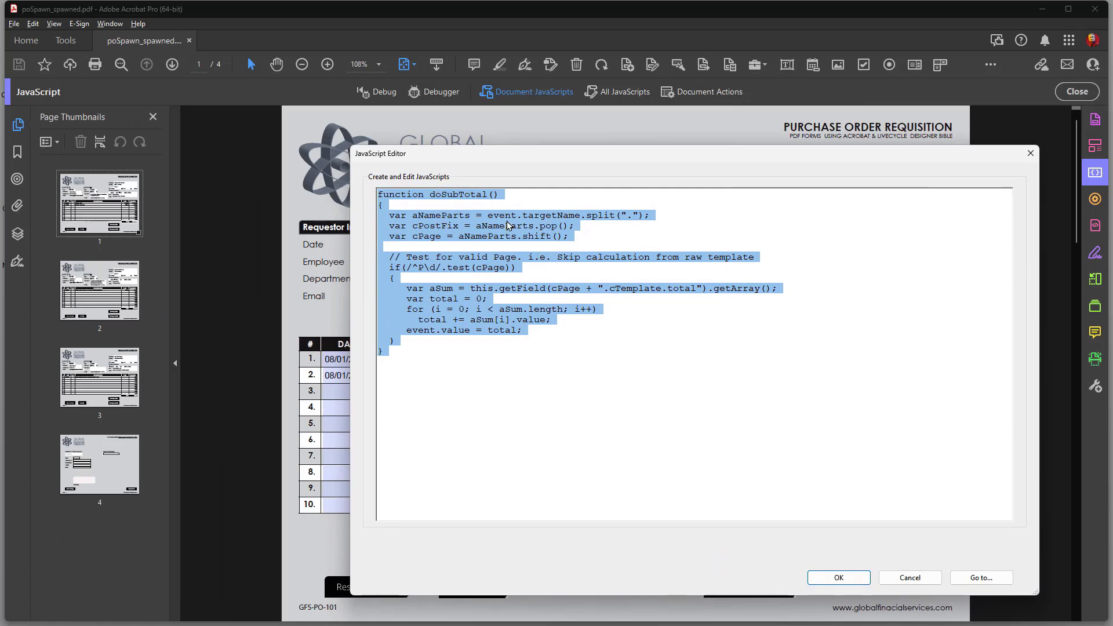
mouse_move(369, 266)
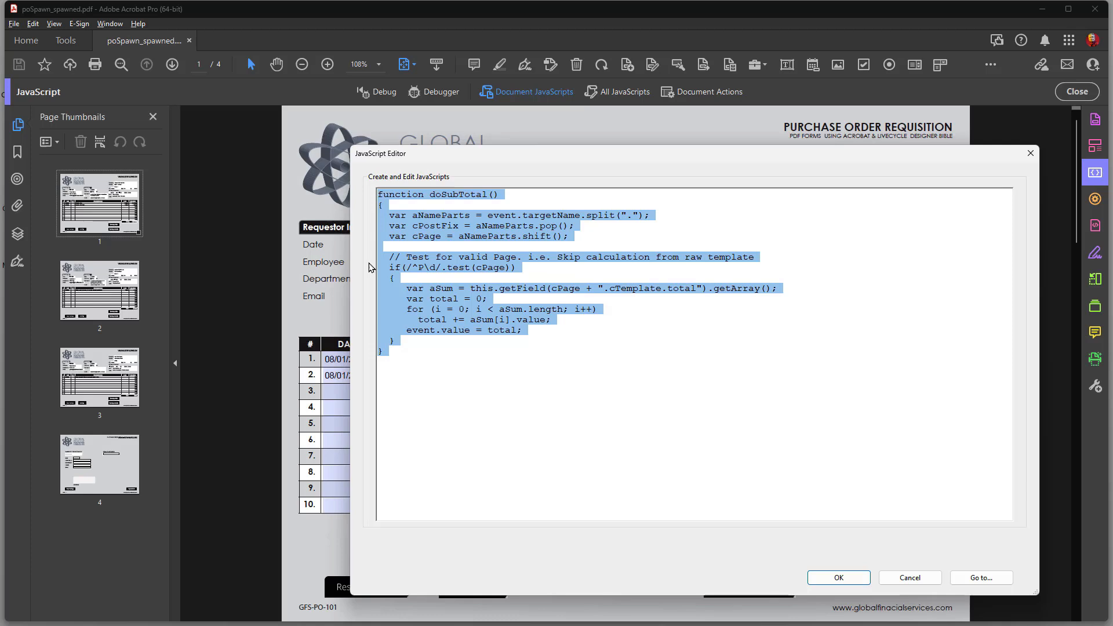
mouse_move(370, 237)
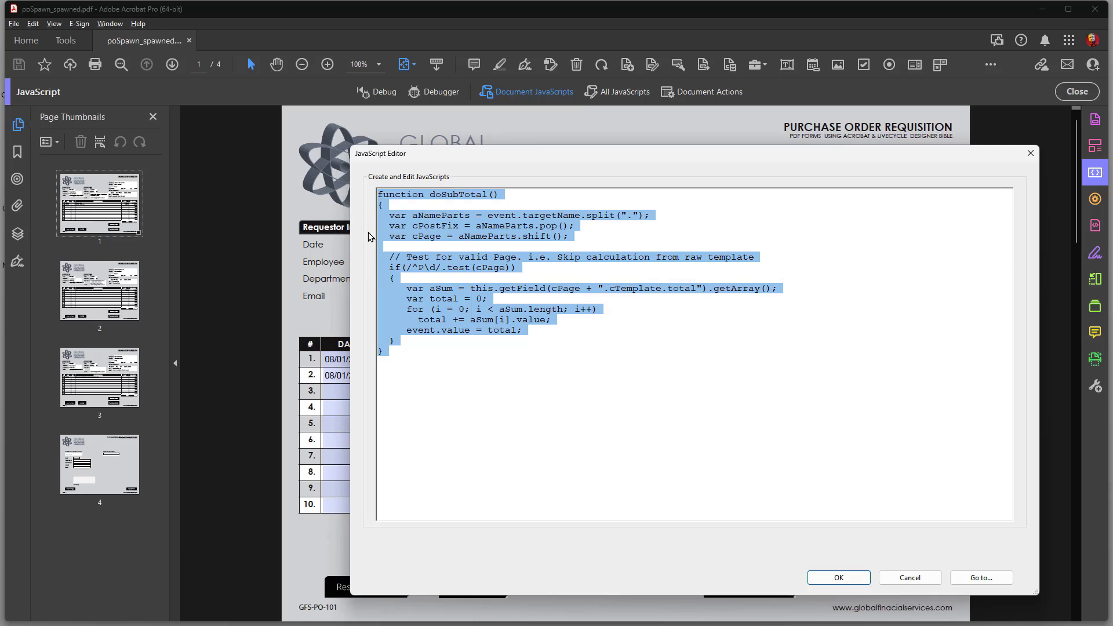
mouse_move(377, 270)
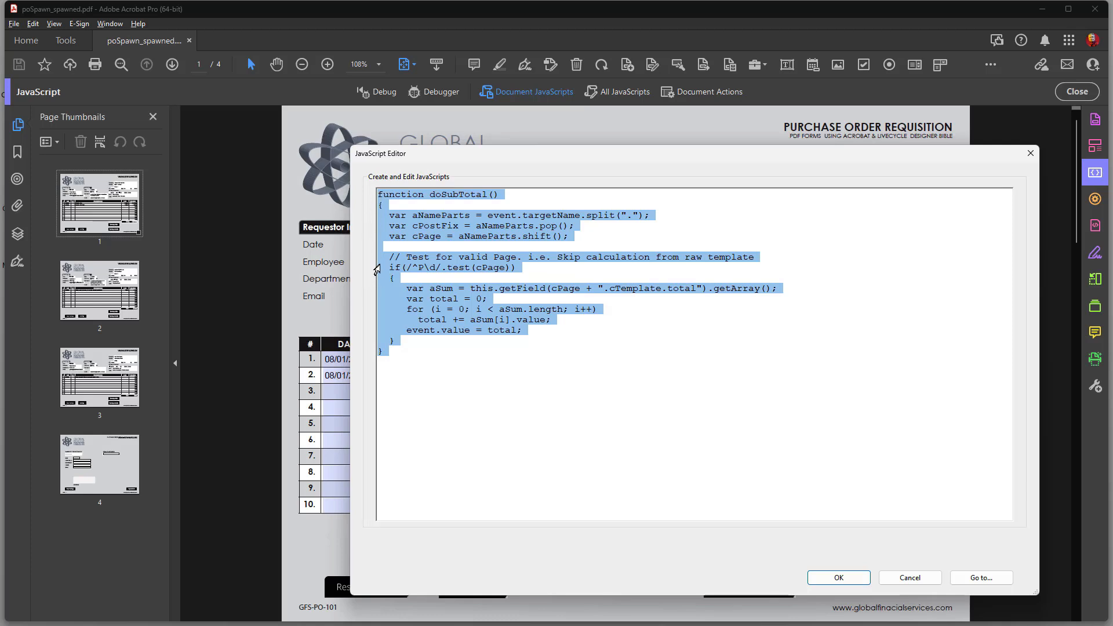
left_click(374, 289)
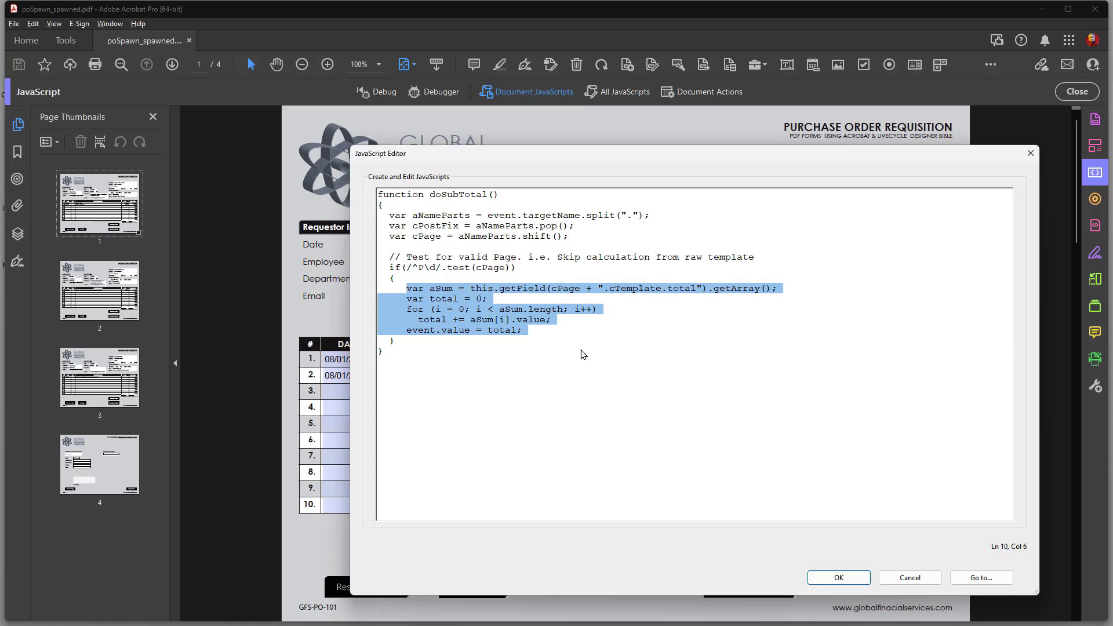
mouse_move(765, 314)
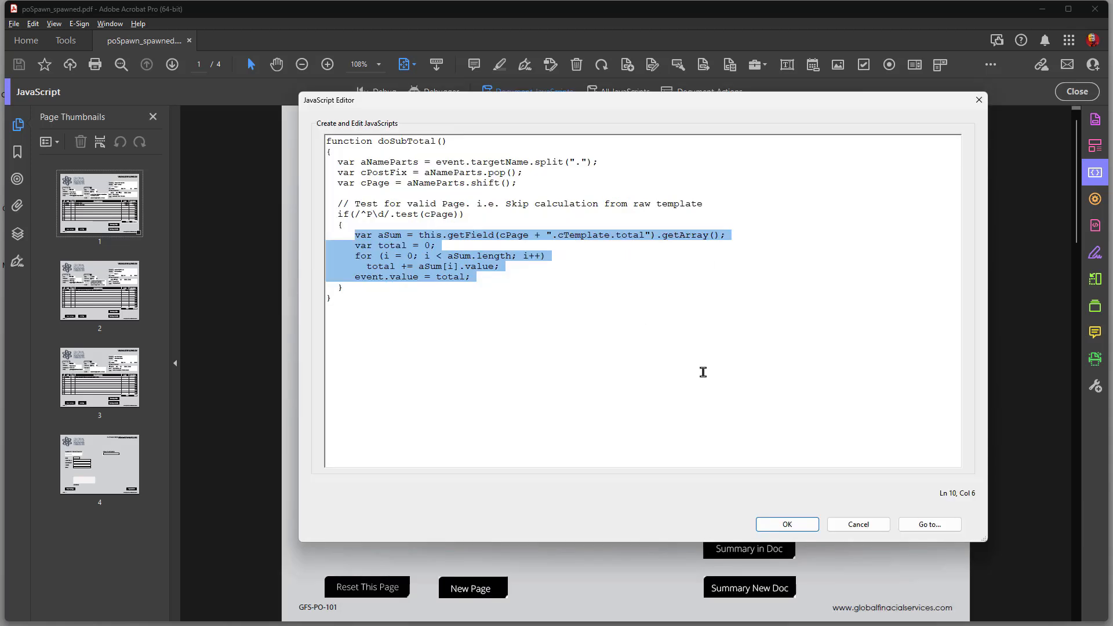
mouse_move(530, 212)
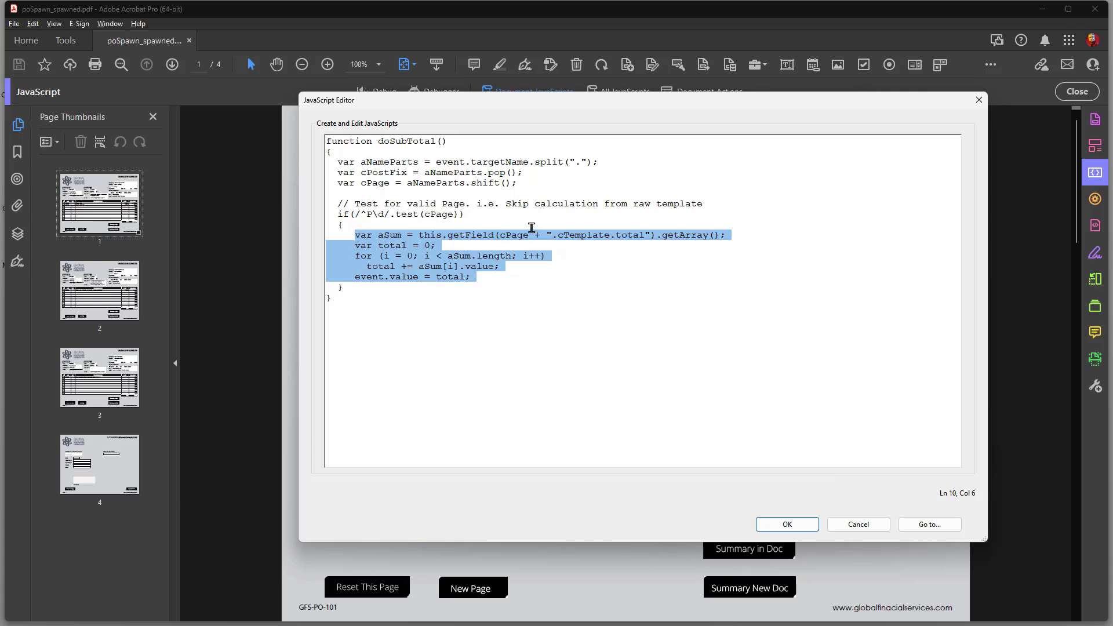
mouse_move(525, 232)
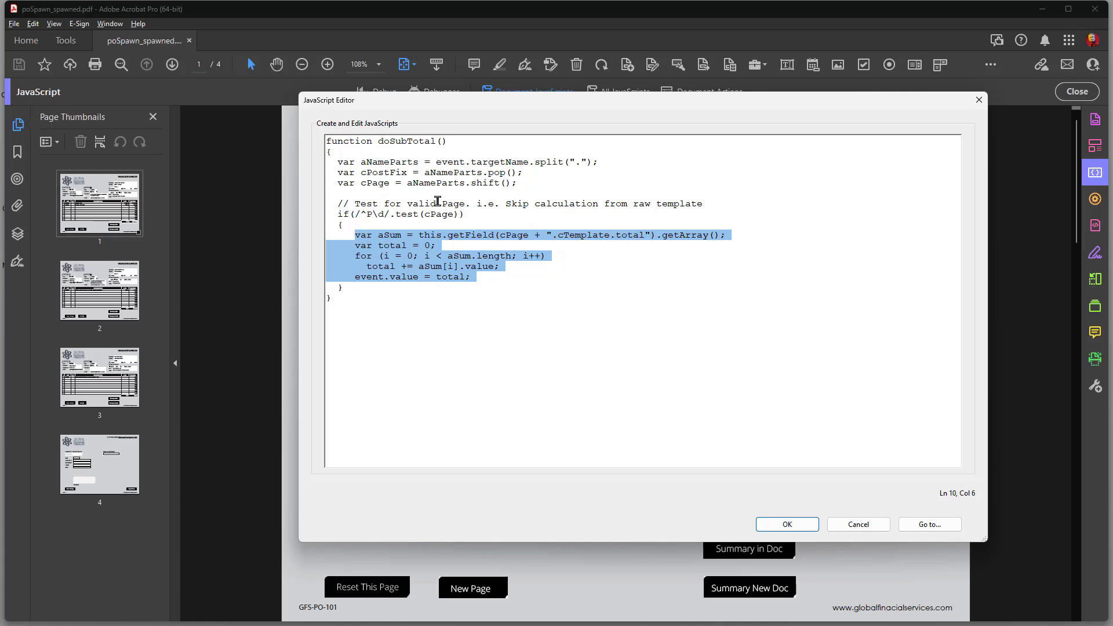
mouse_move(902, 542)
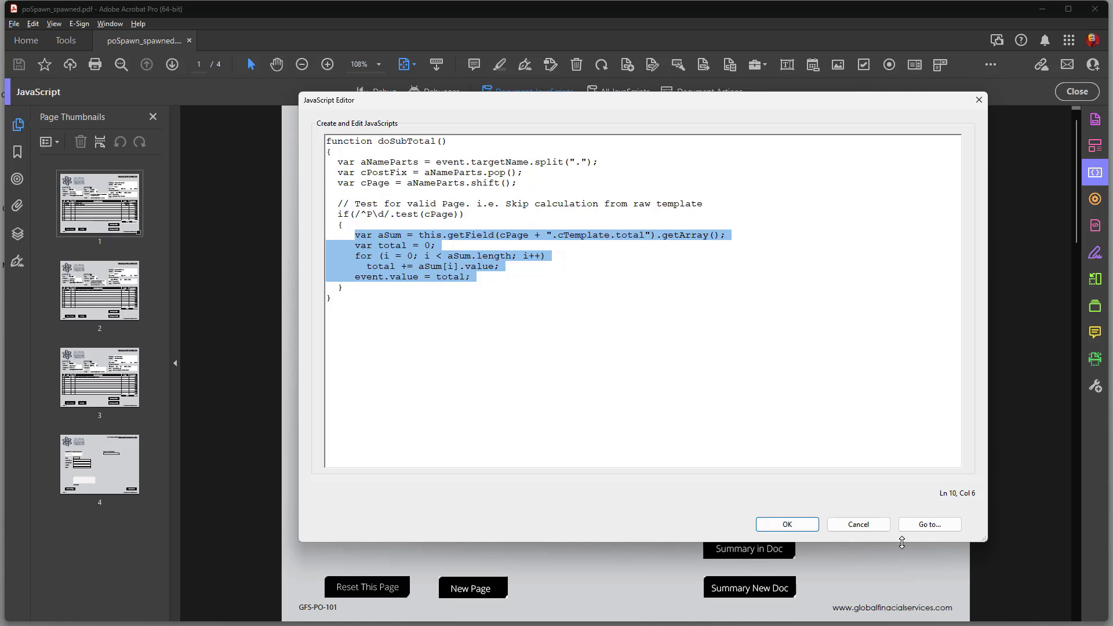
mouse_move(639, 230)
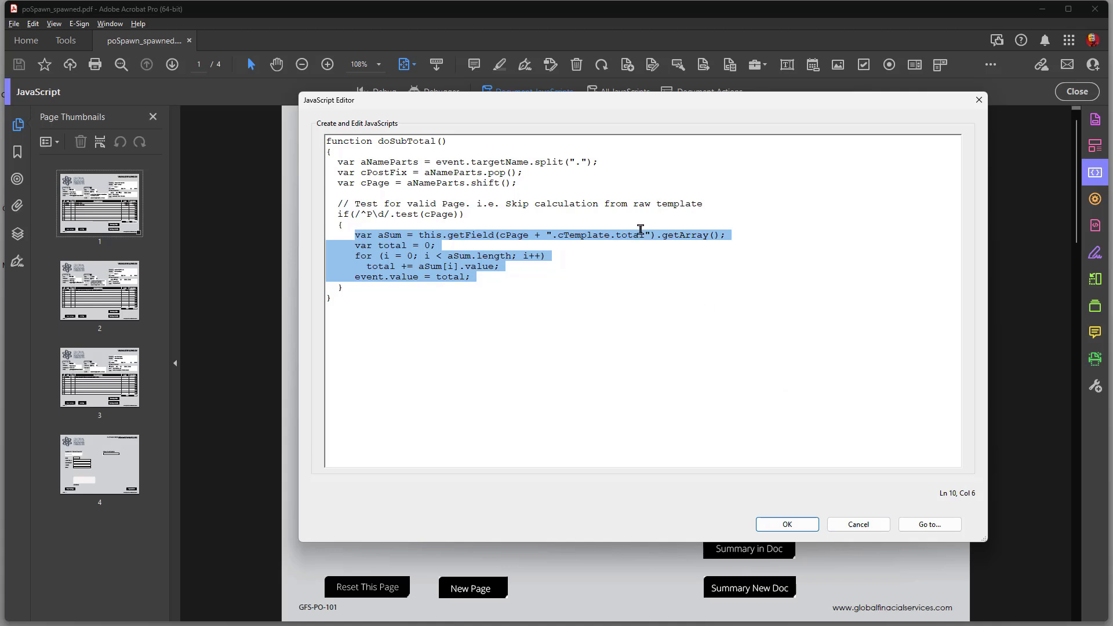
mouse_move(686, 236)
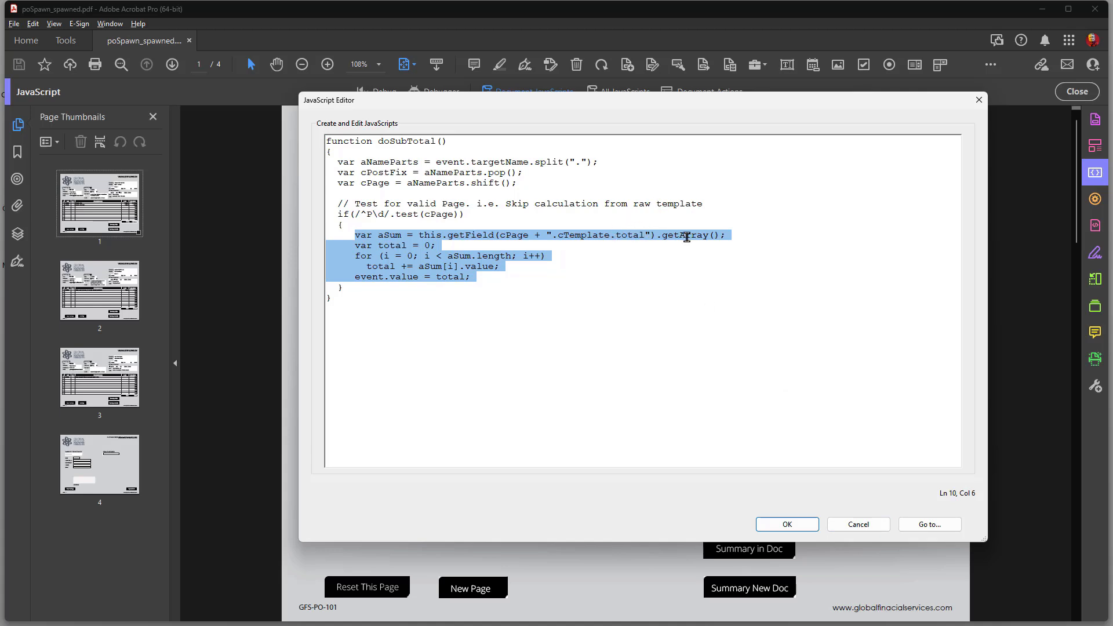
mouse_move(606, 350)
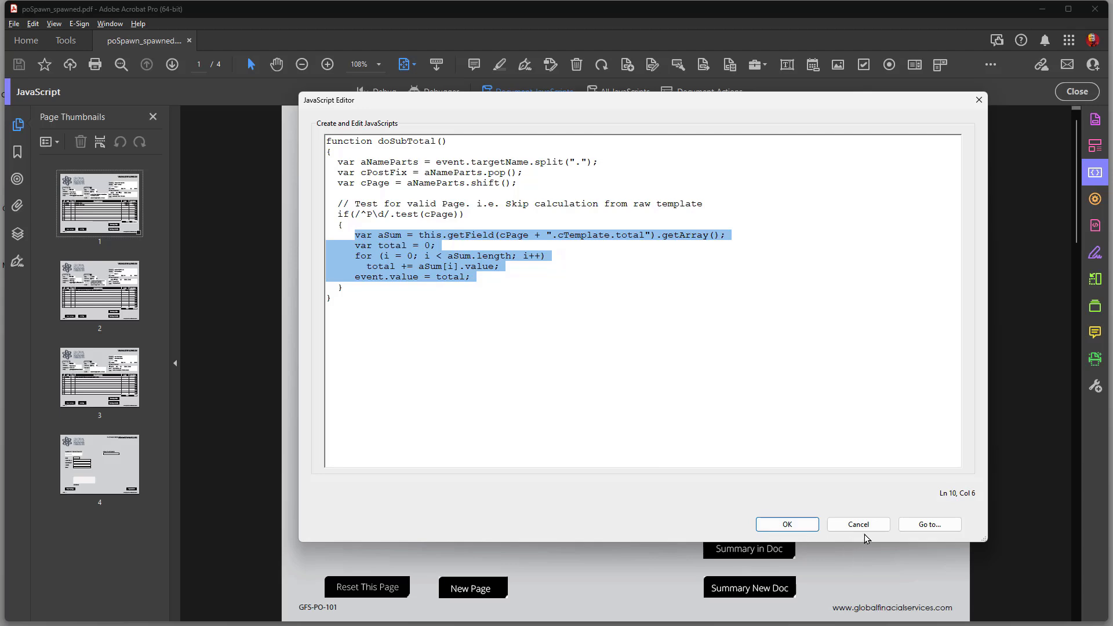
left_click(786, 524)
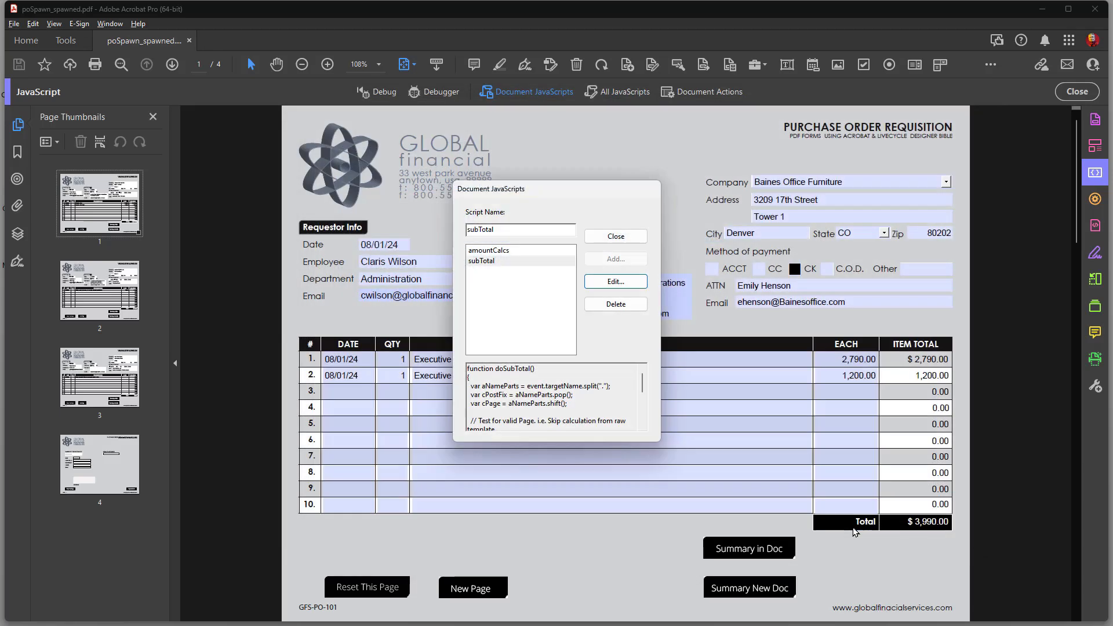
mouse_move(601, 227)
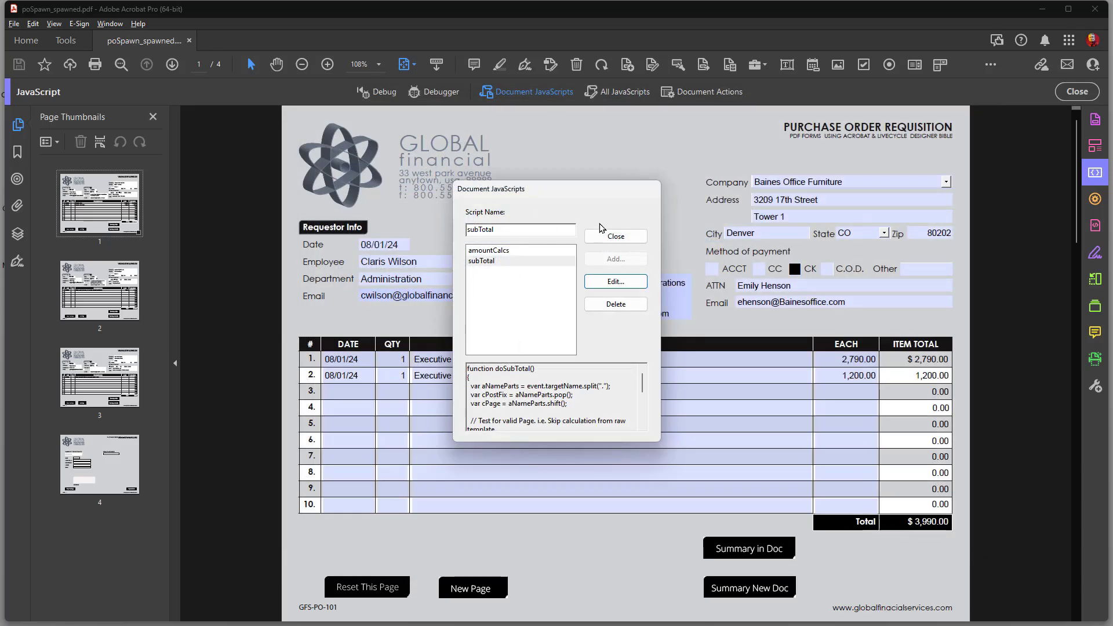
Step: Recheck the Total field's doSubTotal() and line 5 total's doAmountCalcs() calculations
left_click(614, 237)
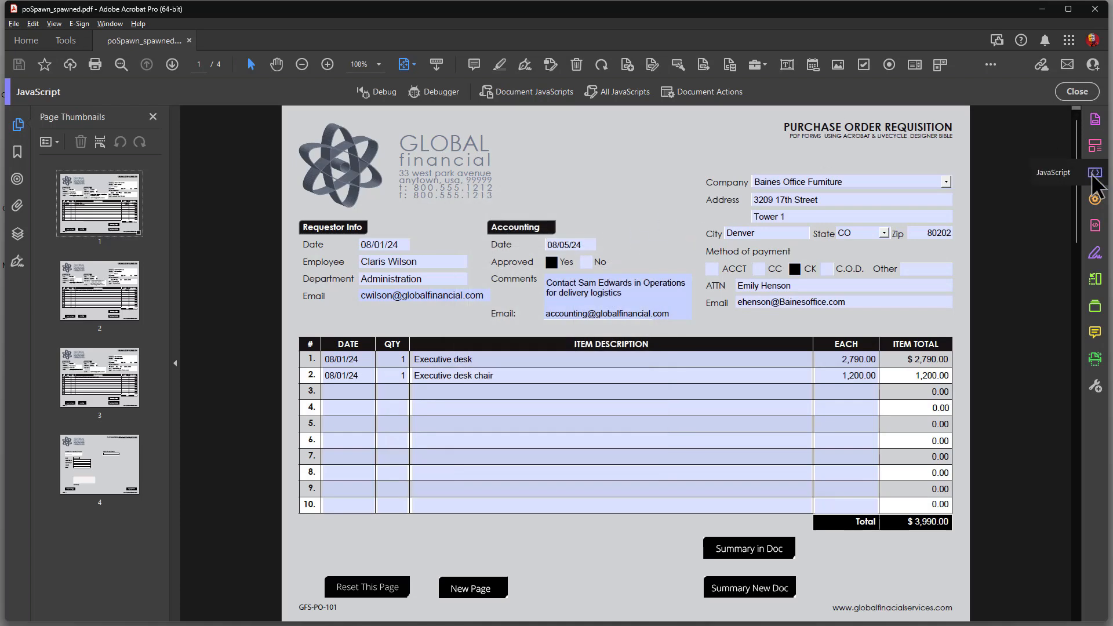
left_click(1095, 118)
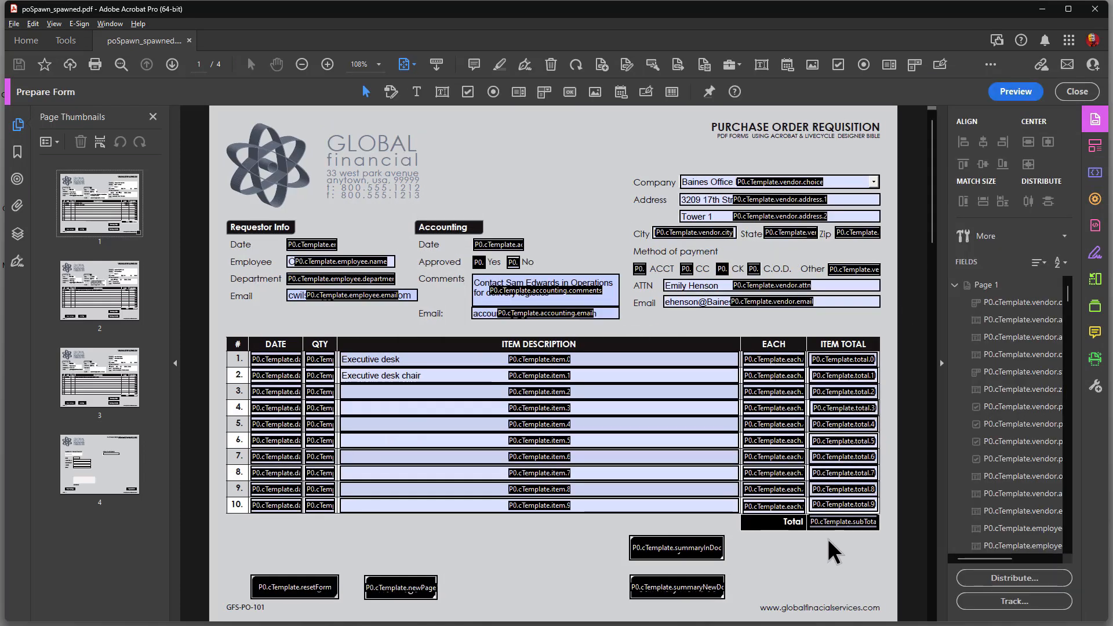
double_click(844, 522)
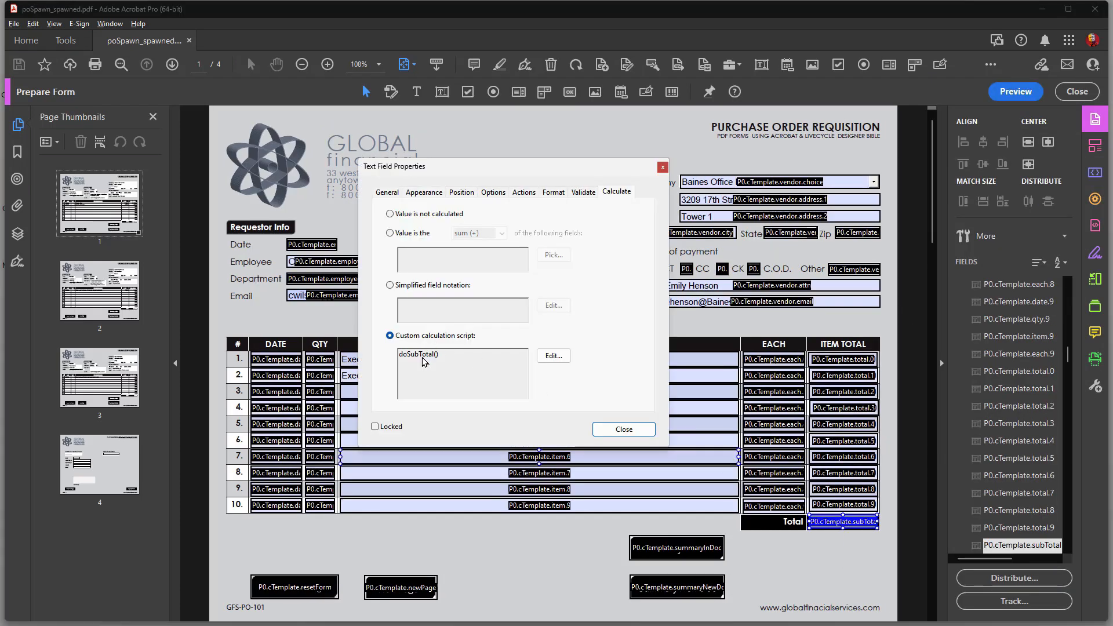
mouse_move(834, 362)
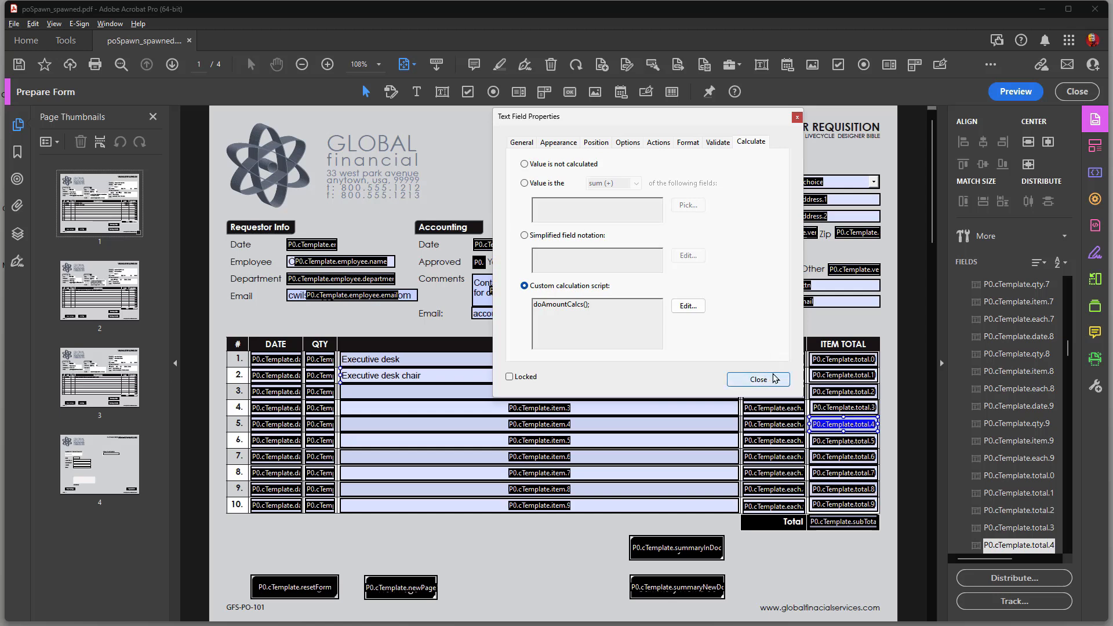
left_click(757, 379)
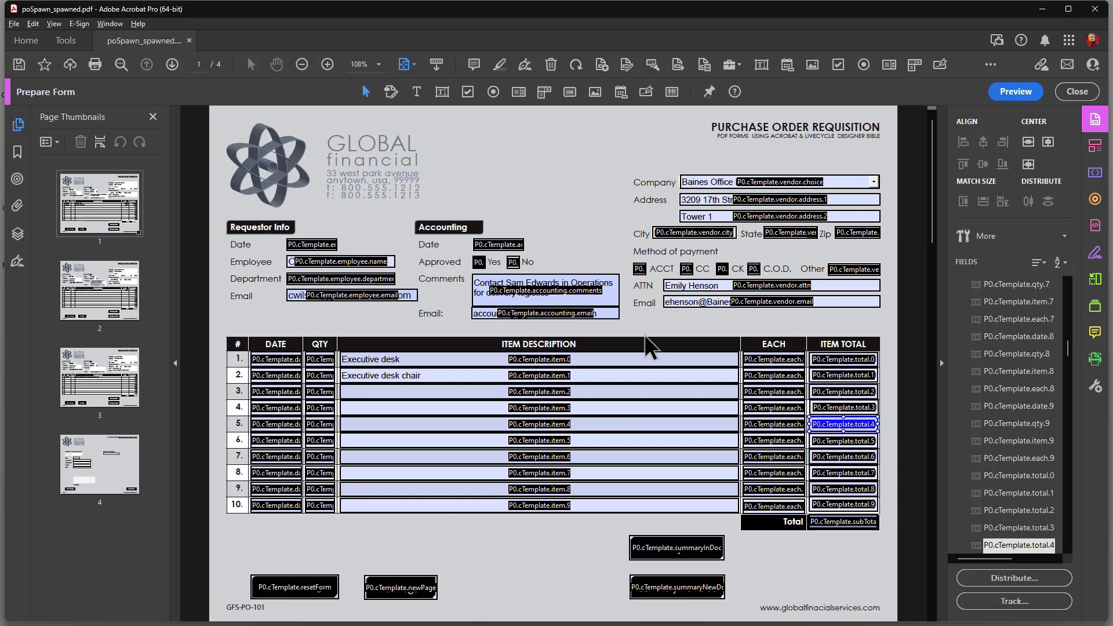
mouse_move(800, 544)
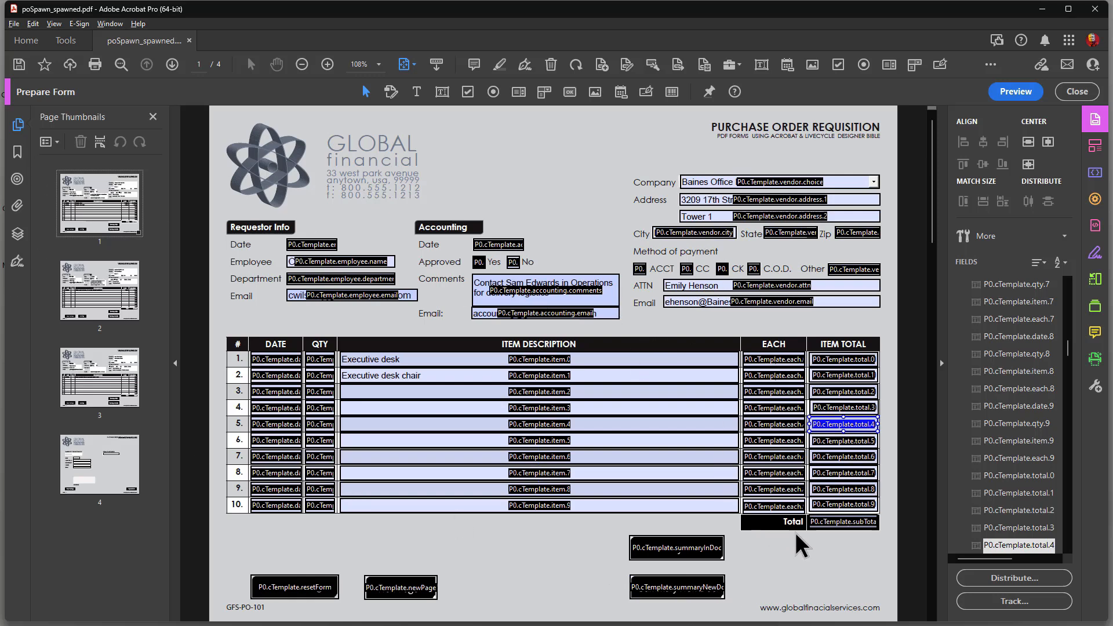
mouse_move(862, 543)
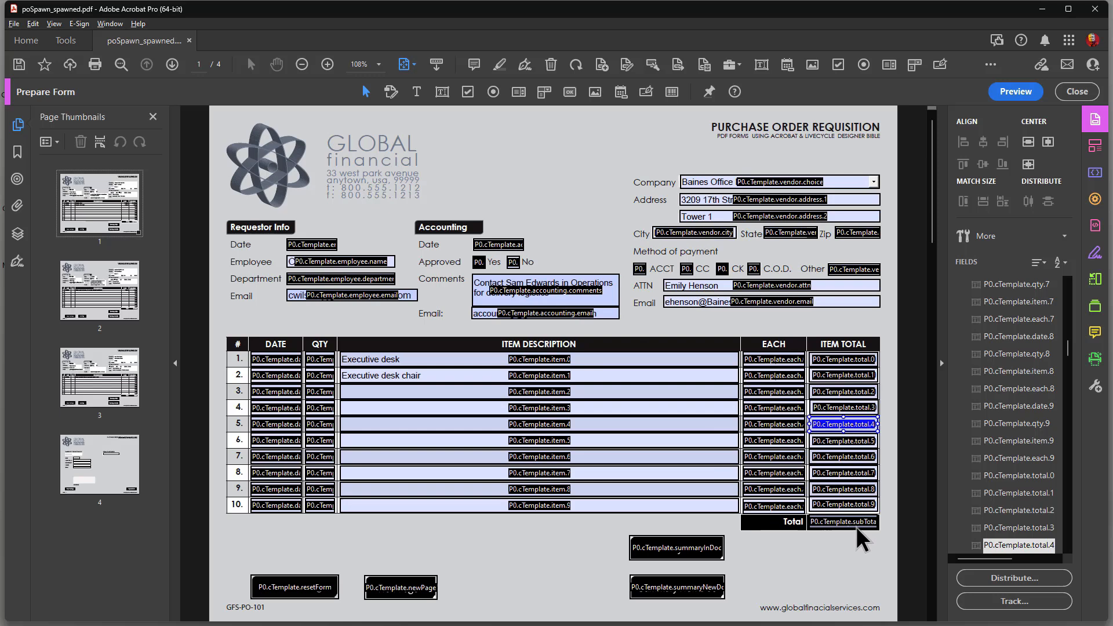
left_click(675, 547)
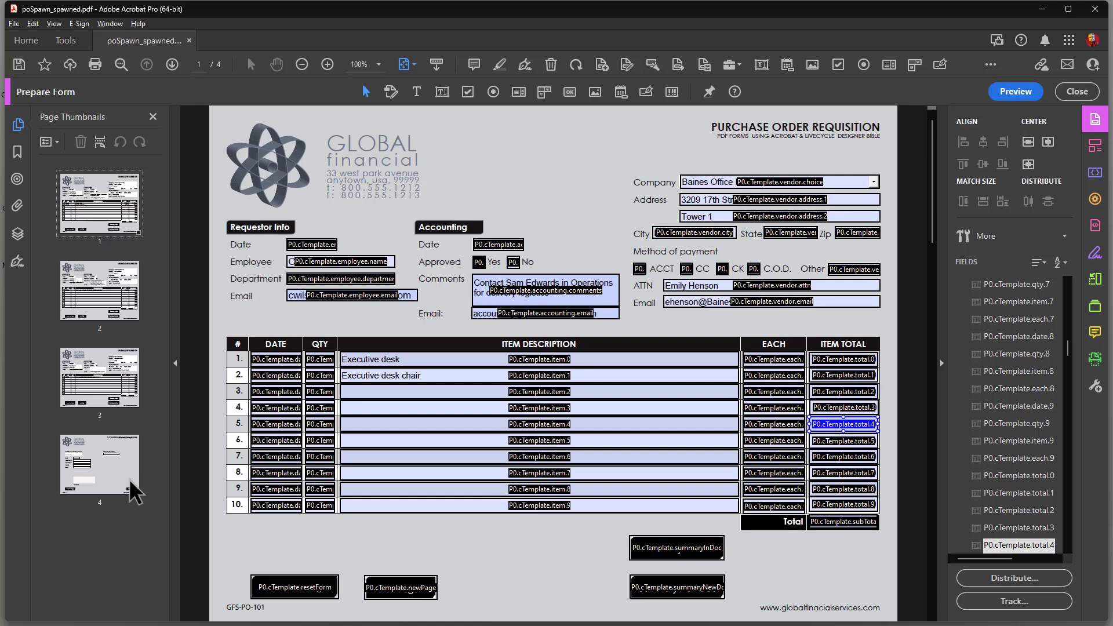
mouse_move(654, 612)
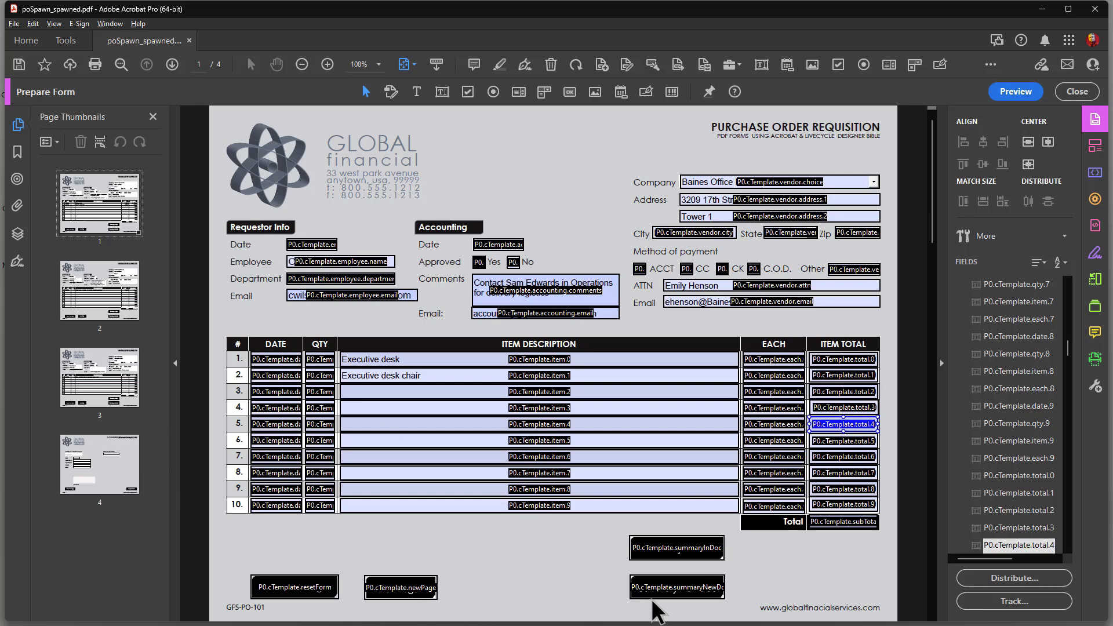
left_click(676, 586)
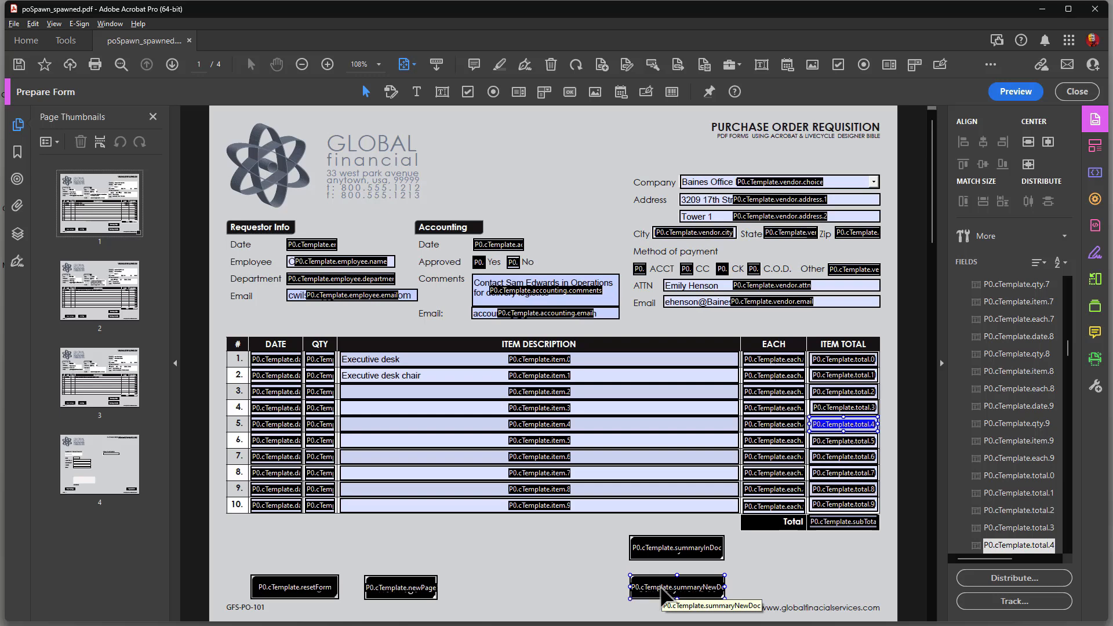
mouse_move(579, 593)
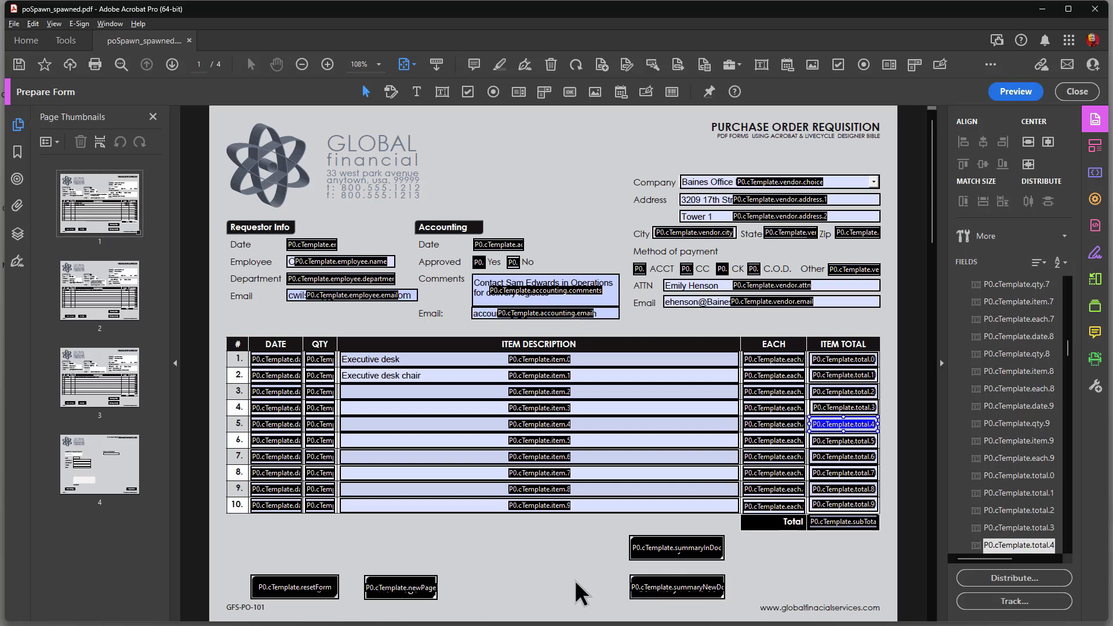
mouse_move(901, 300)
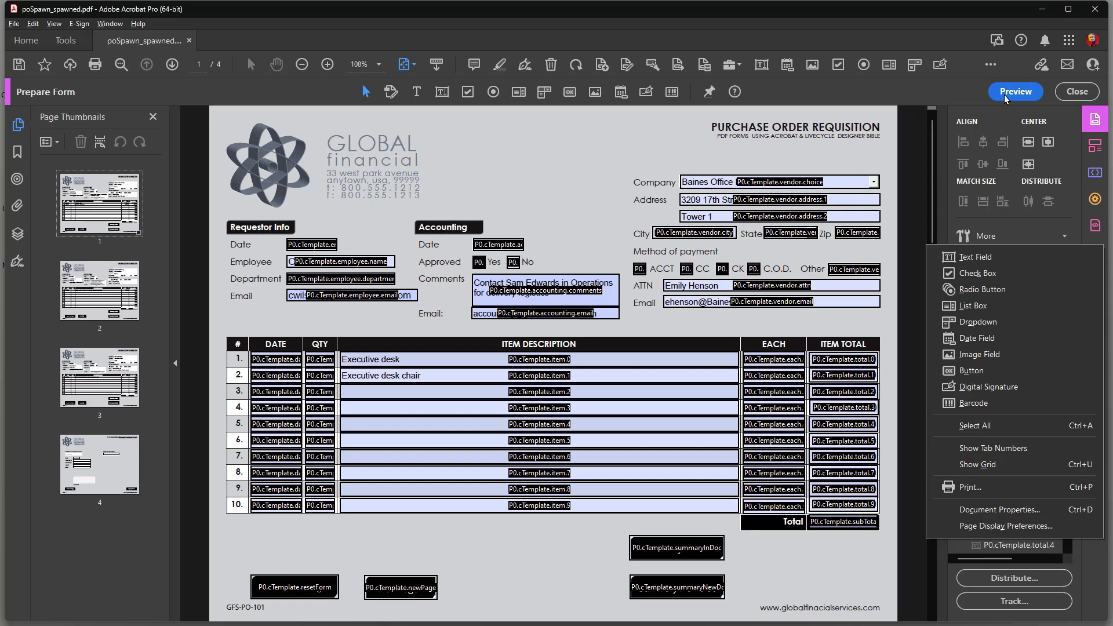
Step: Preview the form, run Summary in Doc (4,785.00), reset page 4, then return to page 1
left_click(1014, 91)
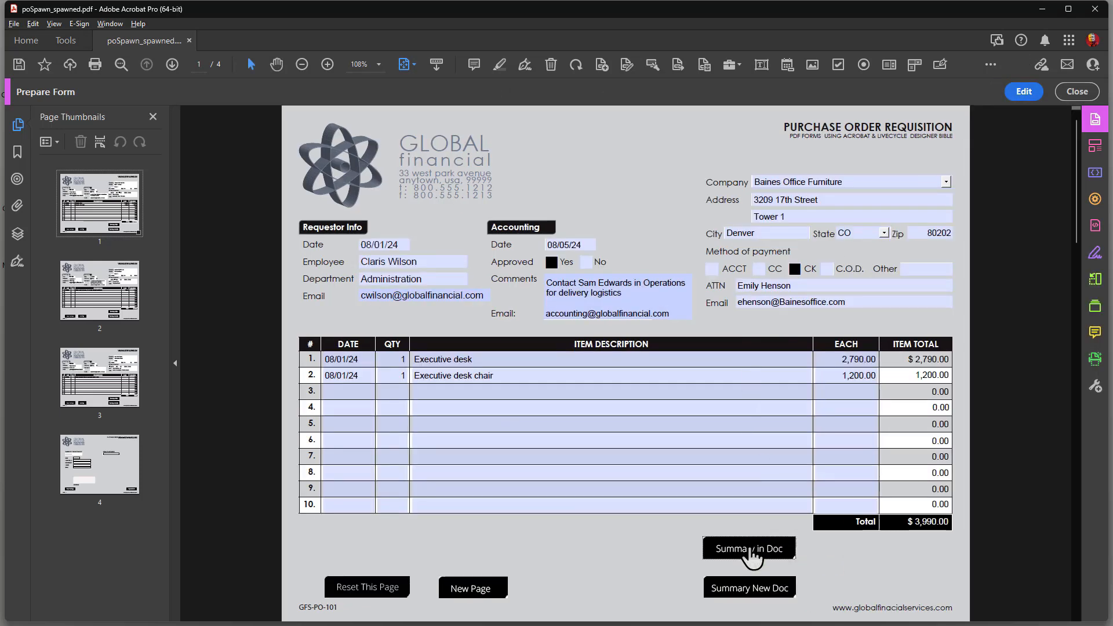
left_click(749, 548)
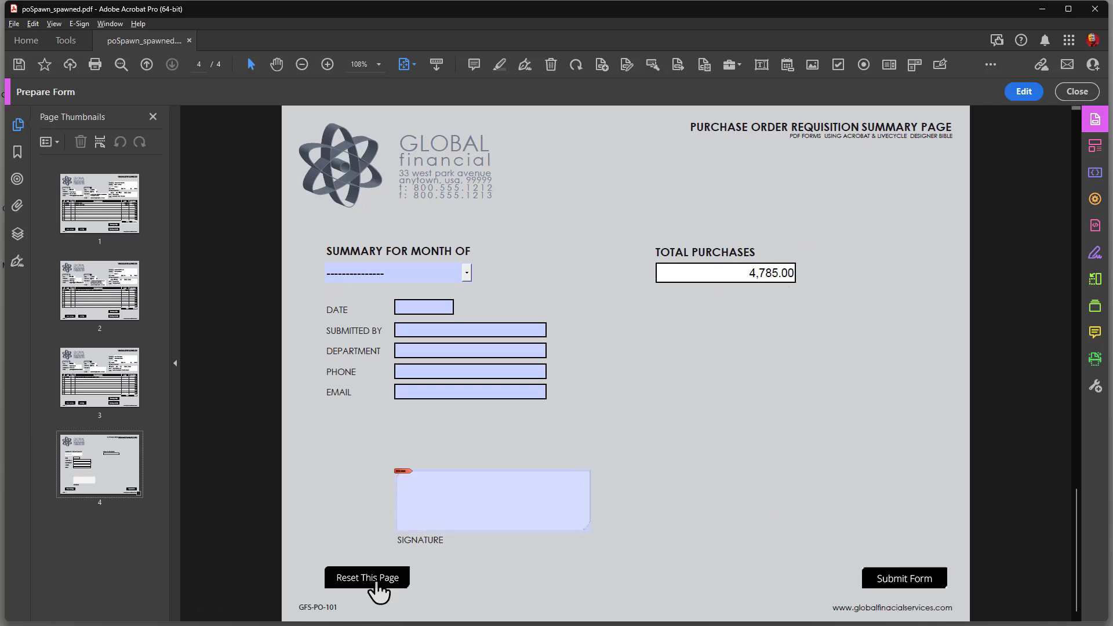
left_click(367, 577)
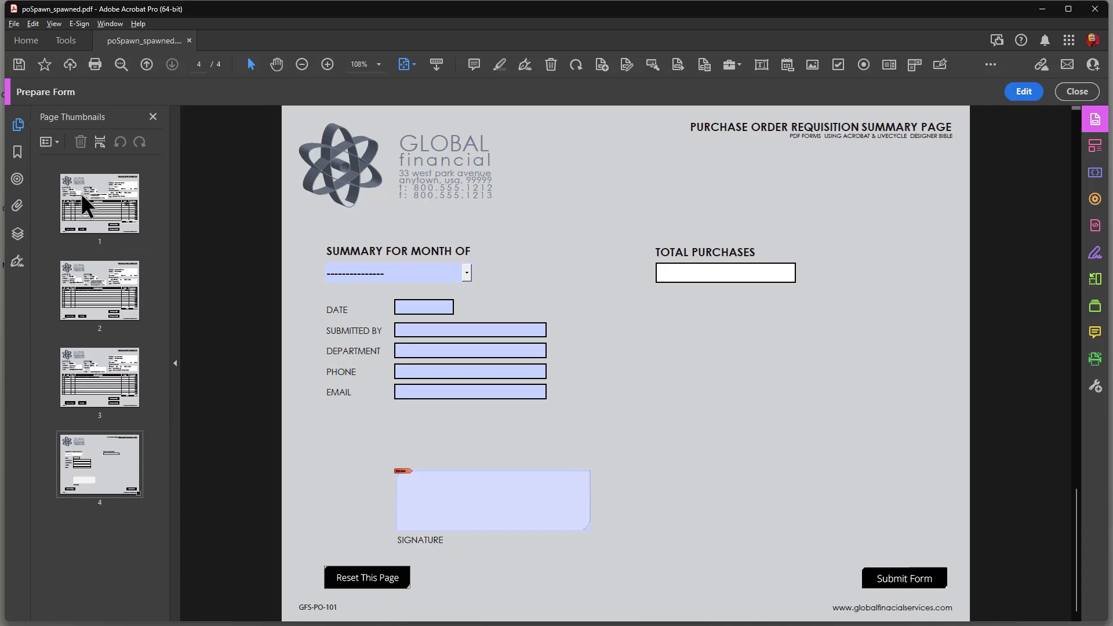
left_click(98, 203)
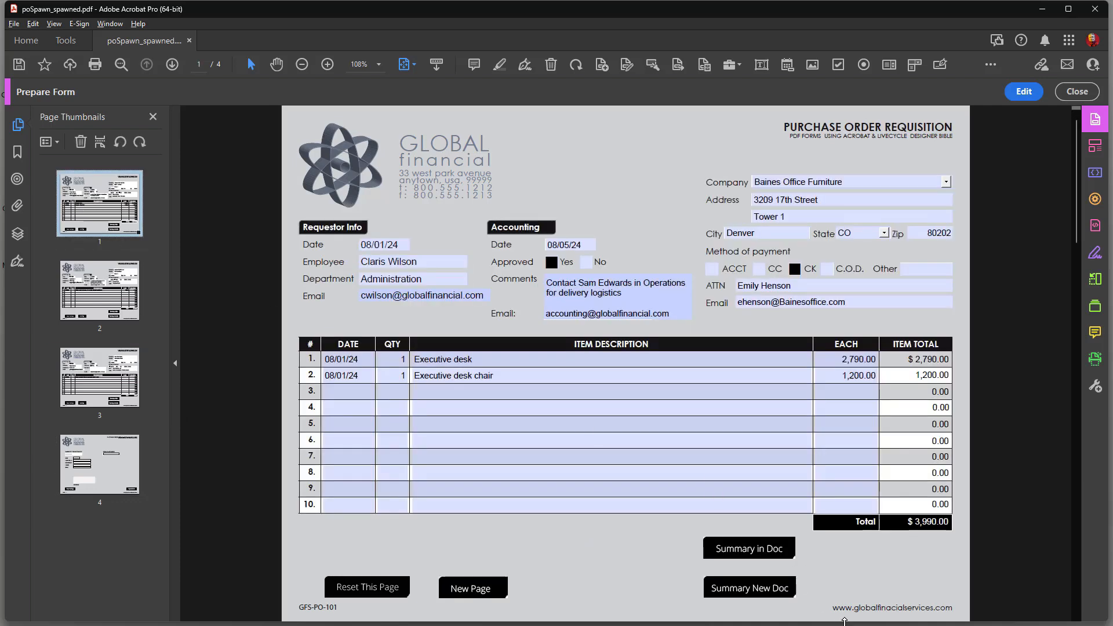
mouse_move(1094, 306)
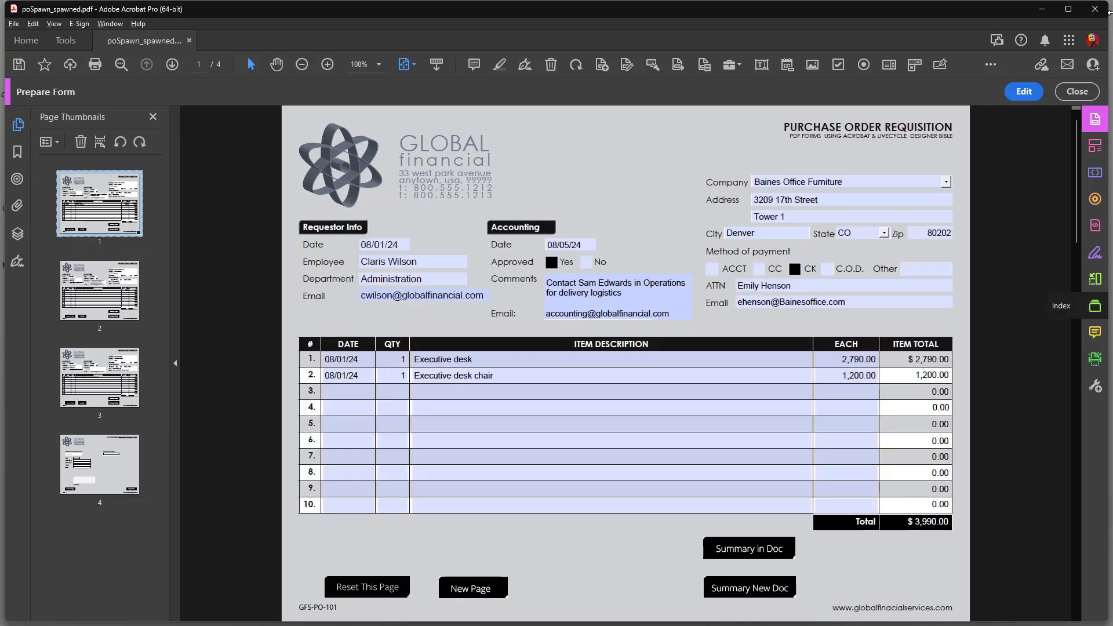
Step: Review the summaryInDoc button's JavaScript that totals page subtotals into grandTotal, then close the editor
left_click(1022, 91)
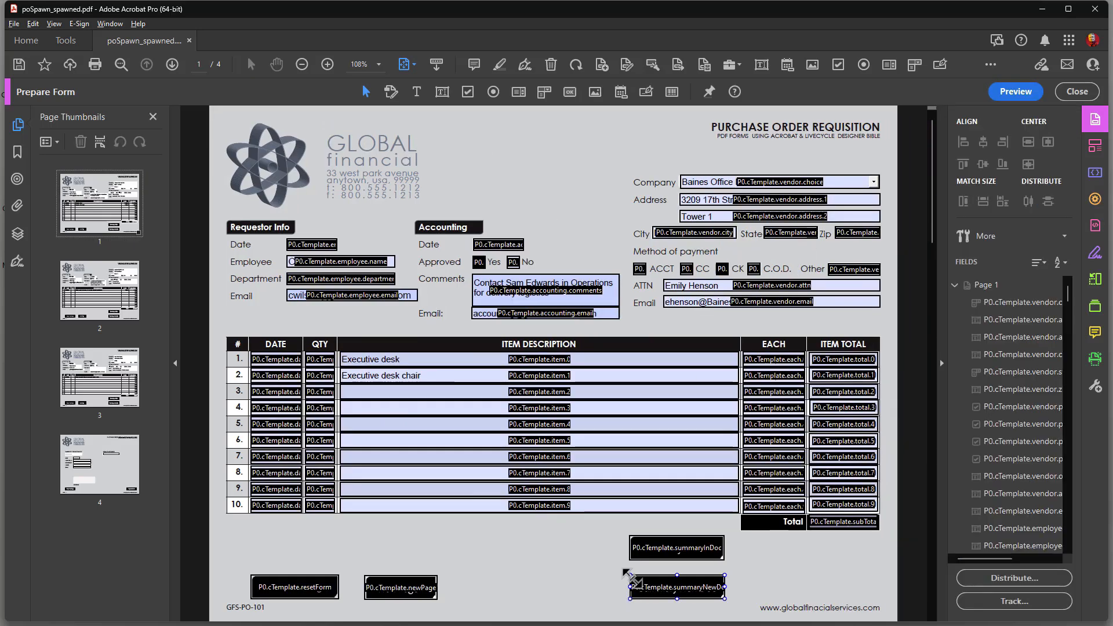
double_click(675, 548)
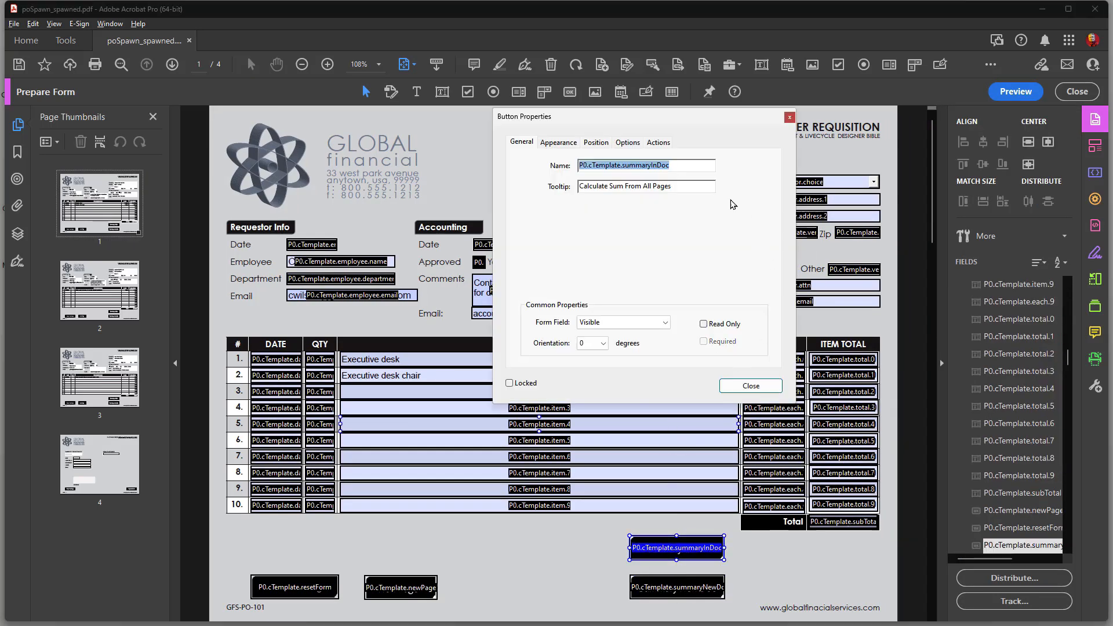
left_click(657, 142)
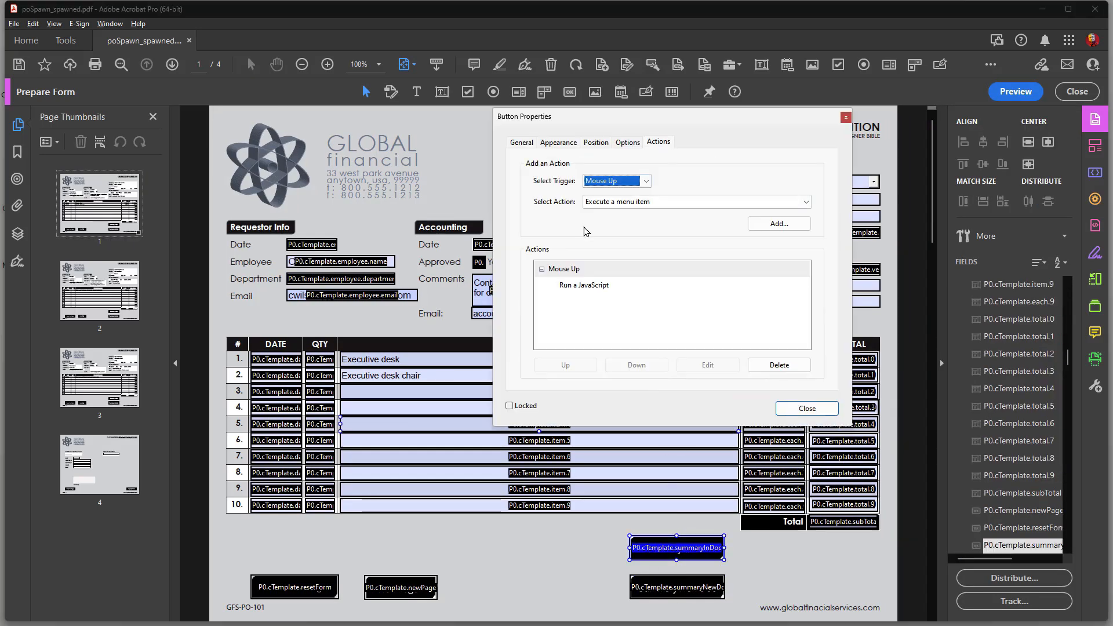
left_click(805, 408)
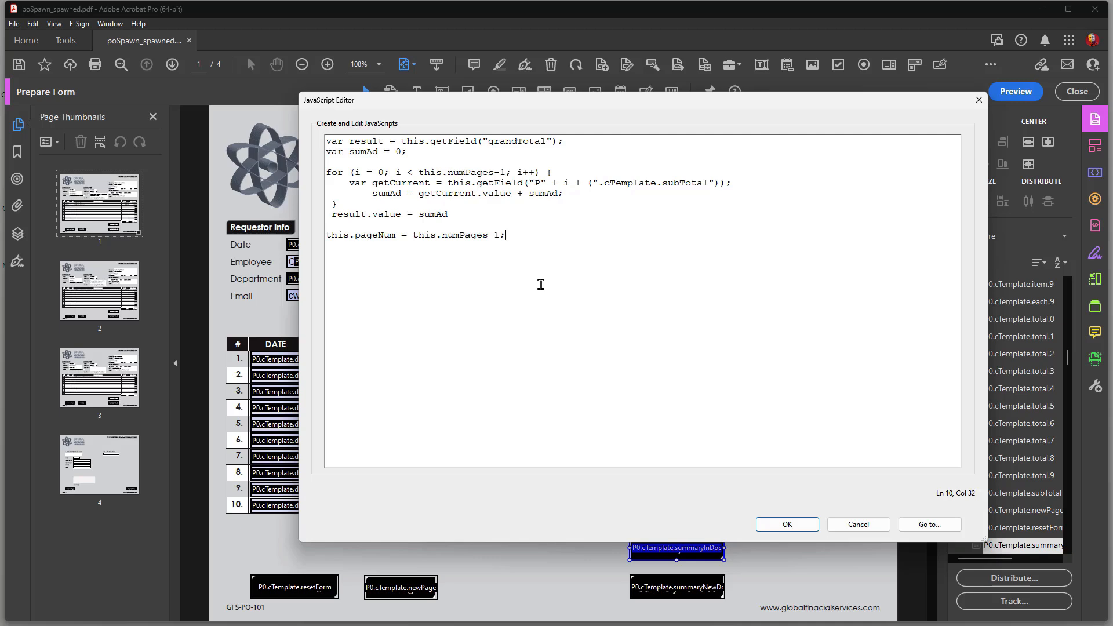
mouse_move(112, 475)
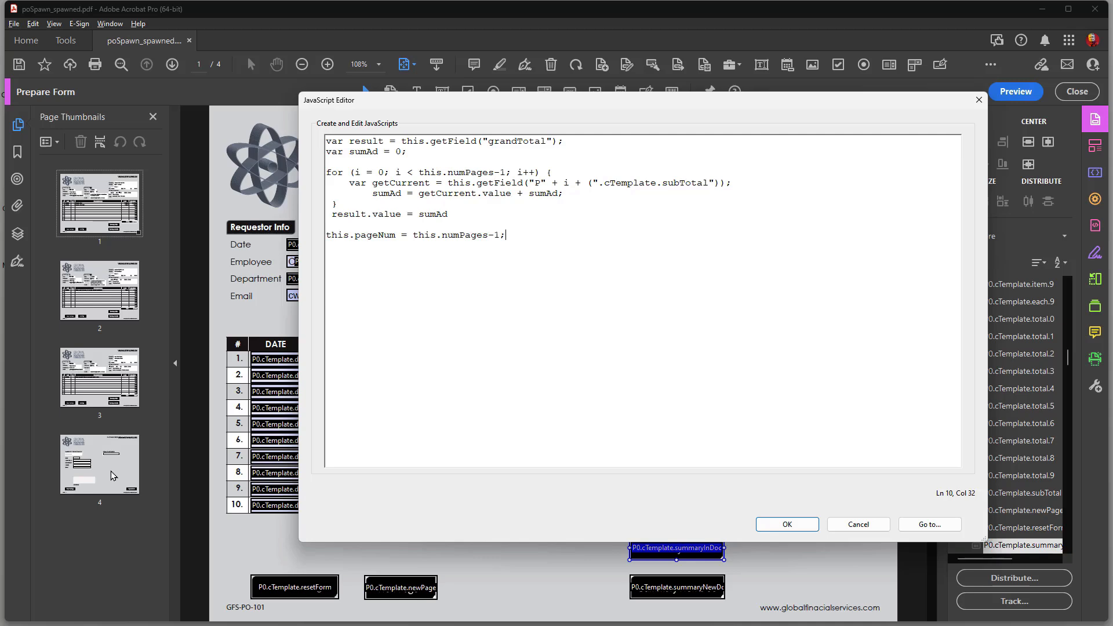
mouse_move(156, 442)
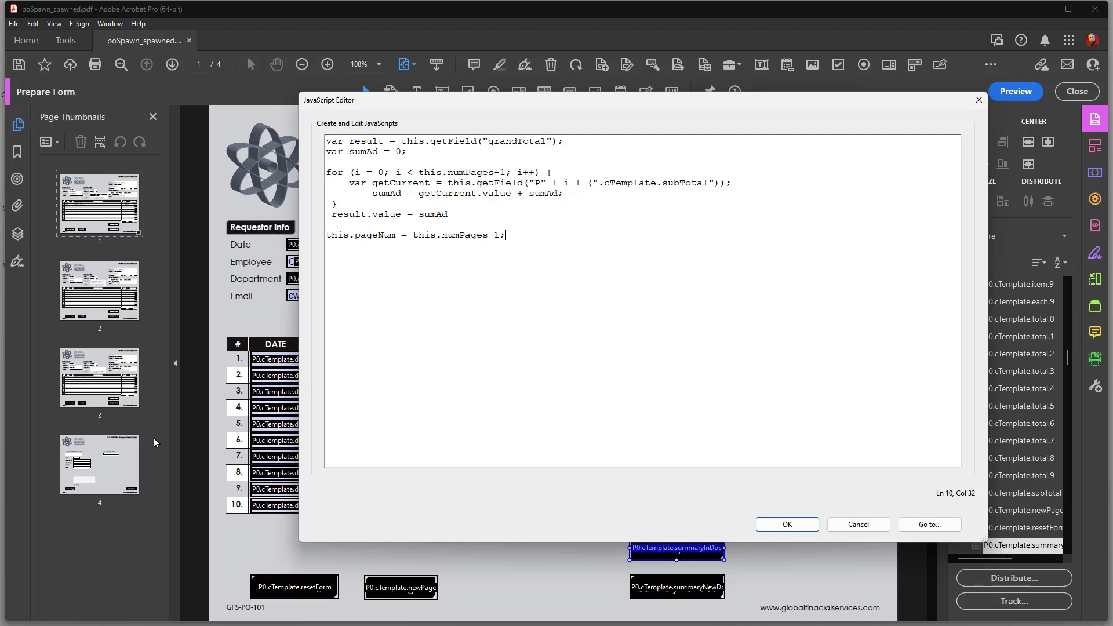
mouse_move(390, 159)
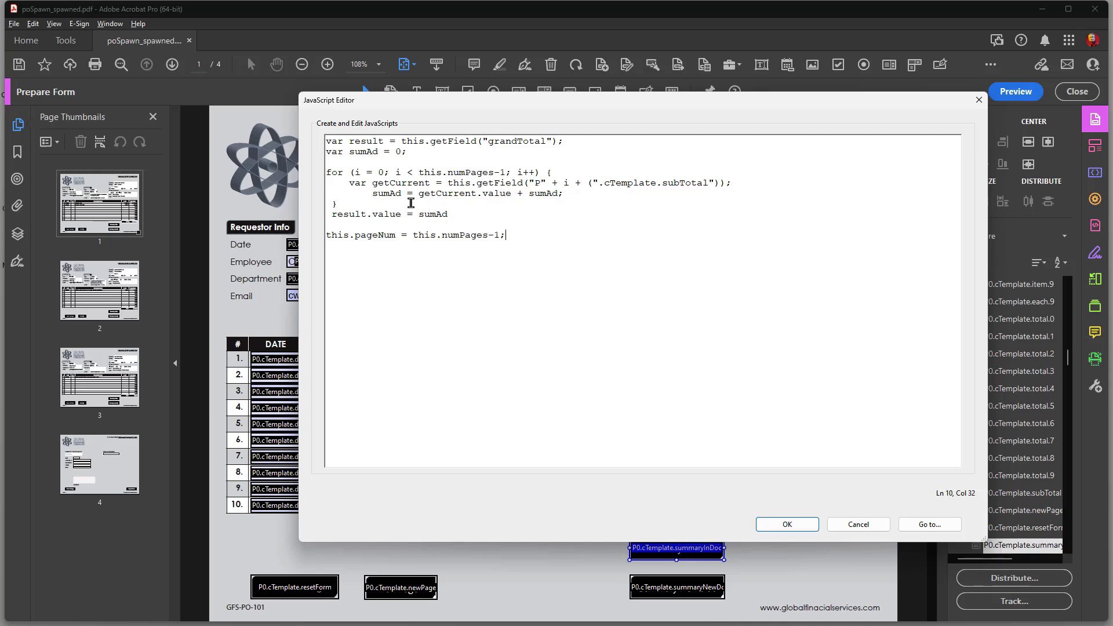
mouse_move(446, 230)
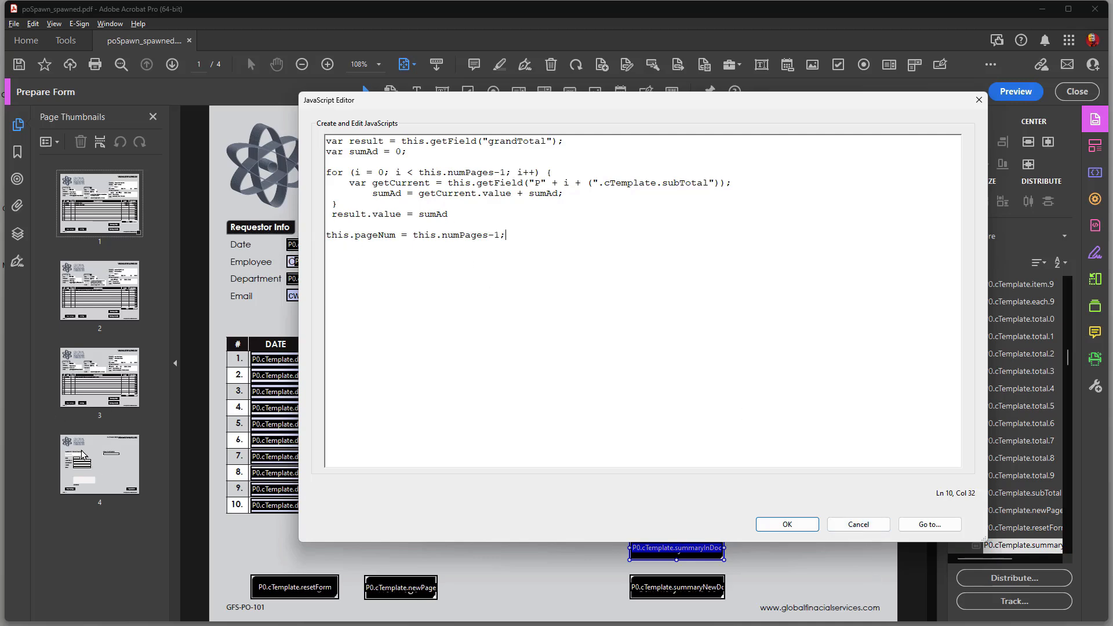
left_click(786, 524)
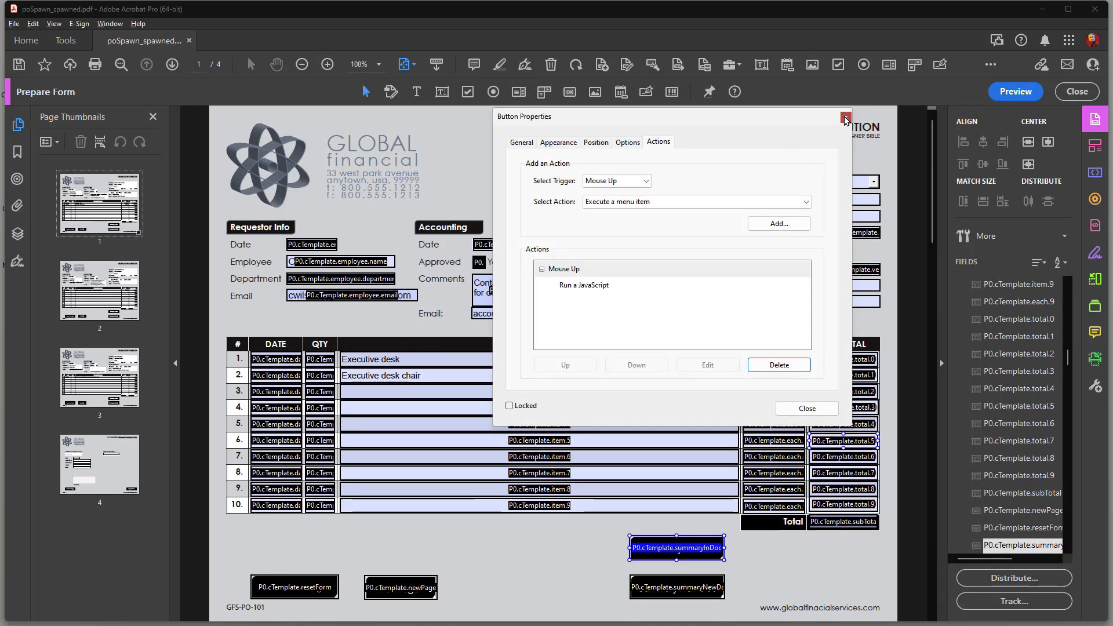
mouse_move(819, 125)
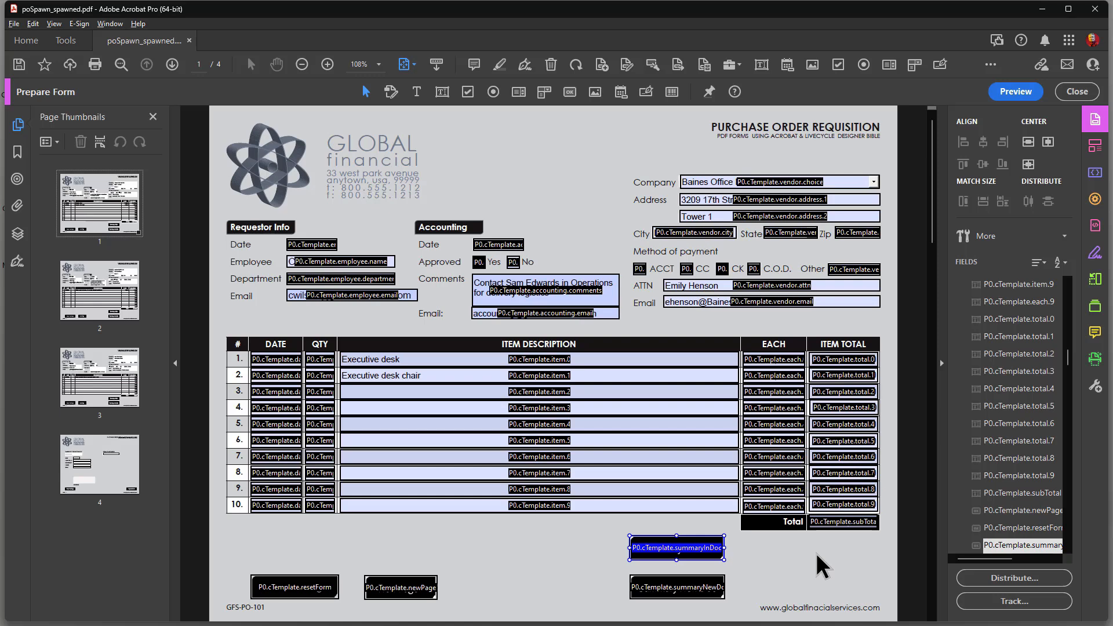
mouse_move(535, 490)
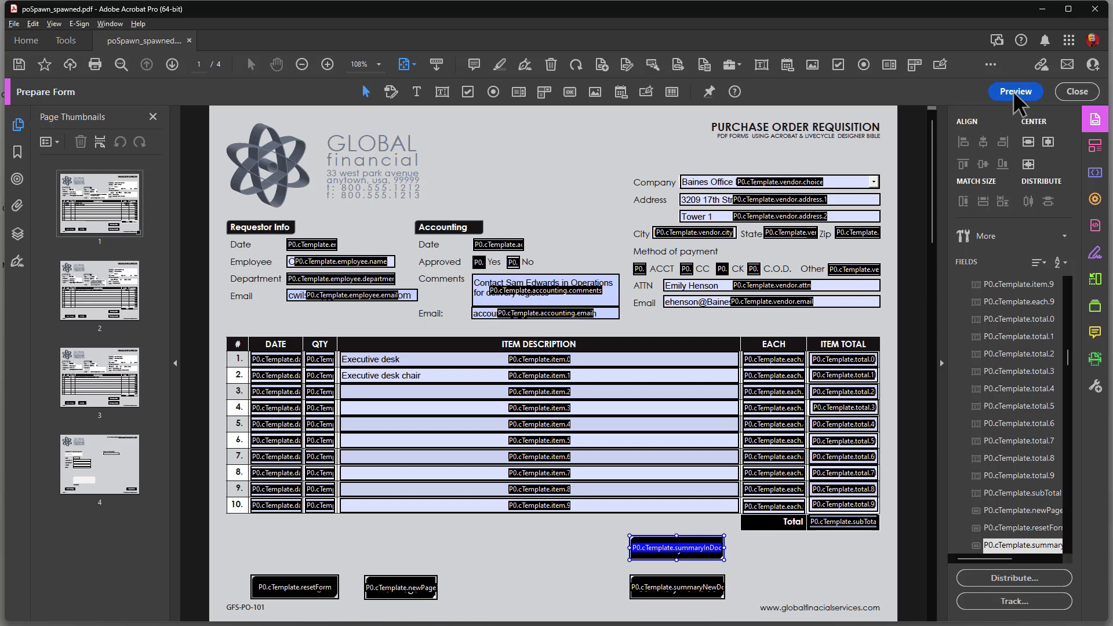
Step: Switch to form preview, showing page 1's $3,990.00 order total
left_click(1015, 91)
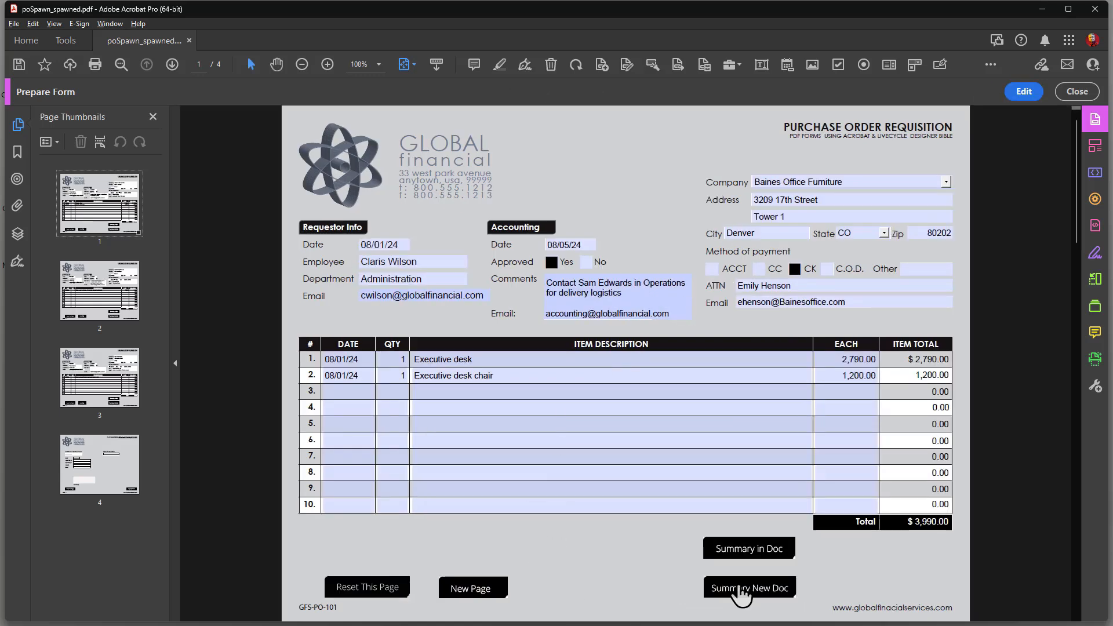
mouse_move(743, 601)
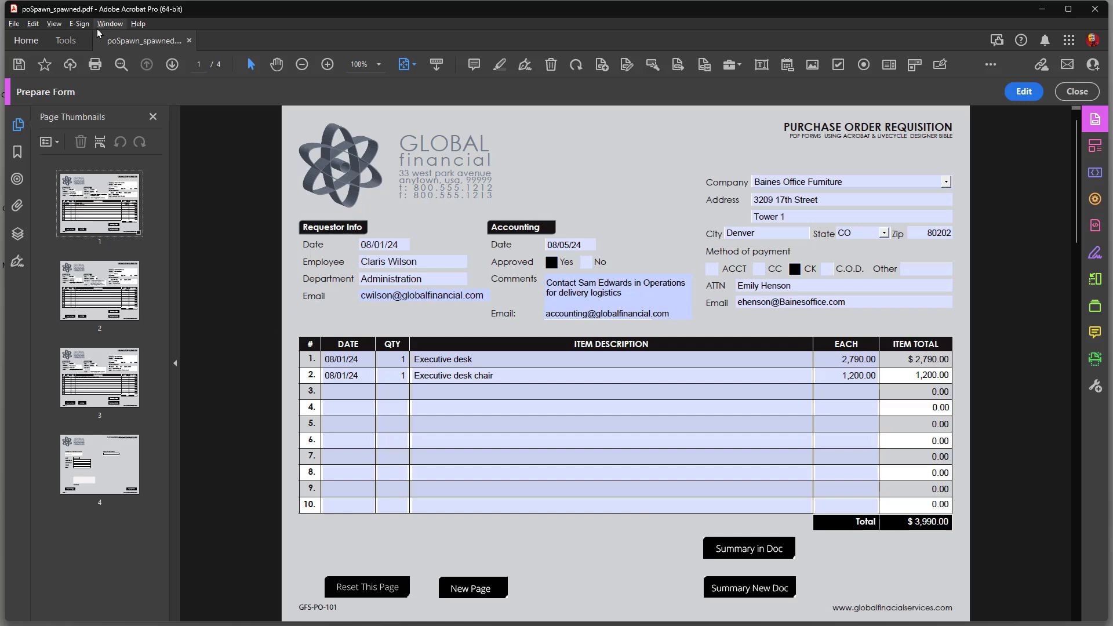
mouse_move(147, 53)
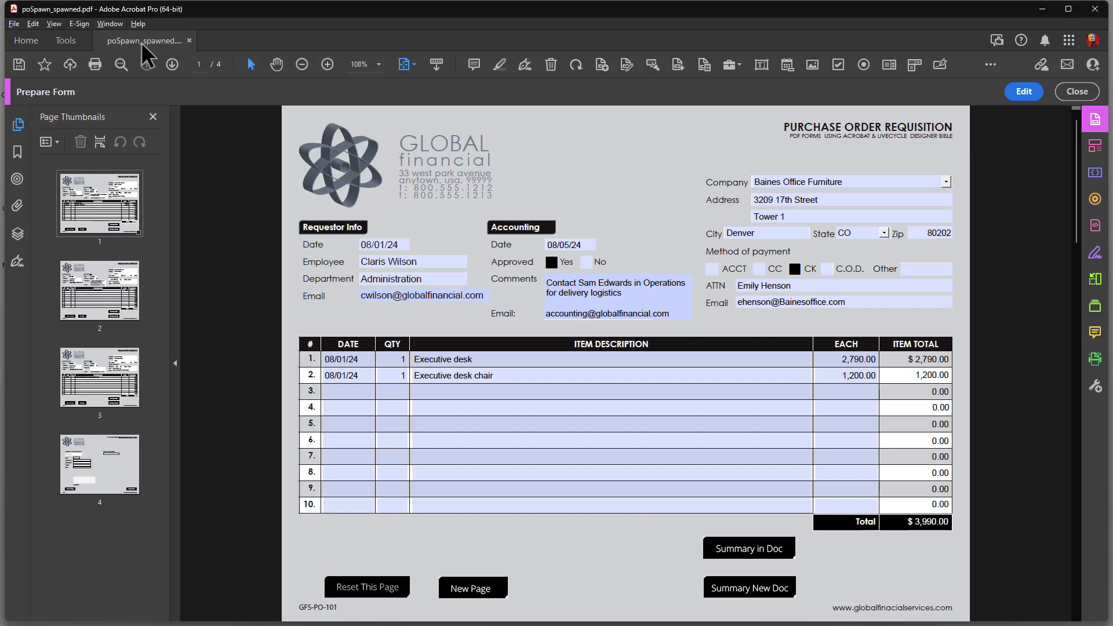
mouse_move(162, 50)
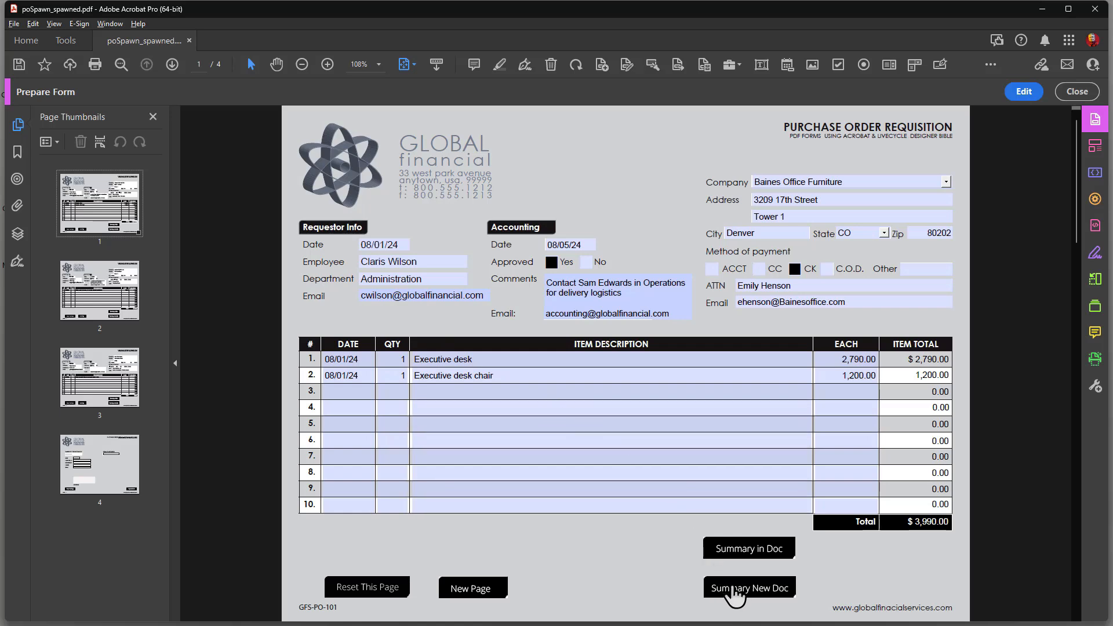
left_click(748, 587)
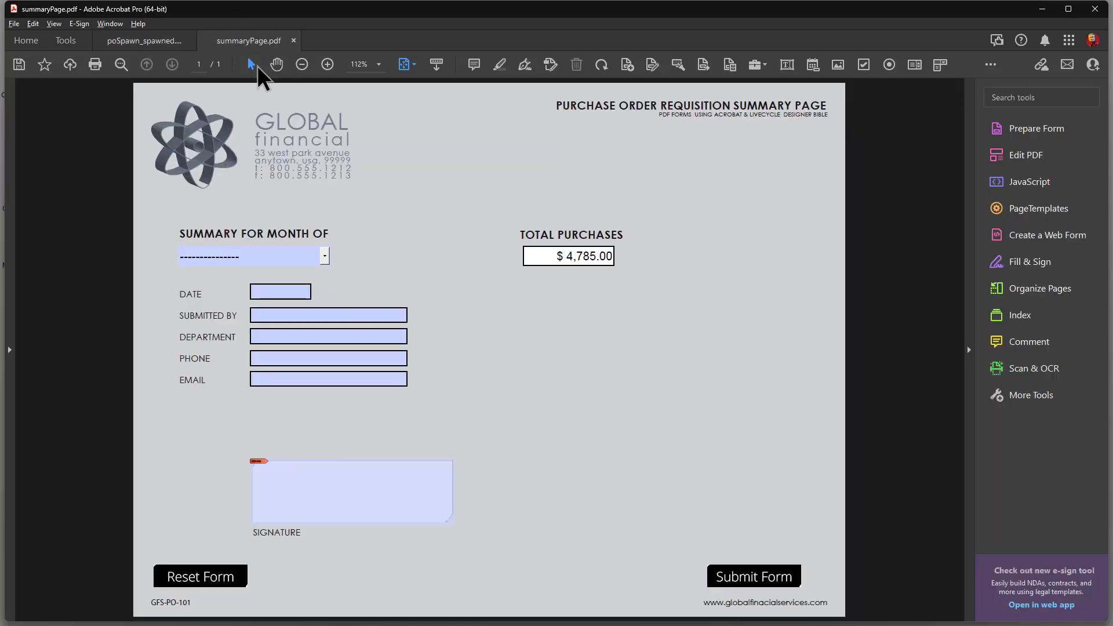
mouse_move(581, 250)
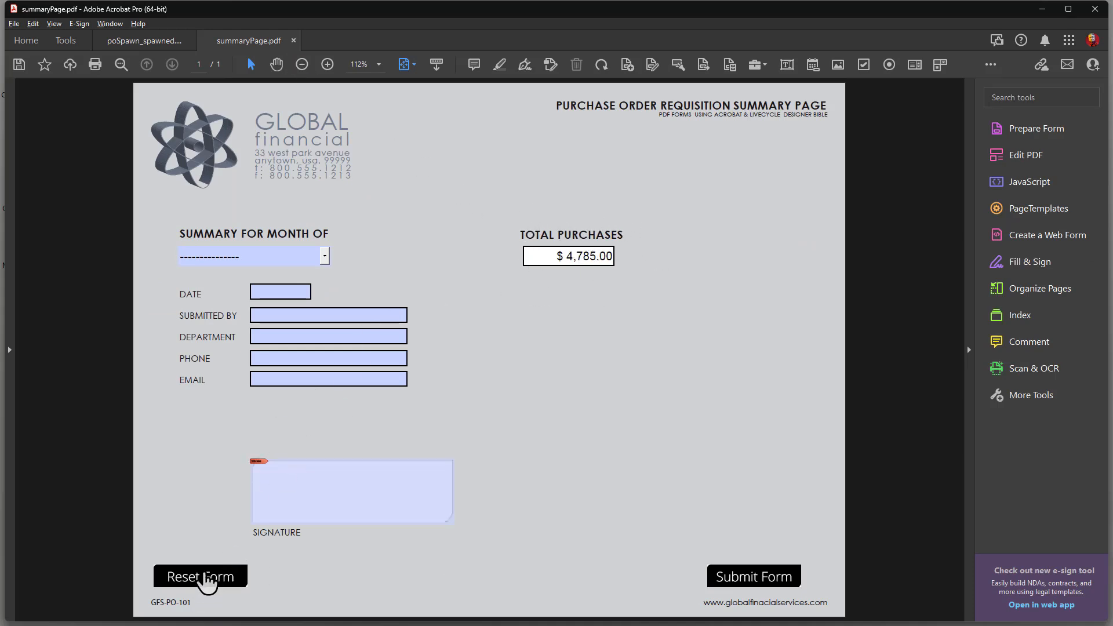
left_click(200, 576)
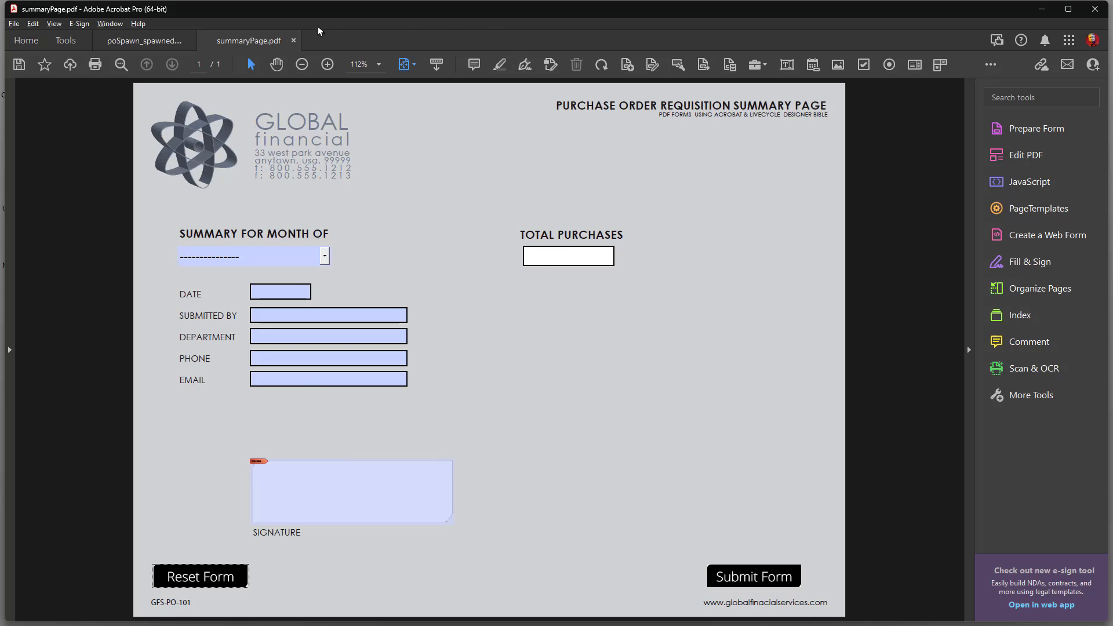
left_click(294, 40)
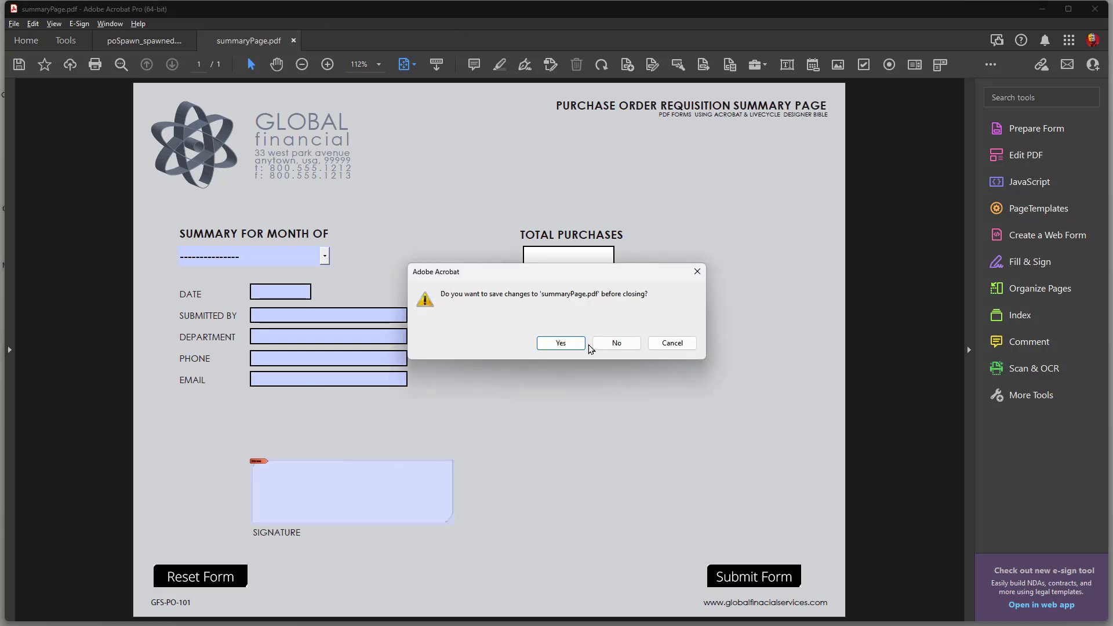
left_click(614, 342)
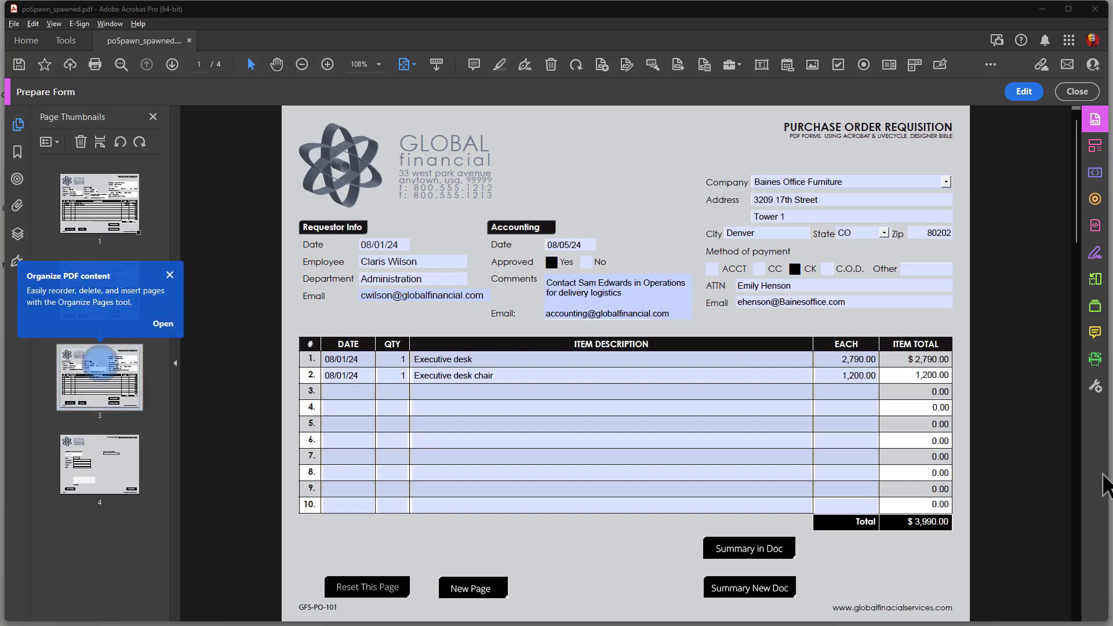
Step: On page 3, enter 695 as the printer's unit price, making the total $695.00
left_click(99, 377)
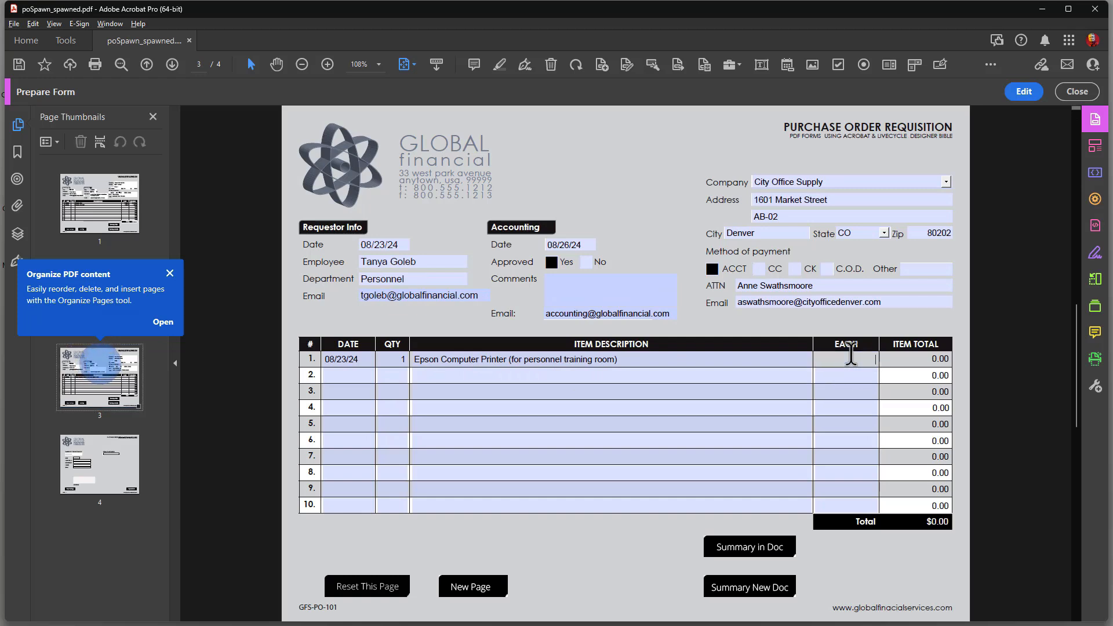
left_click(170, 273)
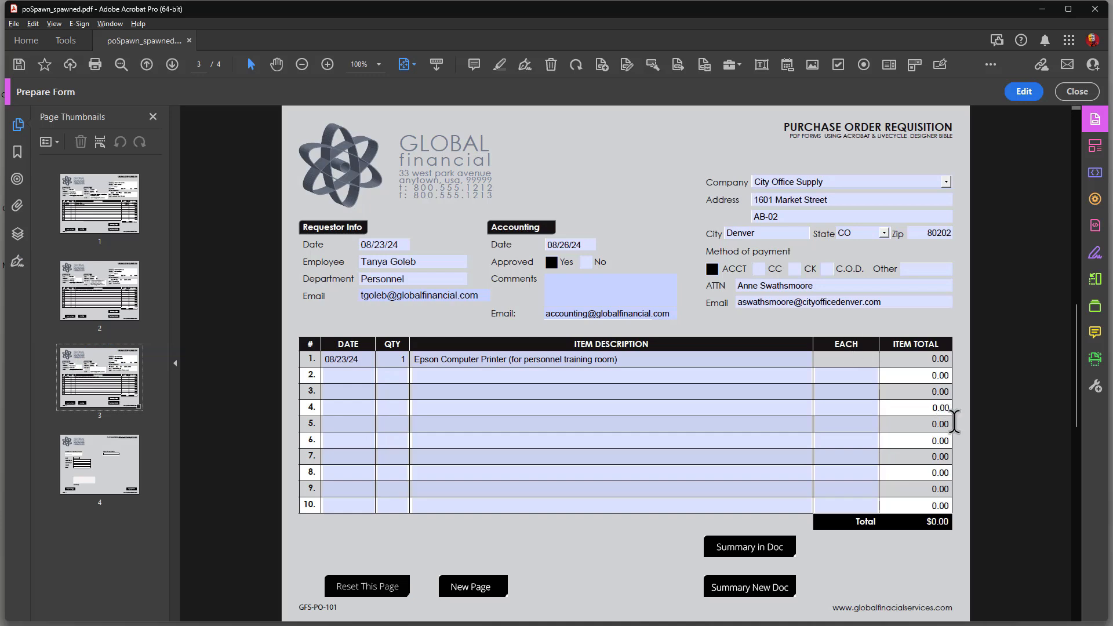
left_click(846, 424)
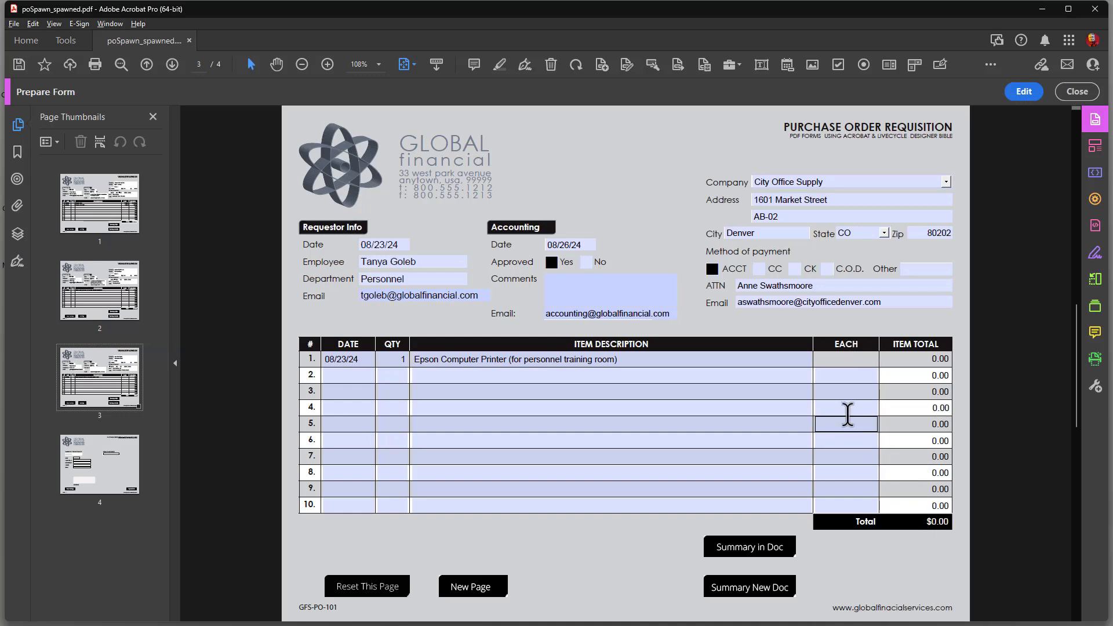
mouse_move(800, 353)
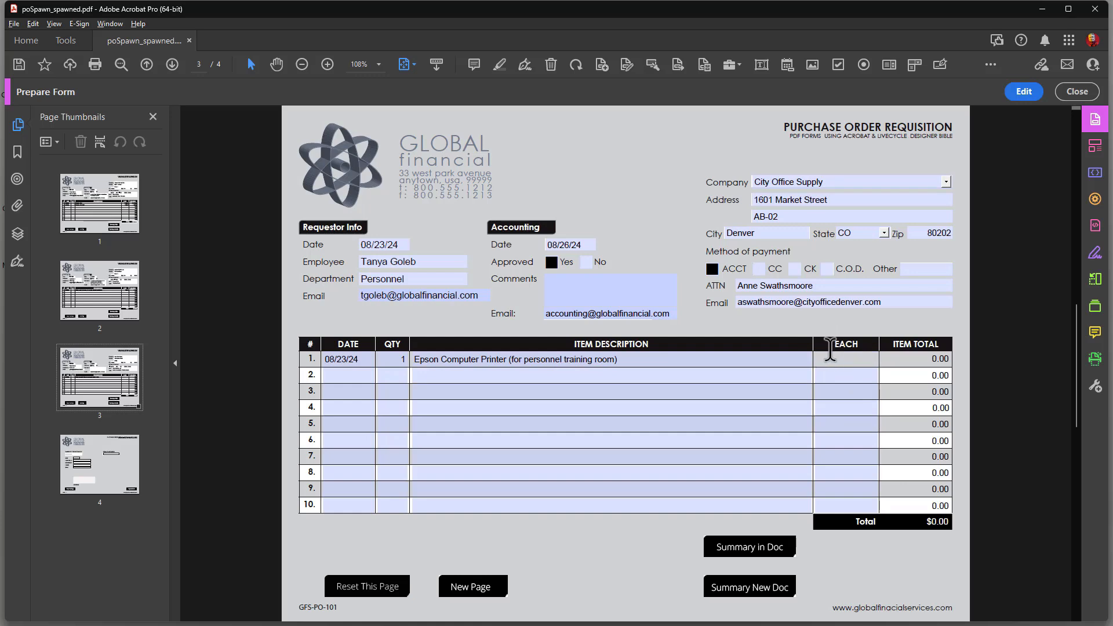
type("695.00")
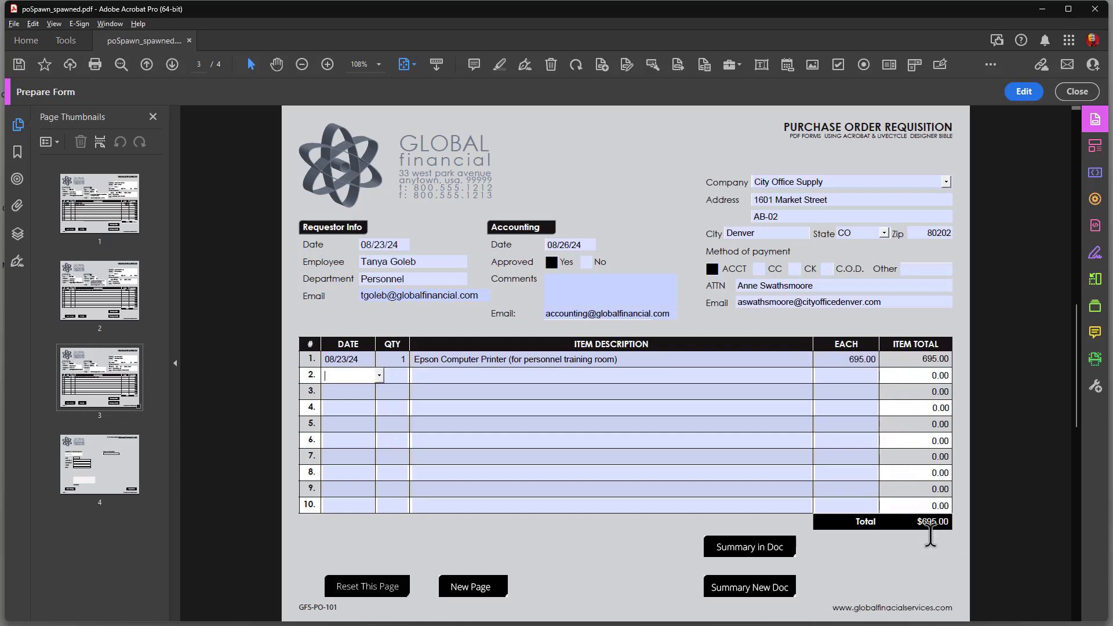
mouse_move(739, 595)
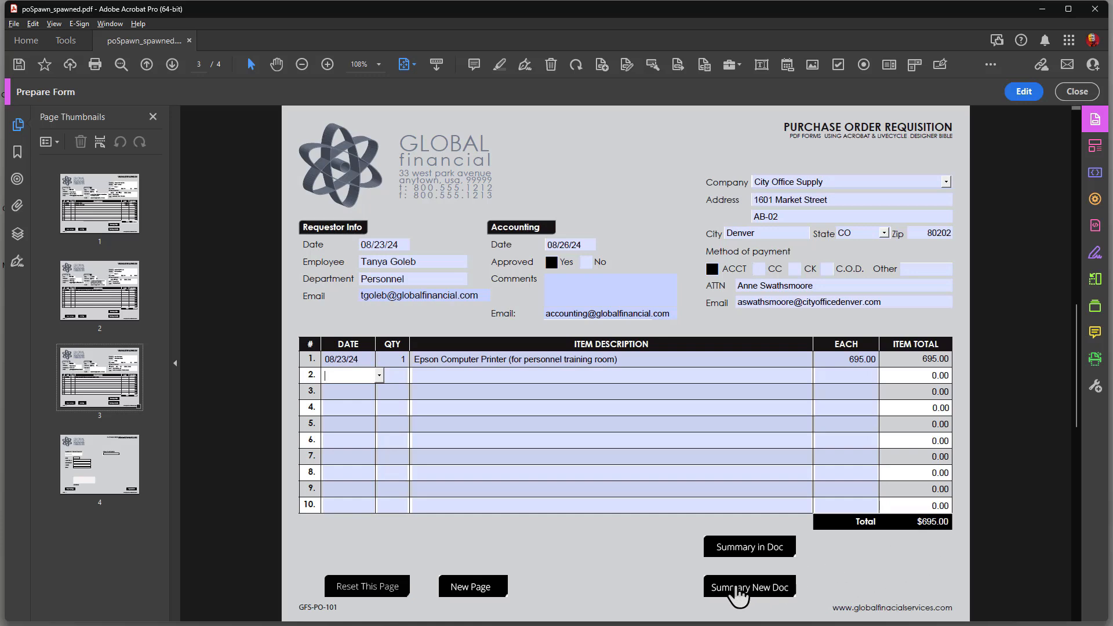
mouse_move(749, 595)
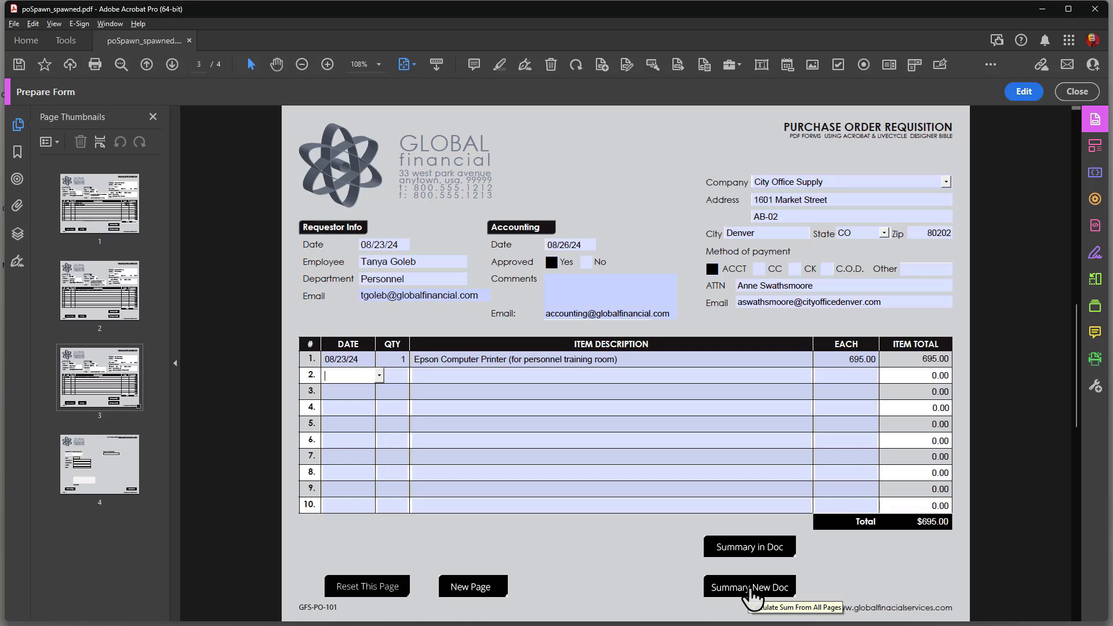
left_click(749, 587)
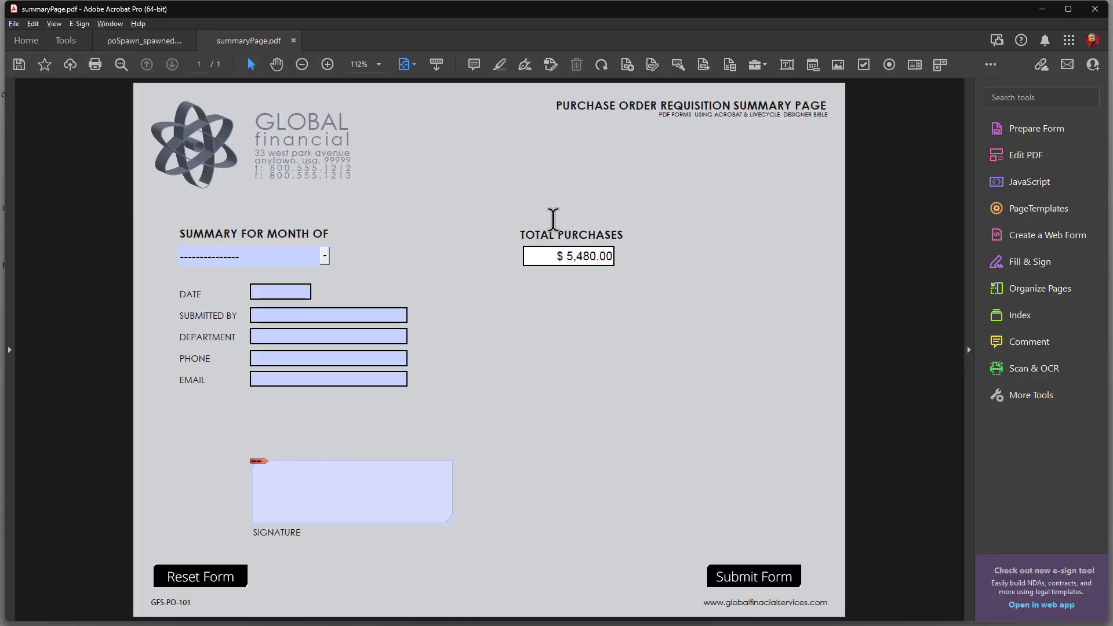
mouse_move(127, 589)
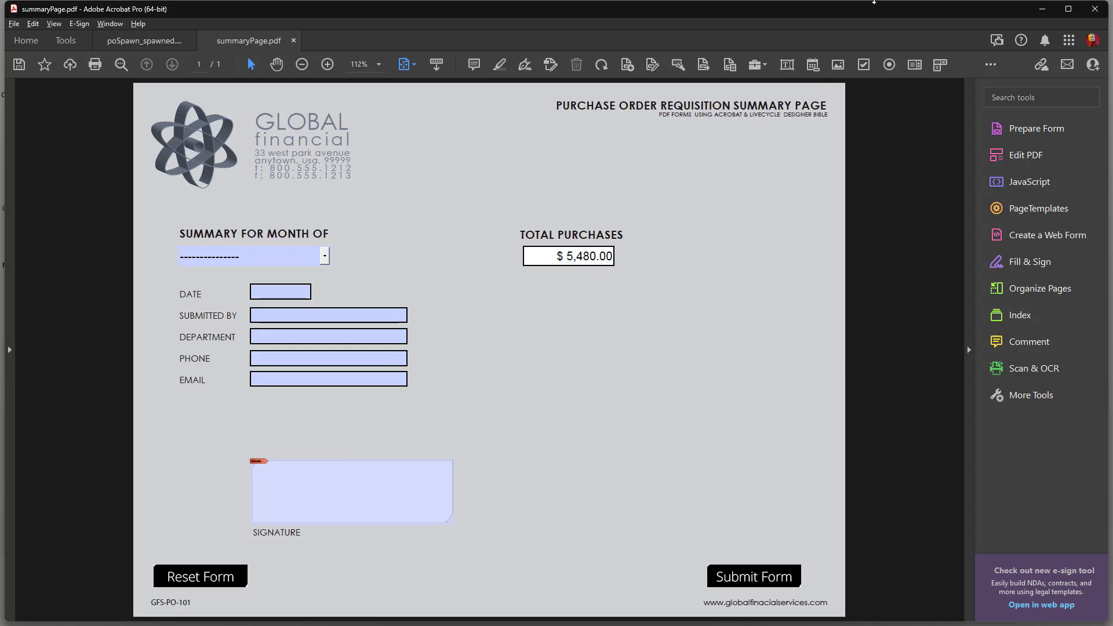
mouse_move(161, 562)
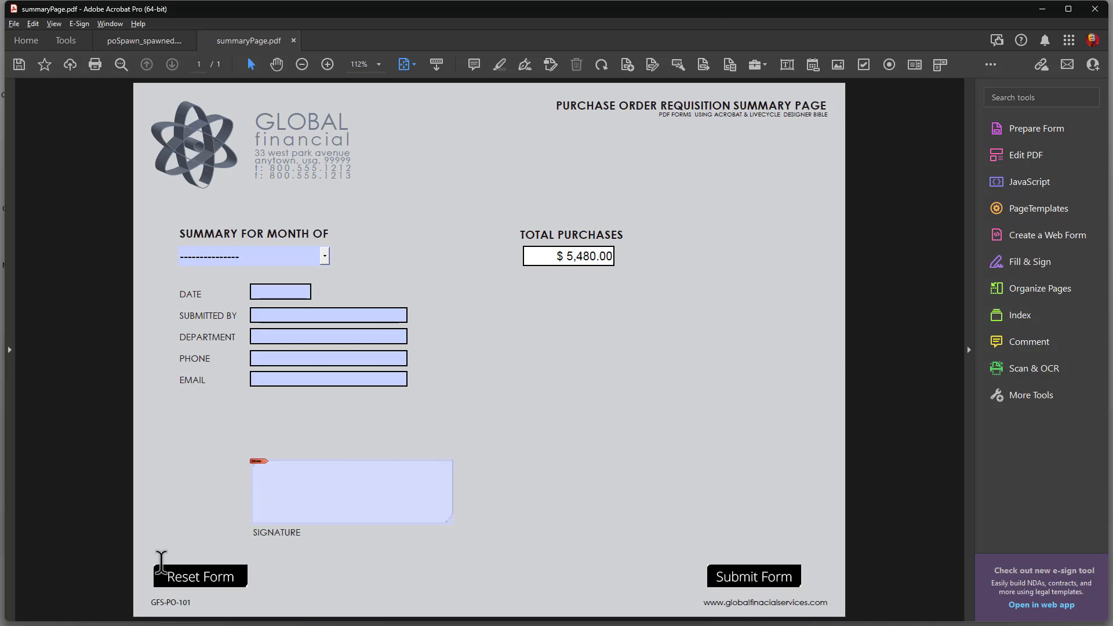
left_click(201, 575)
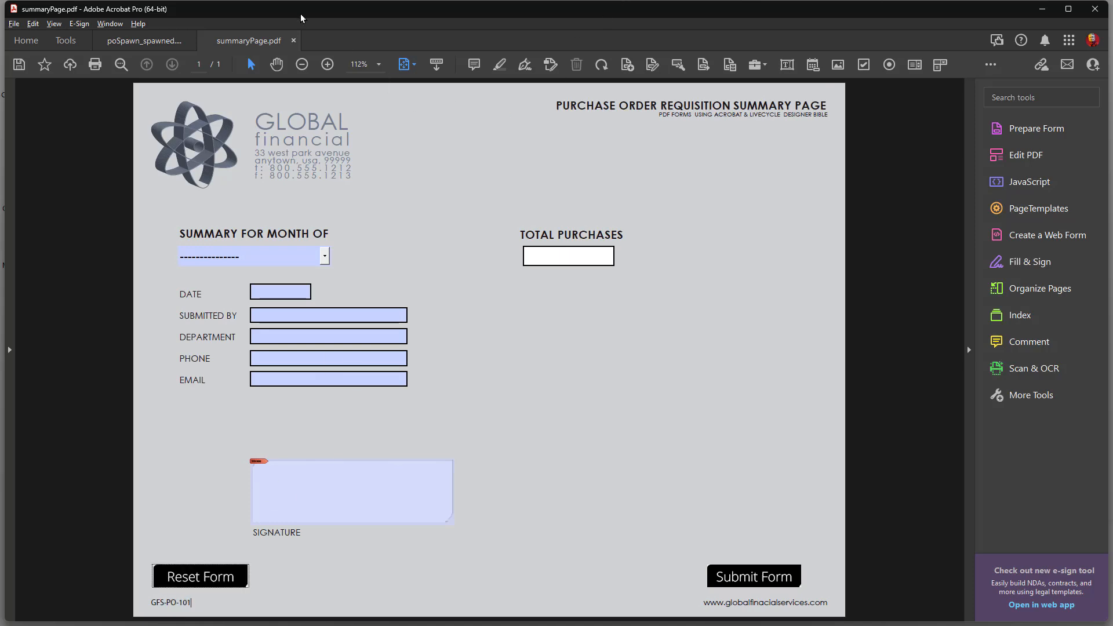
left_click(294, 41)
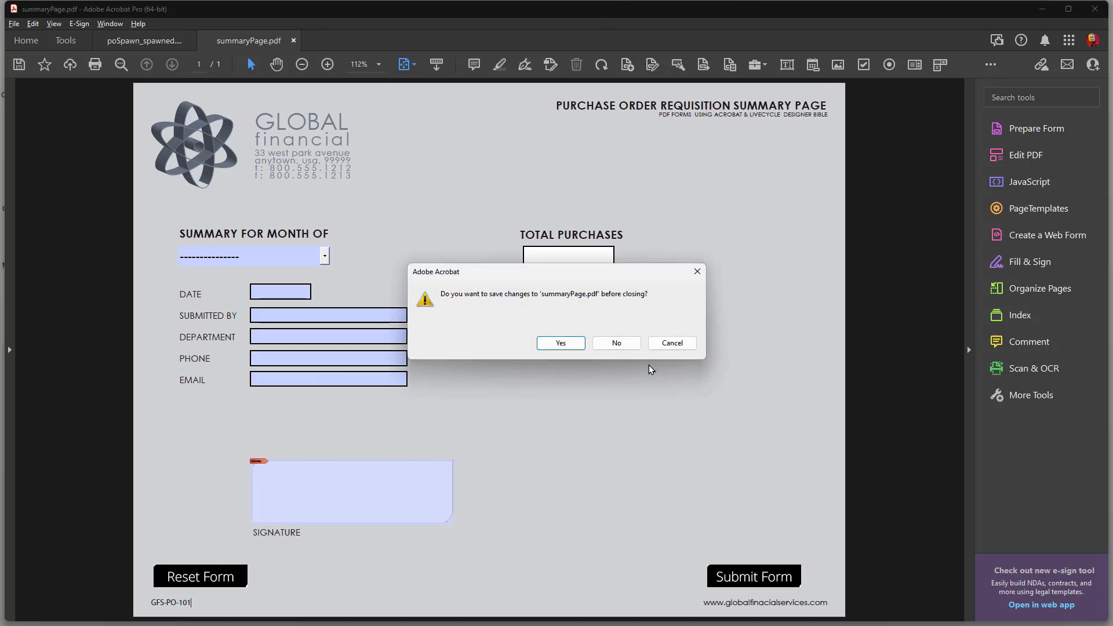
left_click(615, 342)
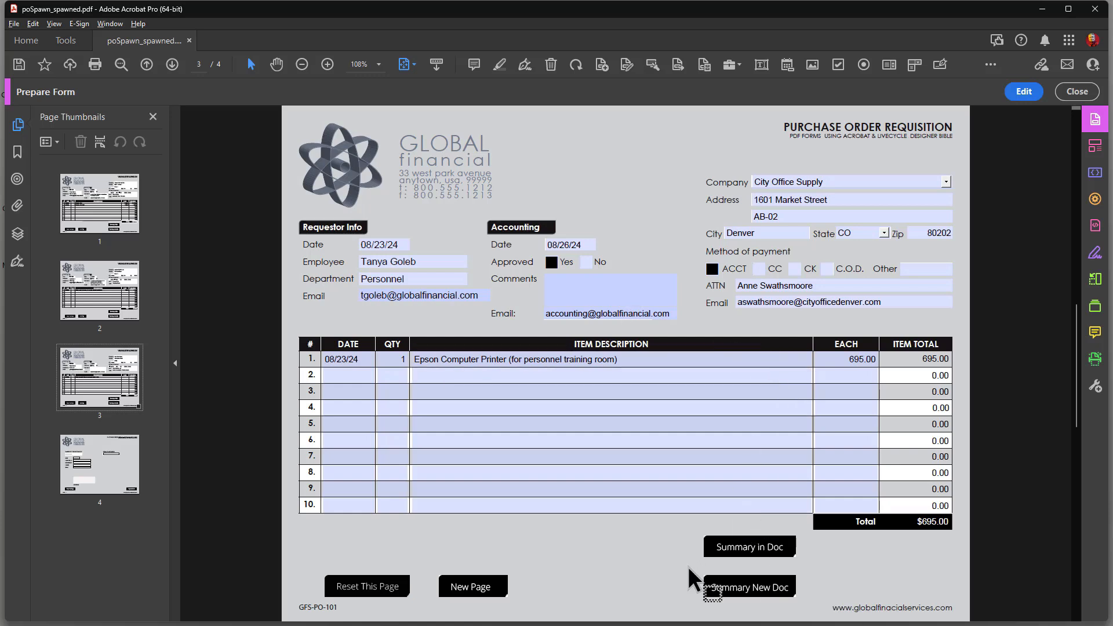
mouse_move(642, 575)
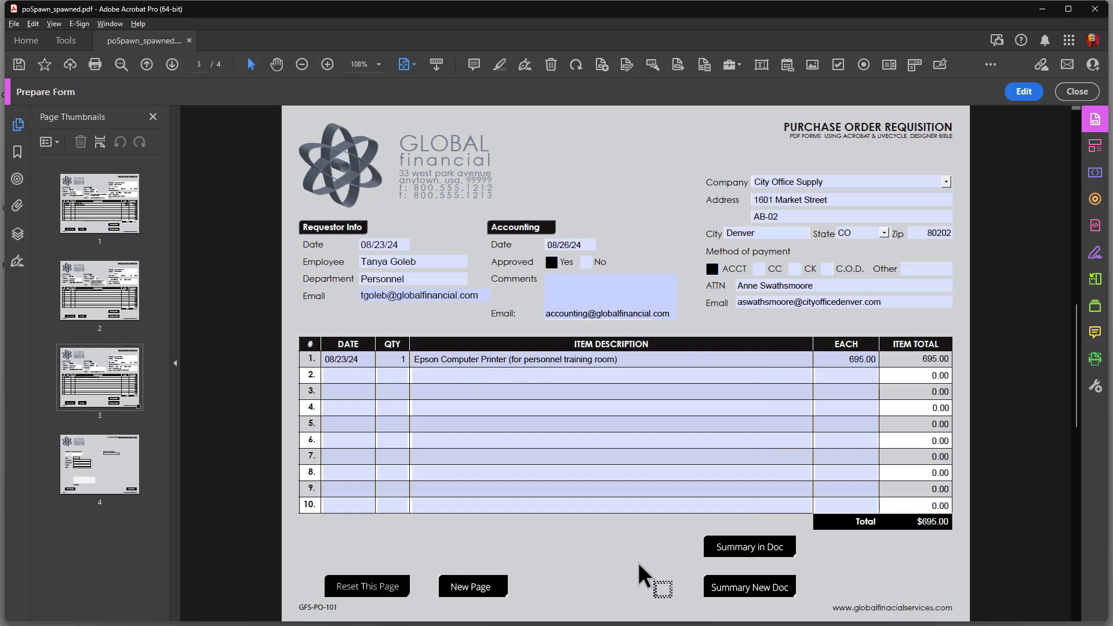